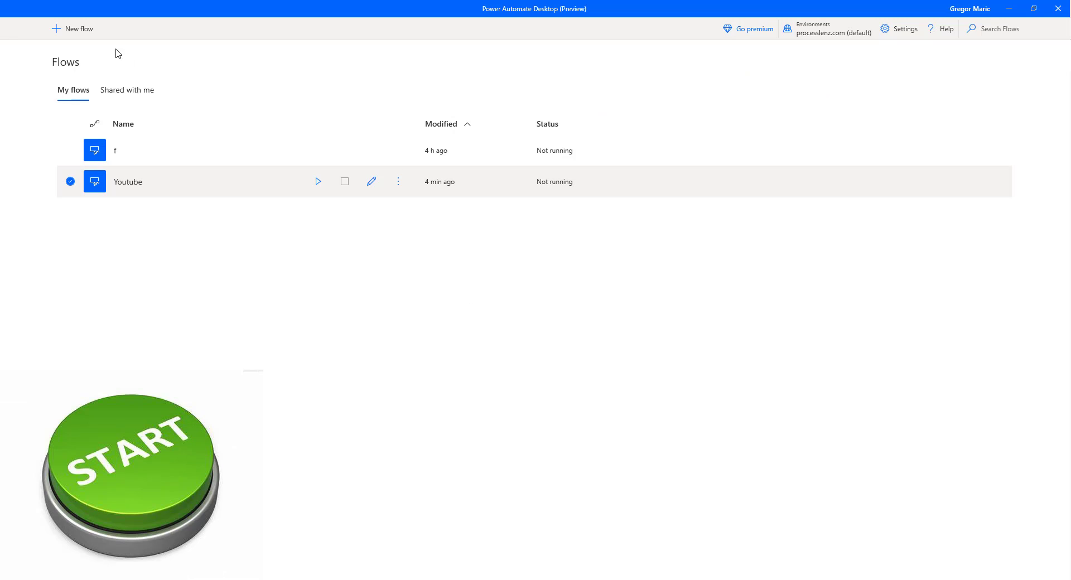
- Create a new flow and enter 'Calculator' as its name after correcting a mistype
click(72, 29)
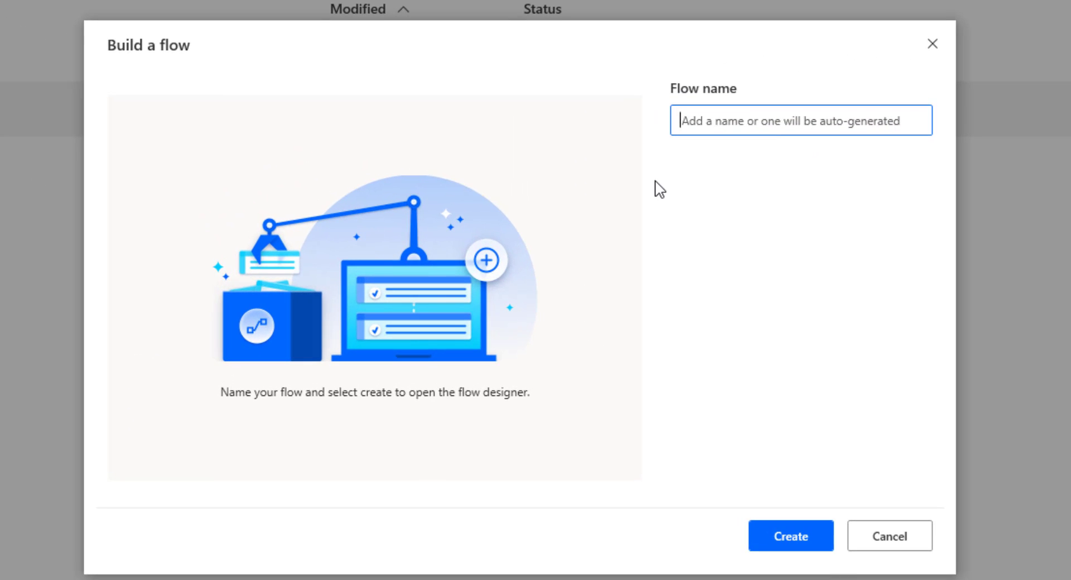
text(tHE)
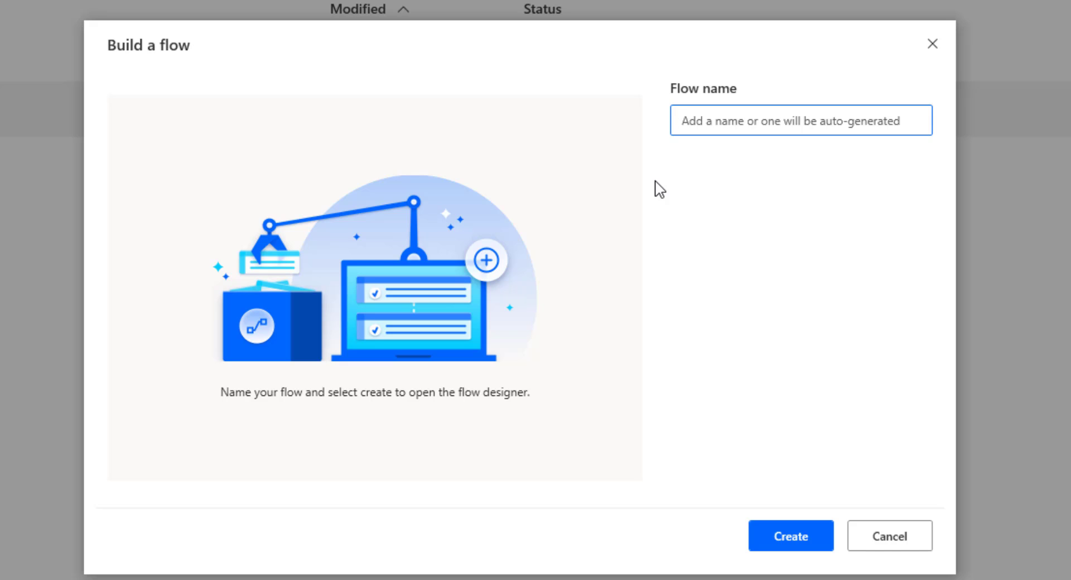
text(You)
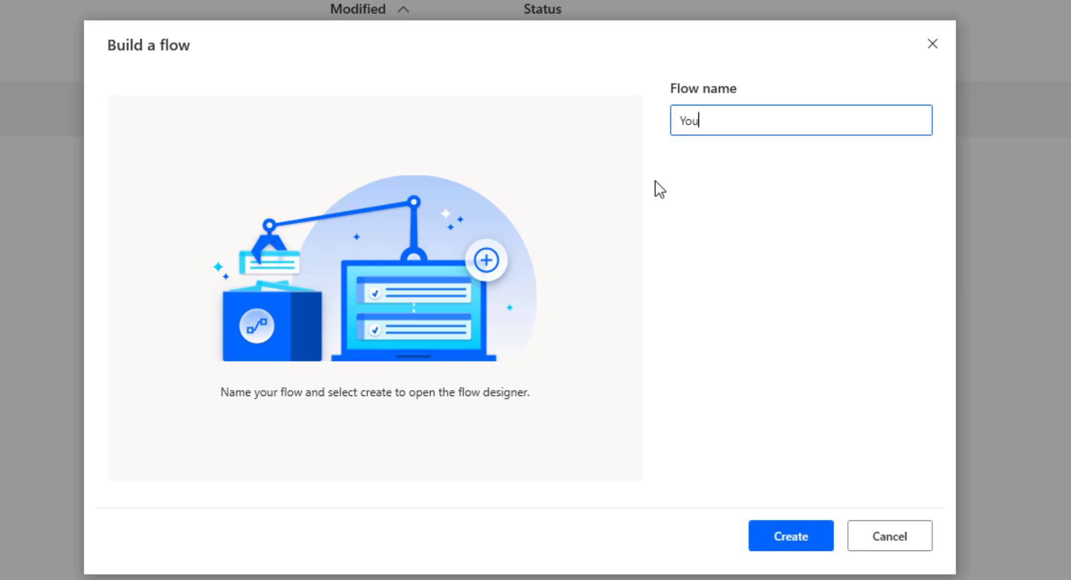
key(Backspace)
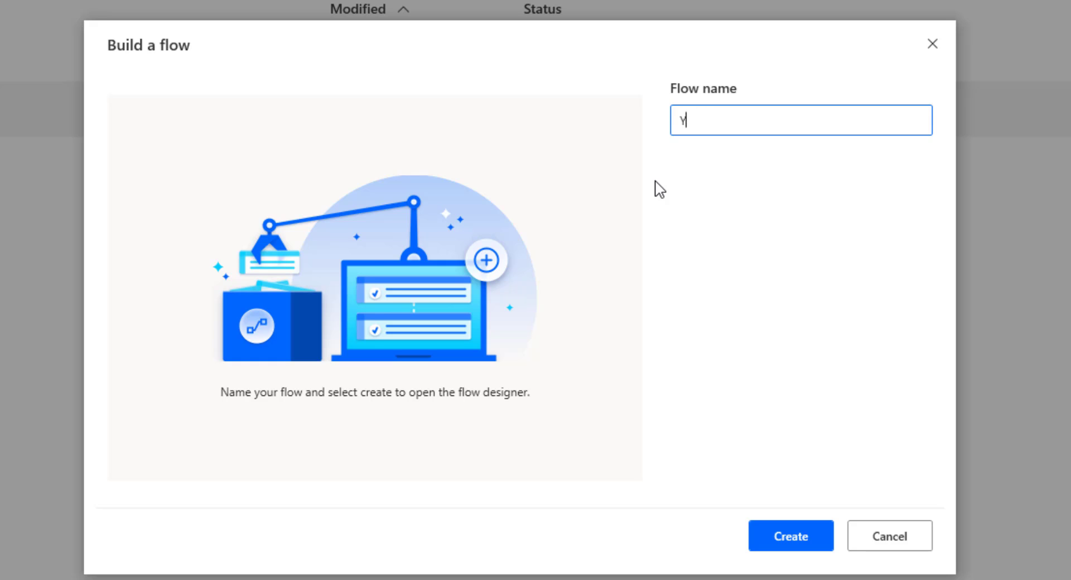
text(d)
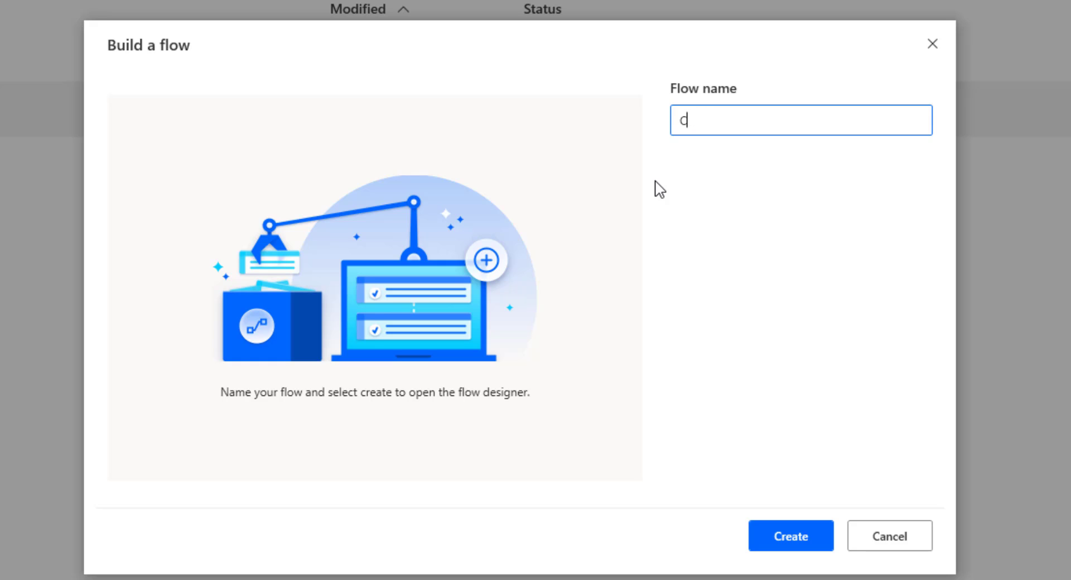
text(Calcula)
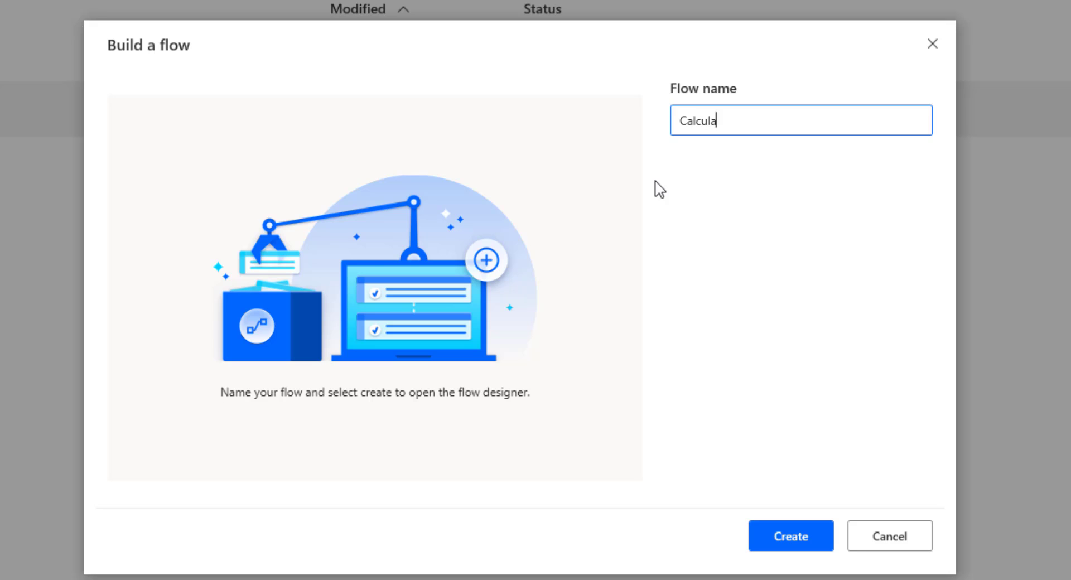
text(tor)
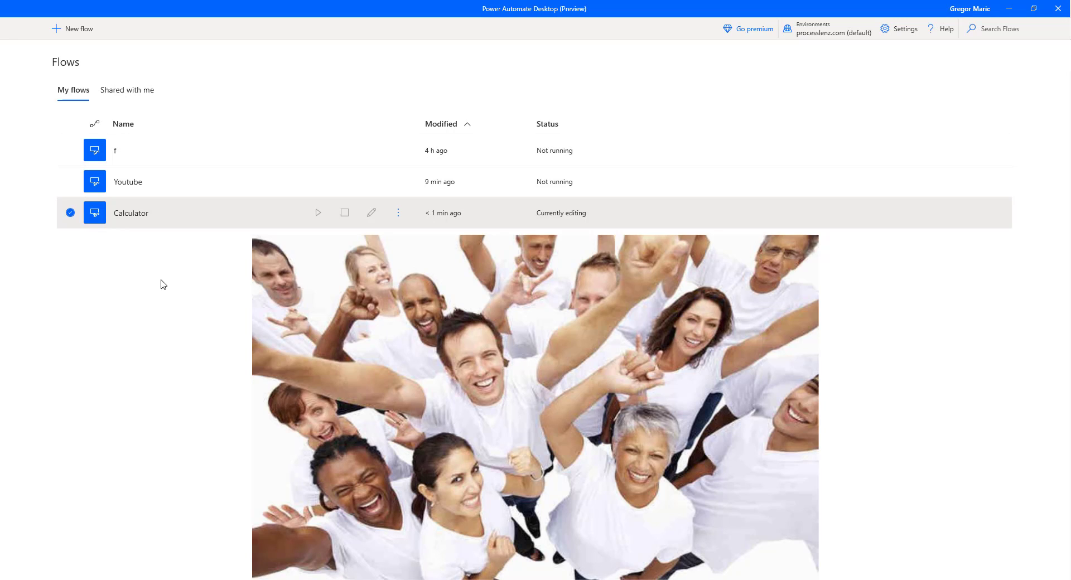
mouse_move(227, 237)
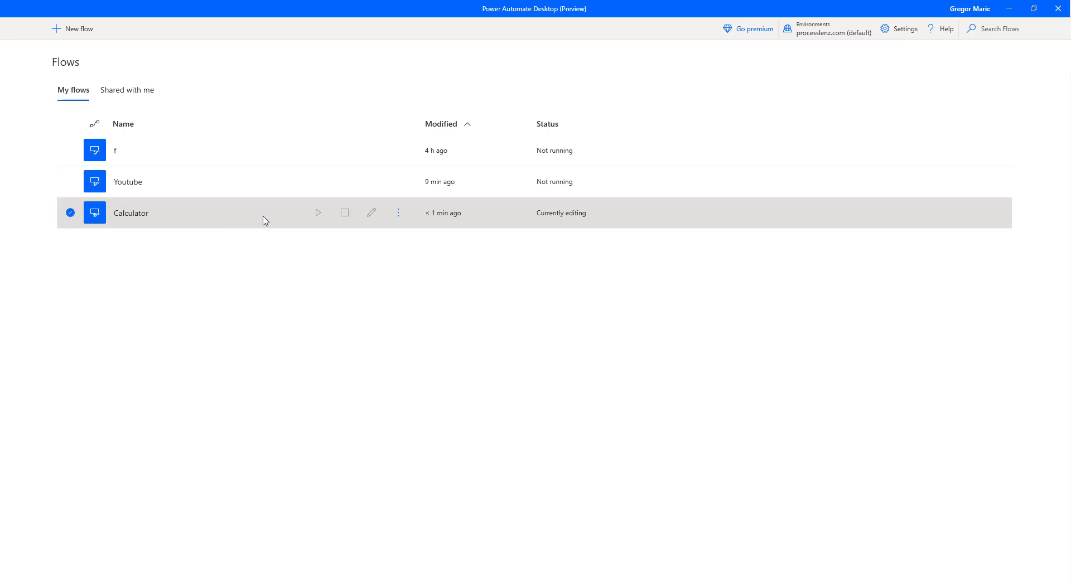
mouse_move(96, 218)
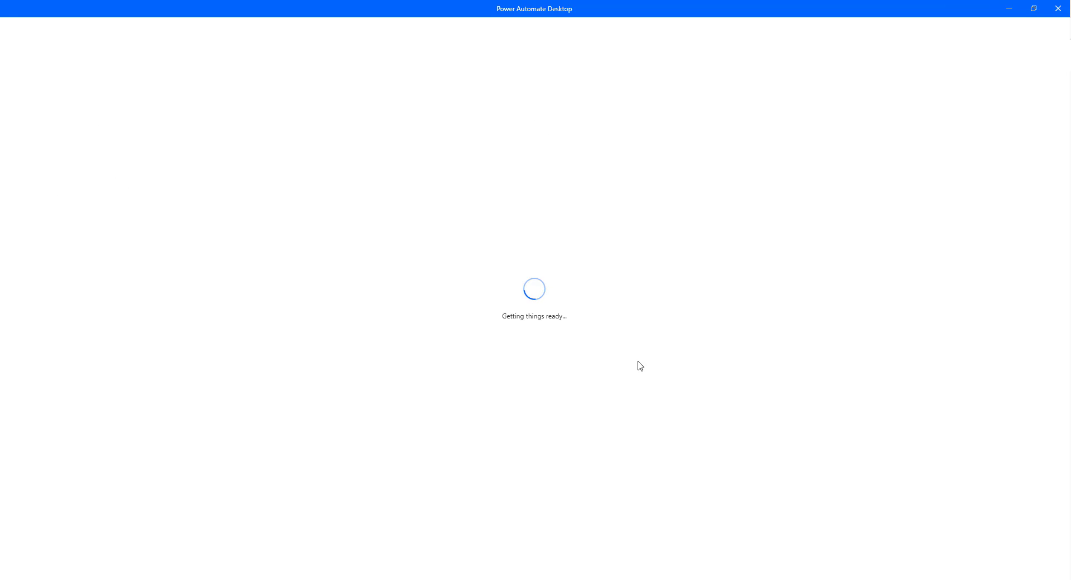
mouse_move(441, 225)
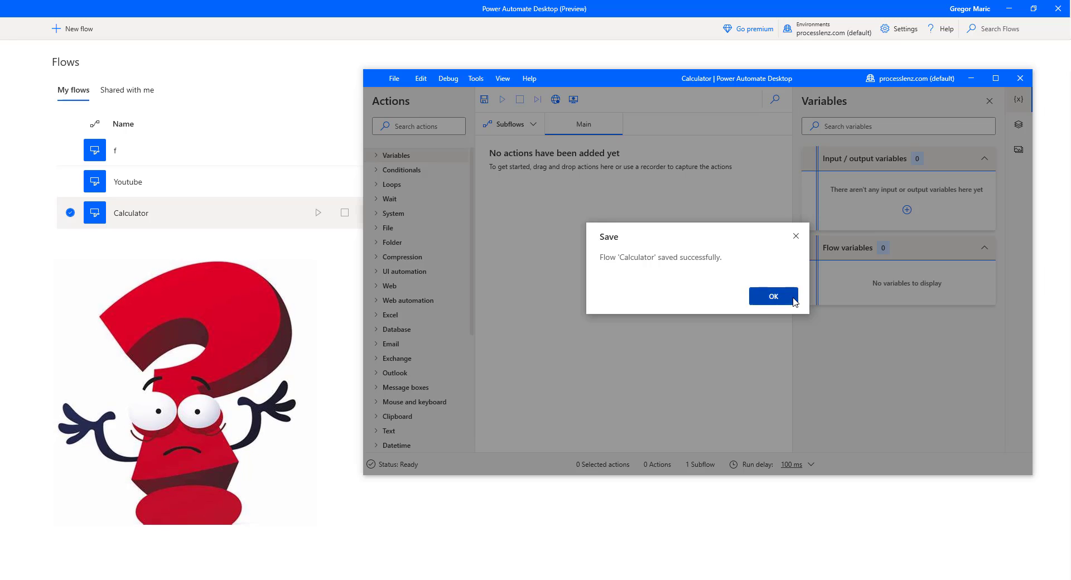
- Dismiss the saved confirmation and maximize the flow designer window
click(772, 297)
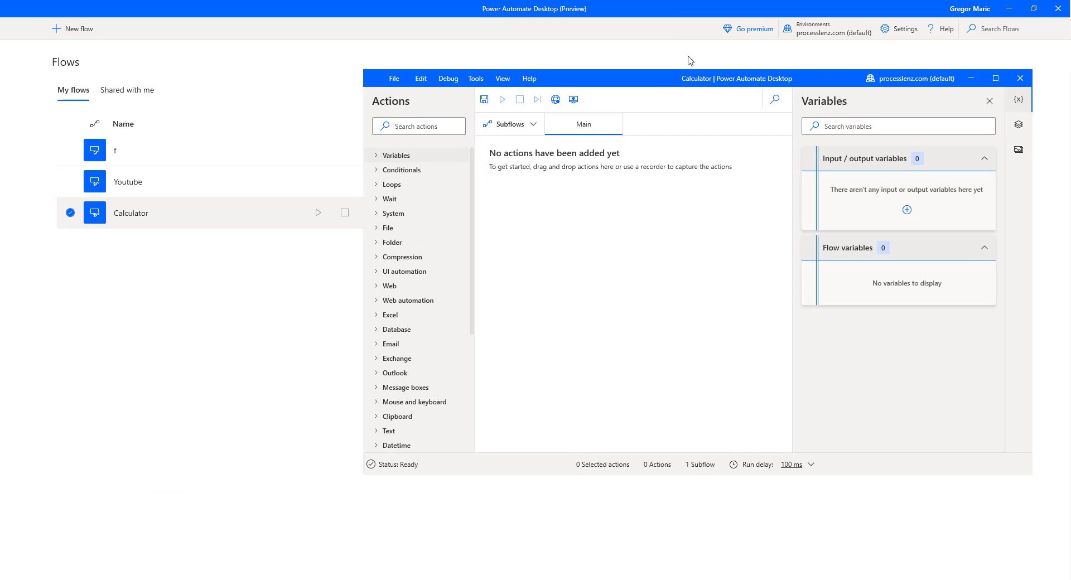
click(995, 78)
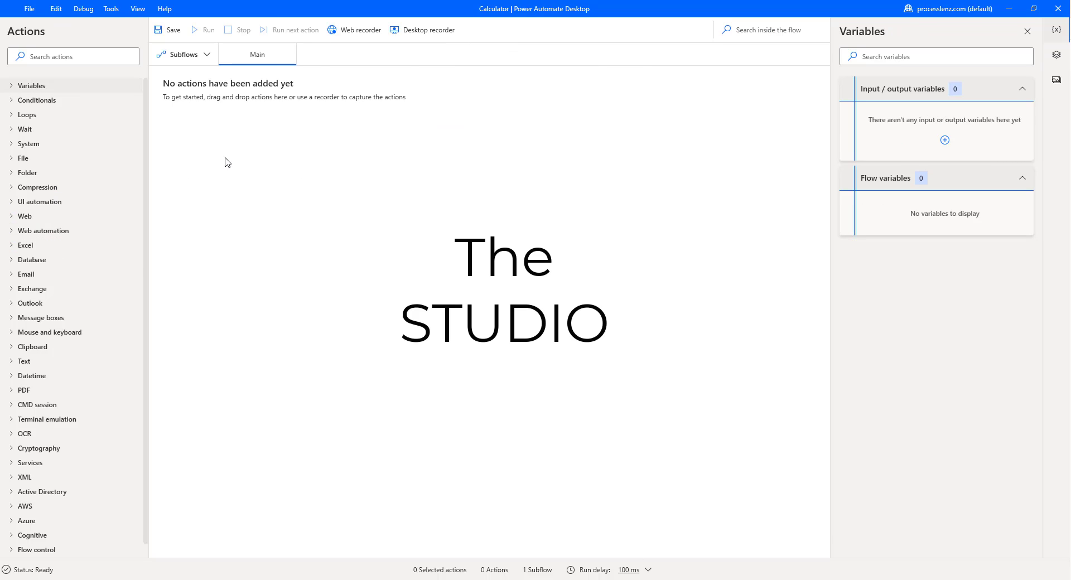
mouse_move(32, 86)
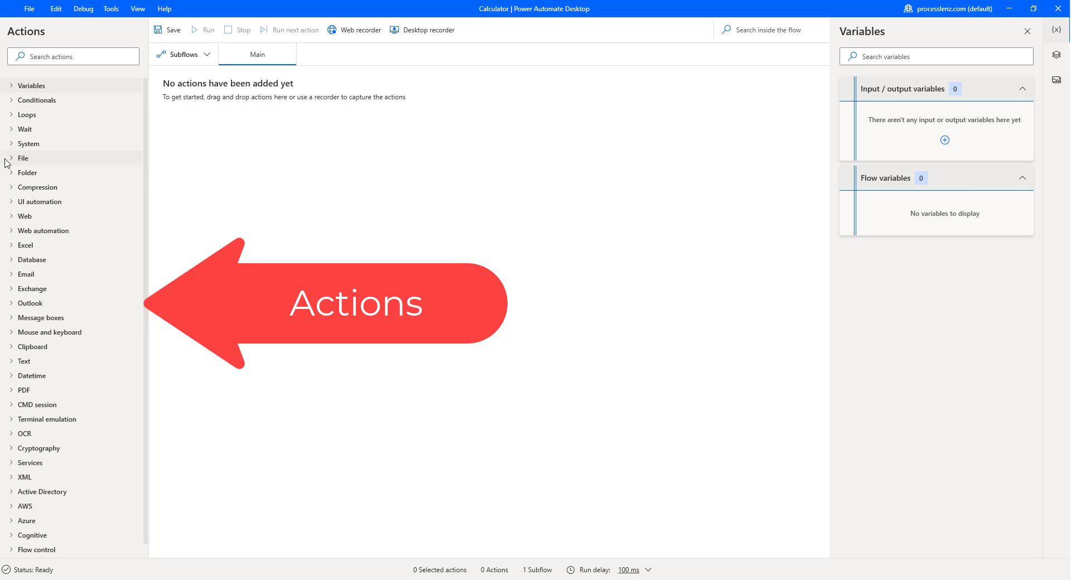
- Expand the File, Azure and Outlook action groups and focus the Search actions box
click(23, 157)
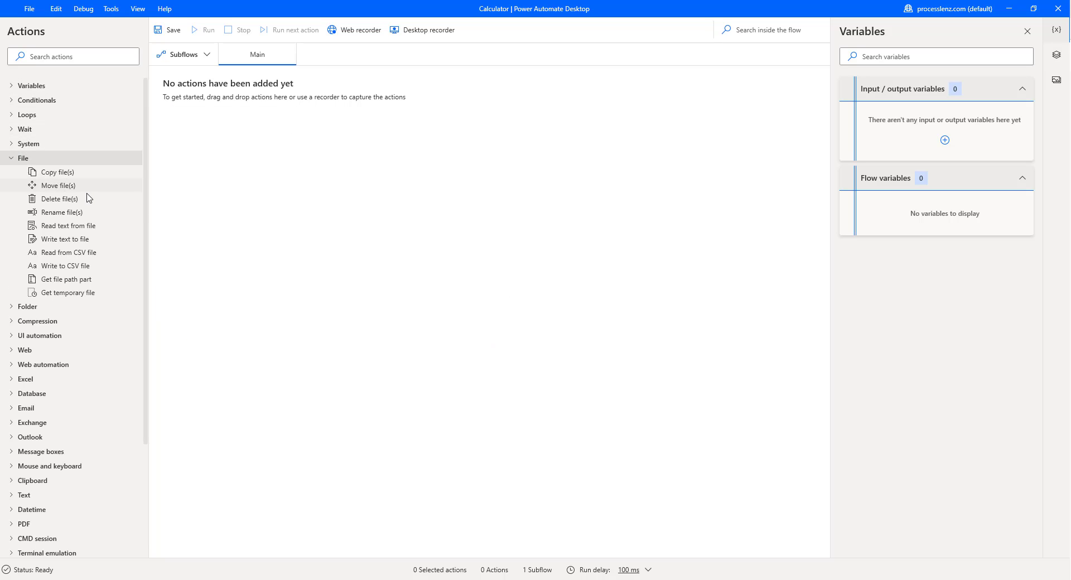
mouse_move(91, 239)
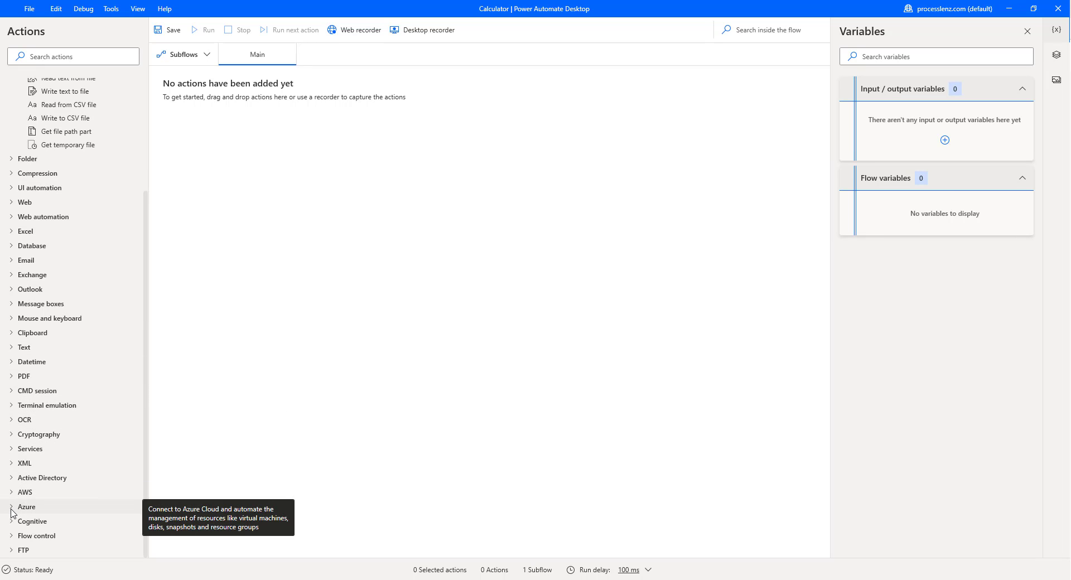
click(26, 507)
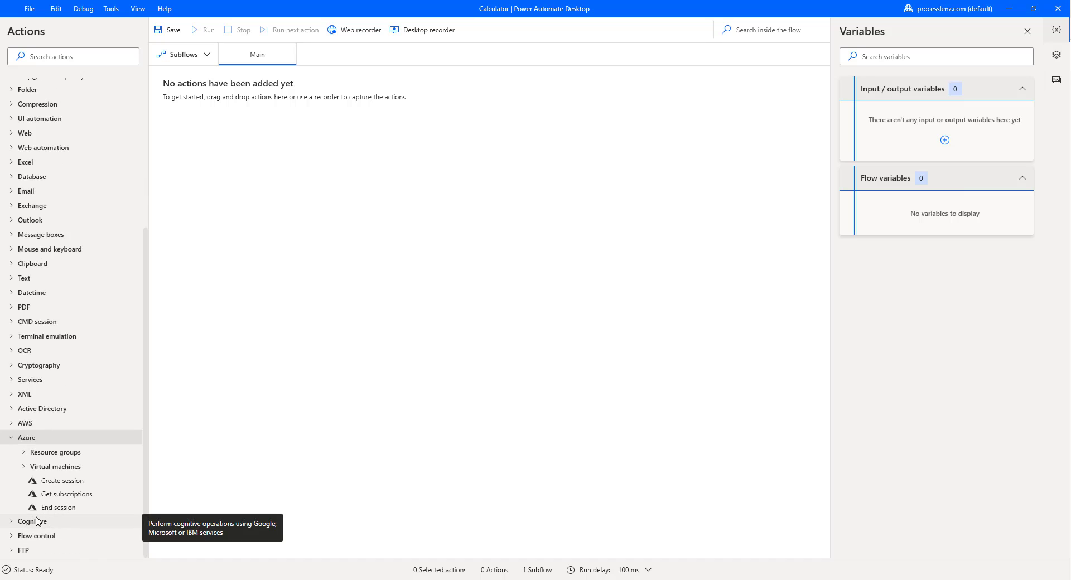
mouse_move(37, 533)
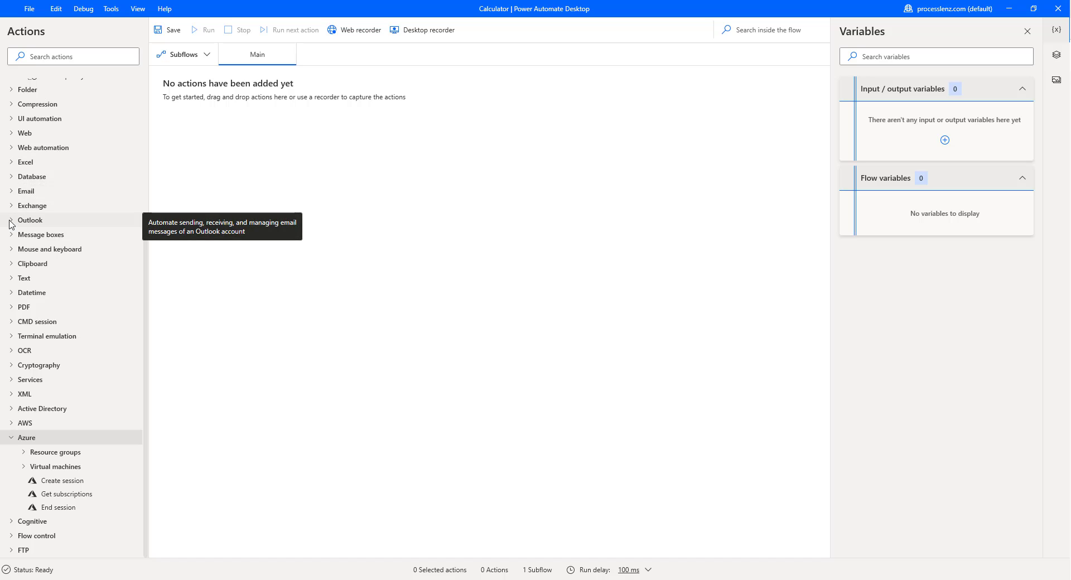
click(11, 222)
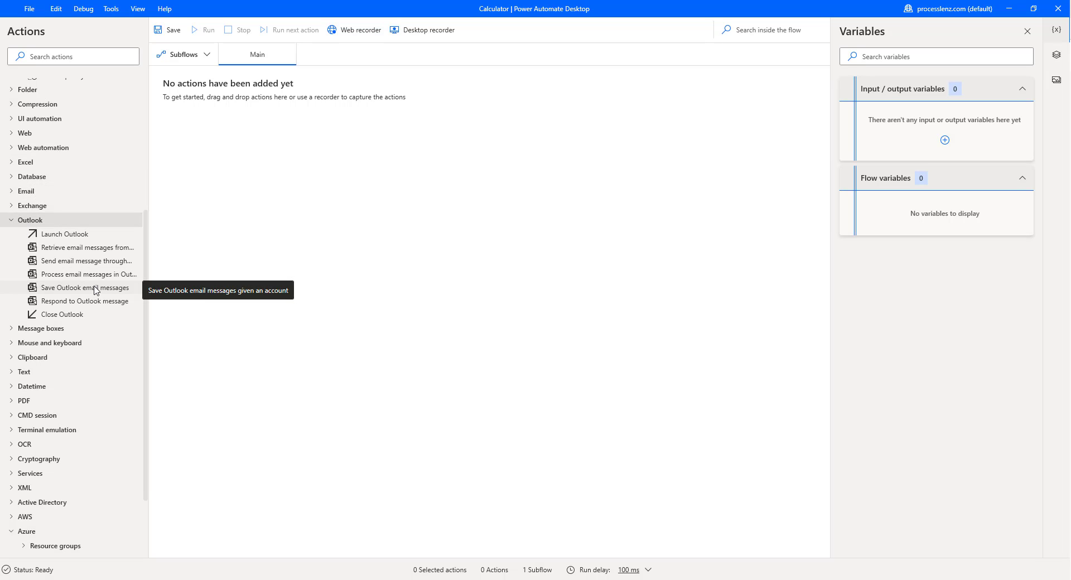
scroll(up, 3)
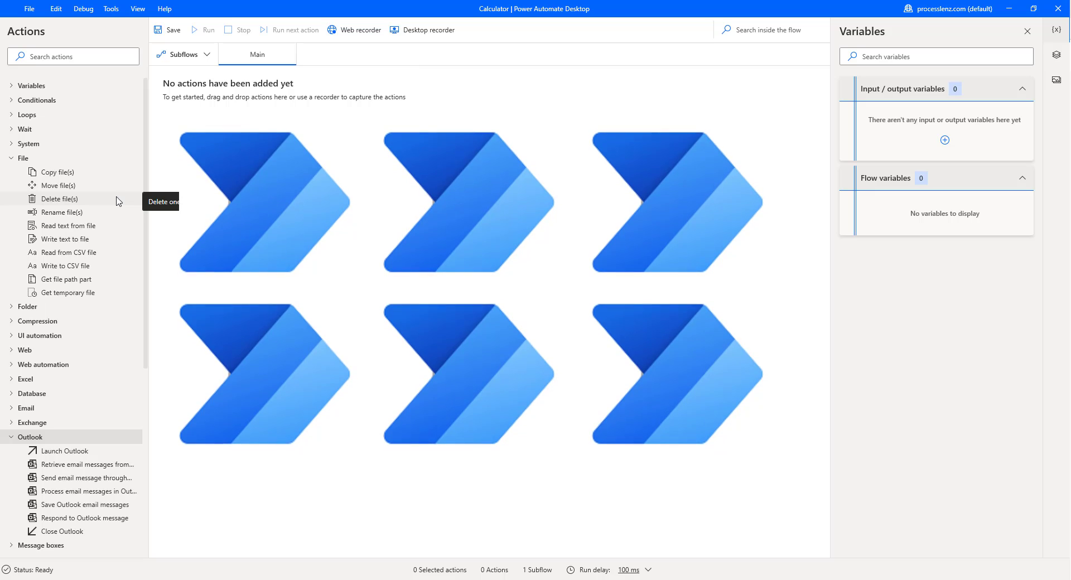
click(73, 56)
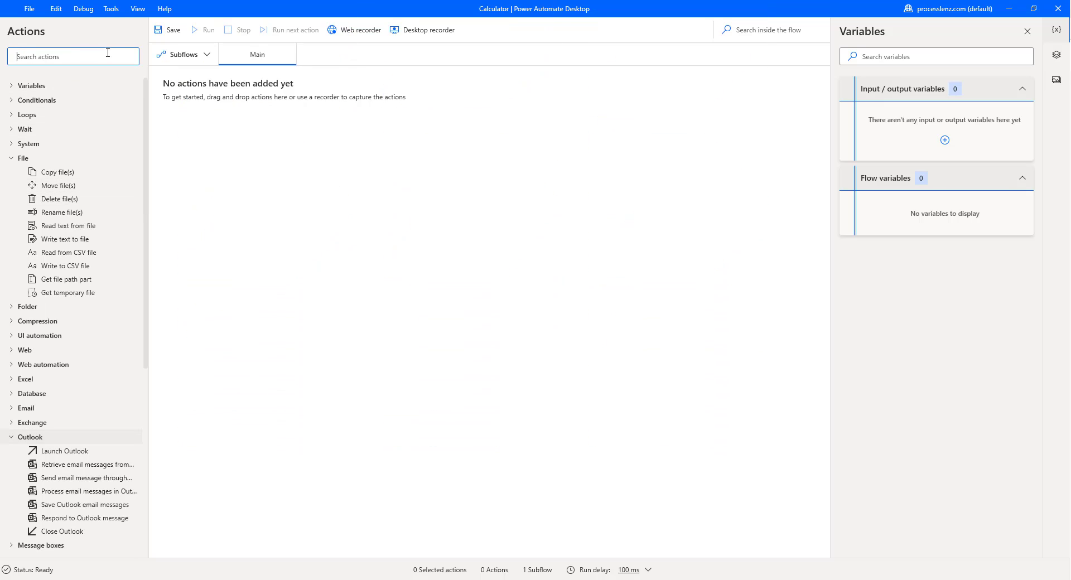
mouse_move(421, 29)
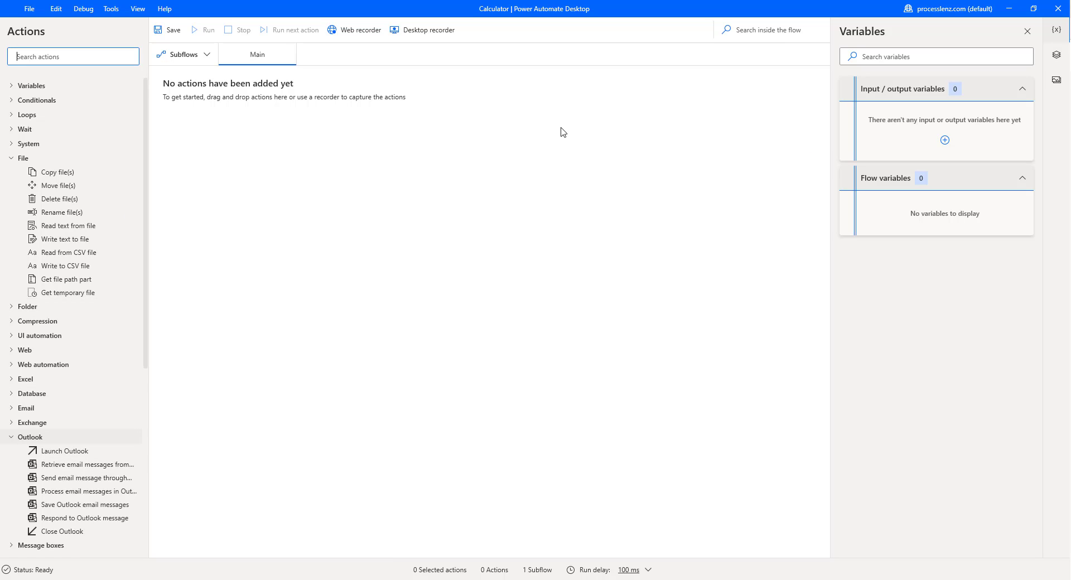
mouse_move(960, 128)
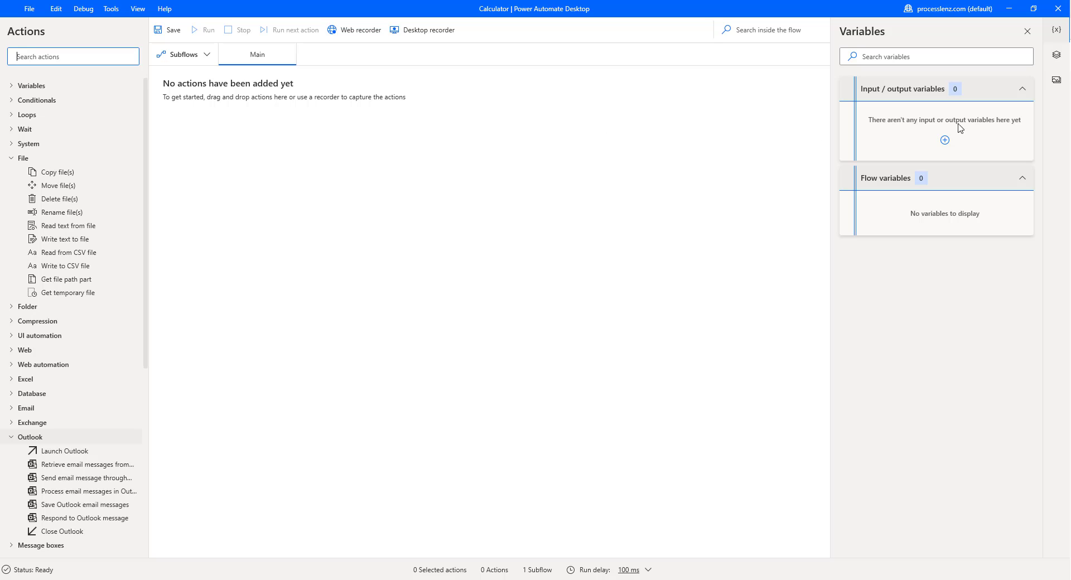
mouse_move(1047, 45)
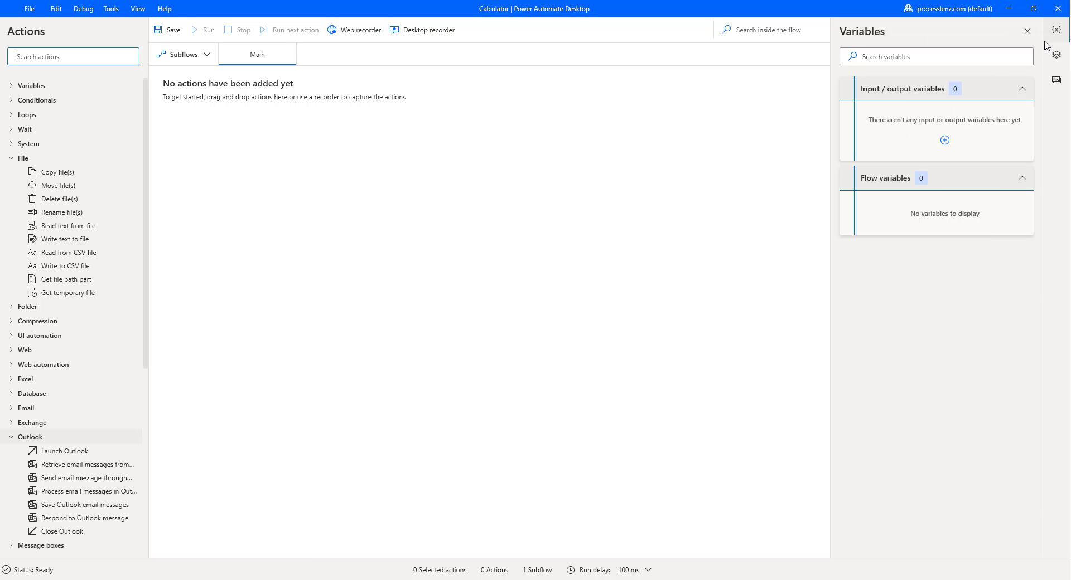
- Switch the side pane through UI elements and Images, then collapse the File action group
click(1057, 32)
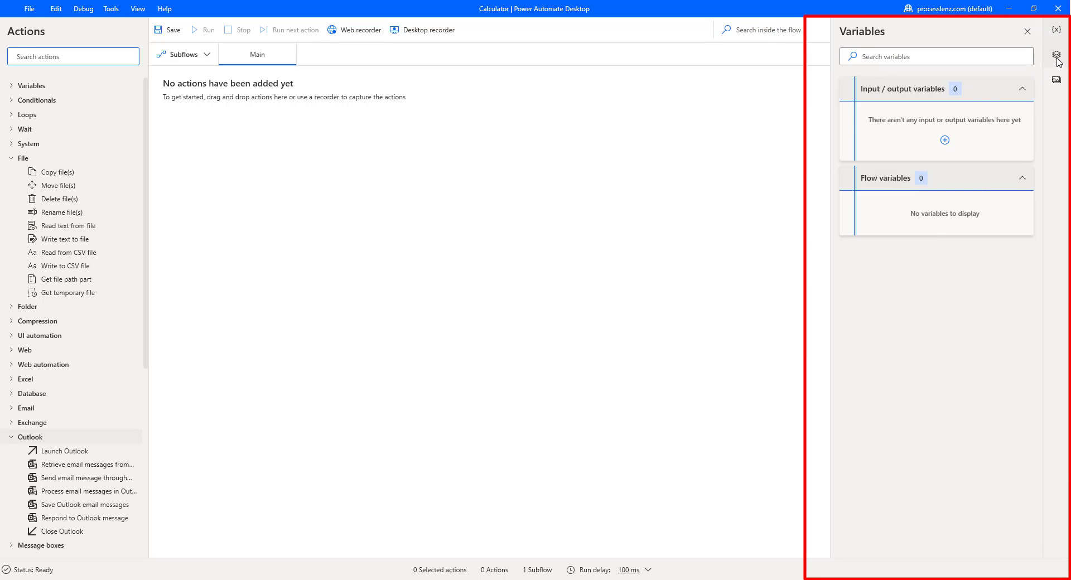
click(1057, 62)
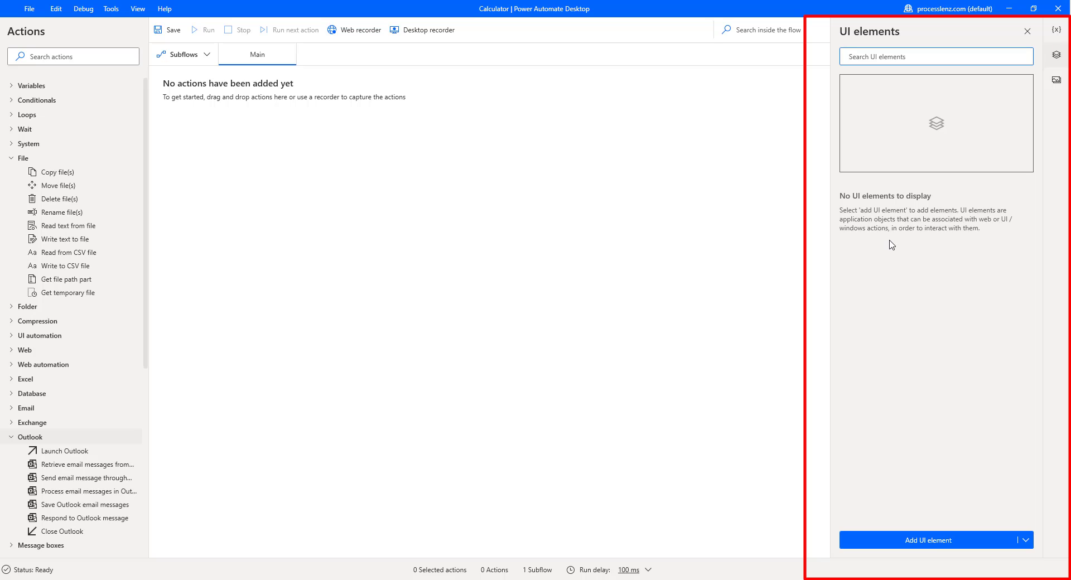
click(1057, 82)
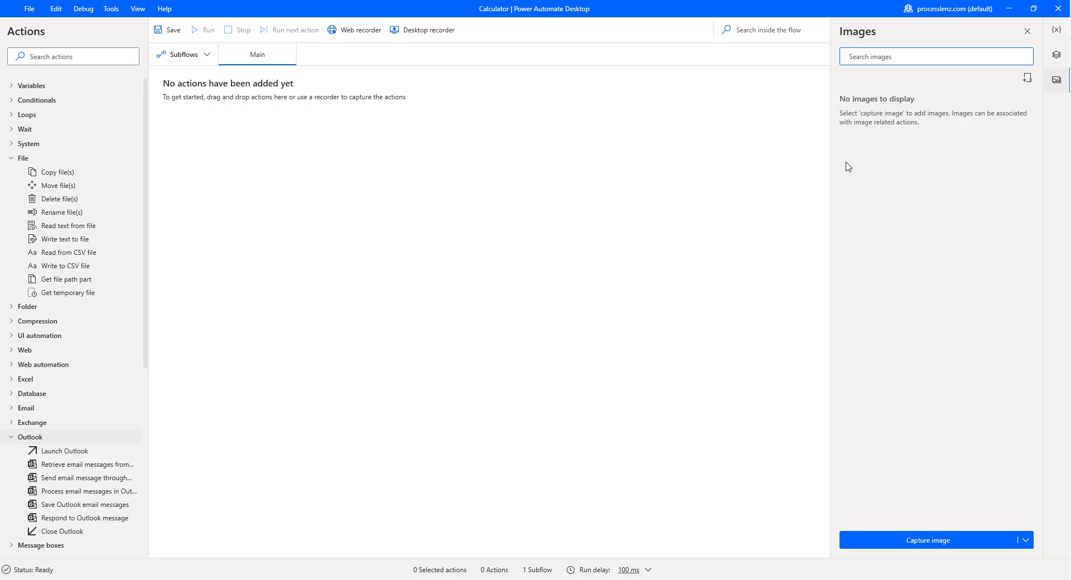
click(74, 55)
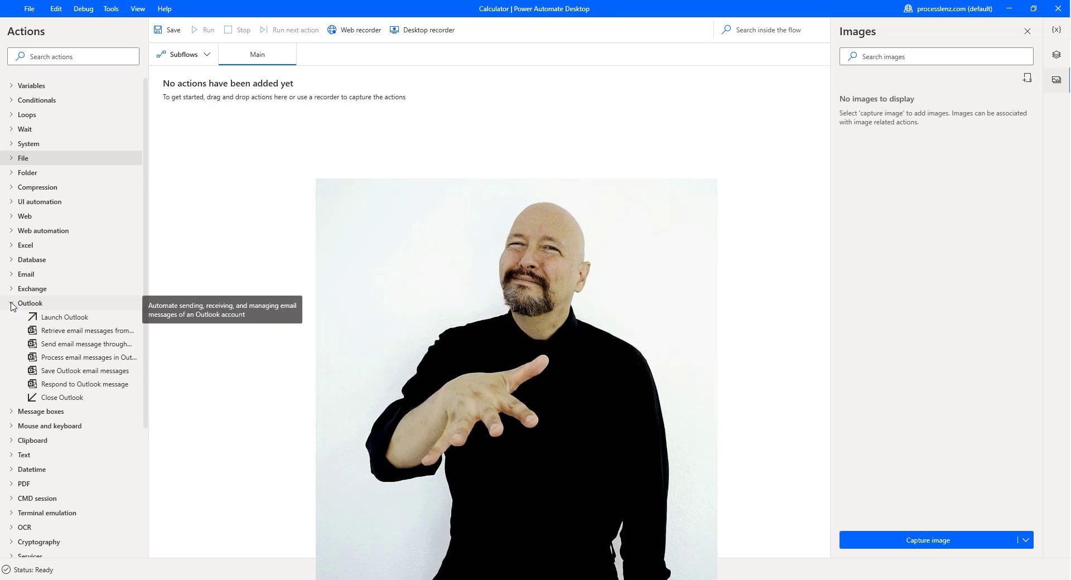
- Drag Run application from the System group into Main and show its parameters
click(30, 303)
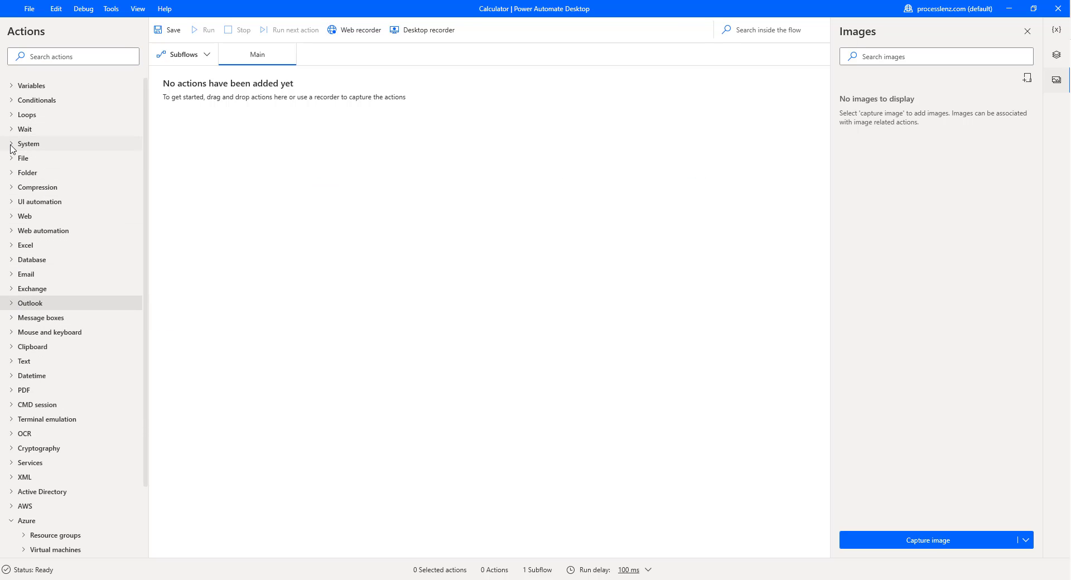
click(29, 144)
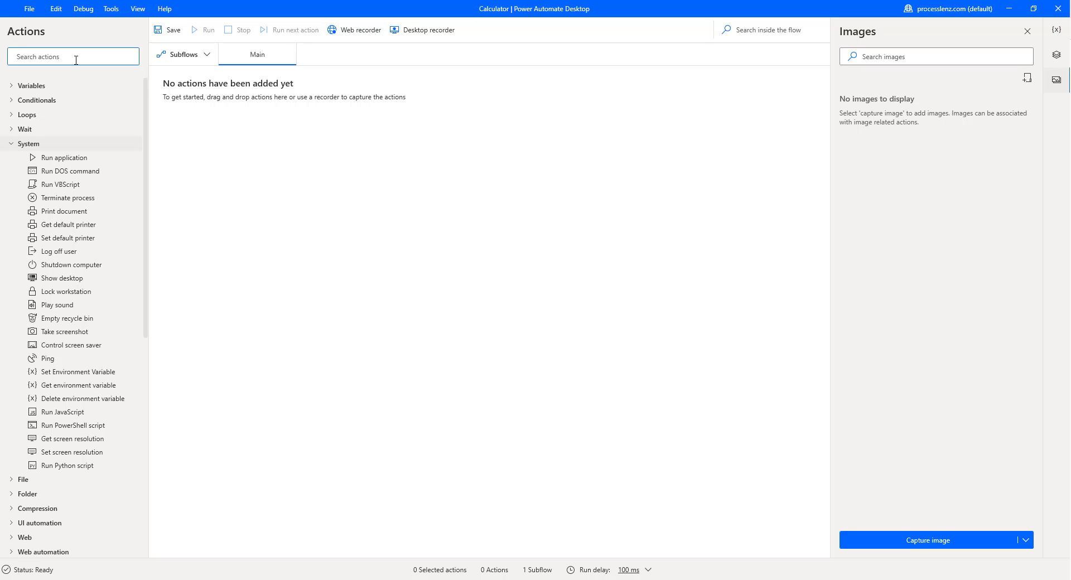
drag(64, 157, 358, 111)
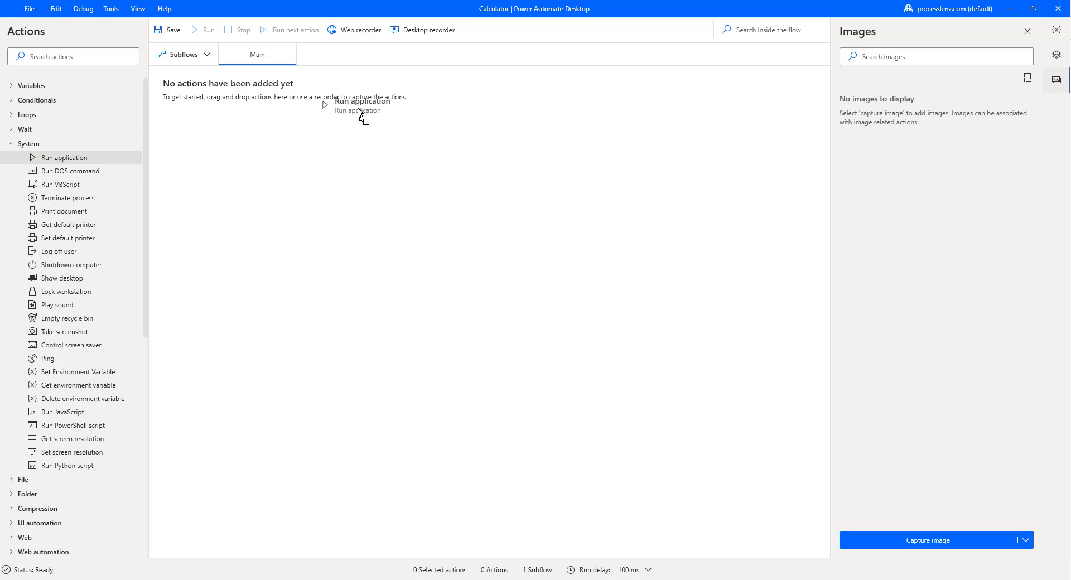
drag(63, 157, 535, 279)
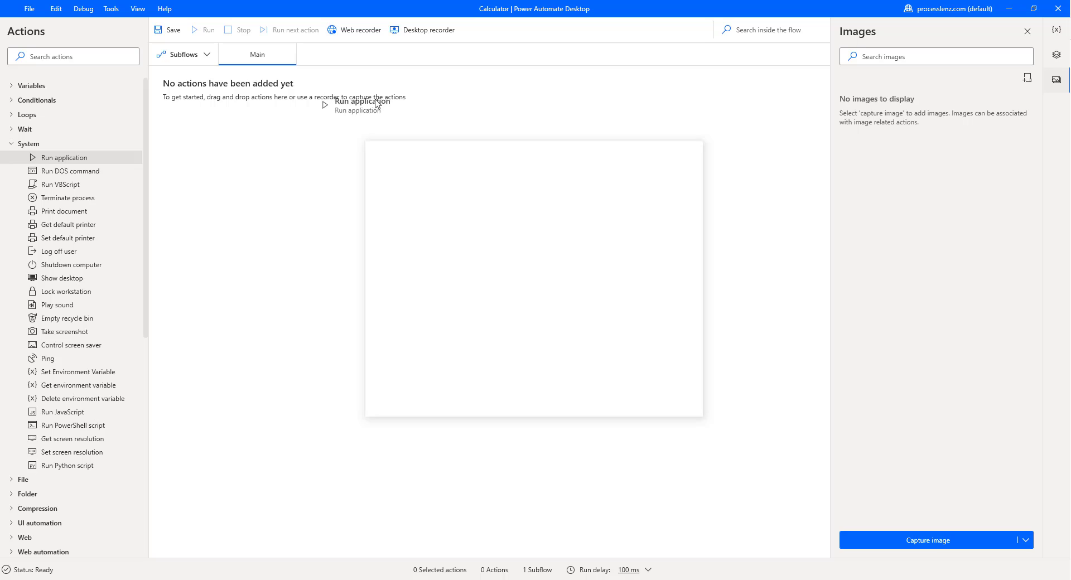
double_click(64, 158)
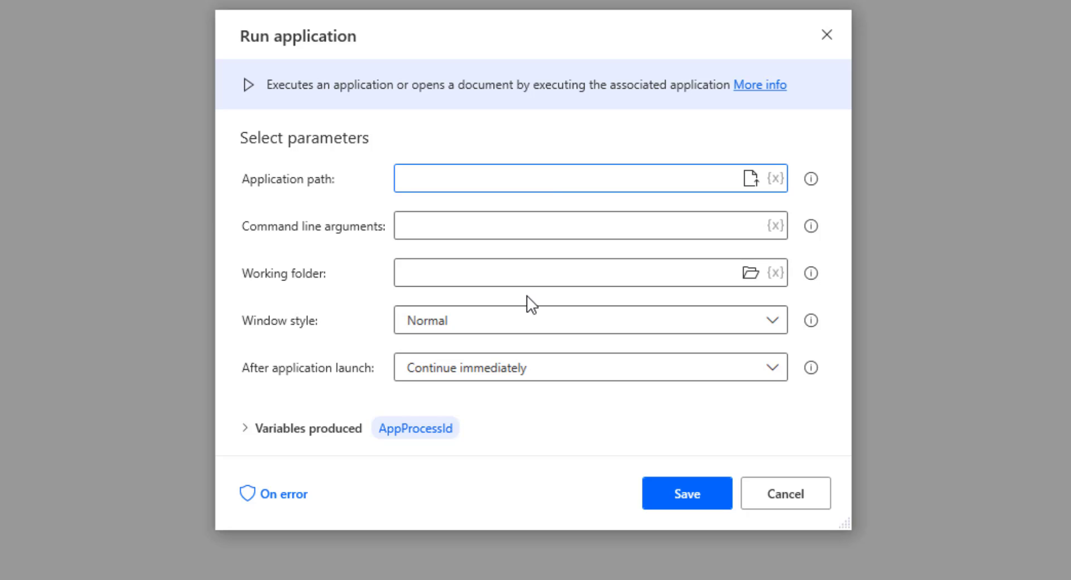
- Activate the Application path field of the Run application action
click(588, 179)
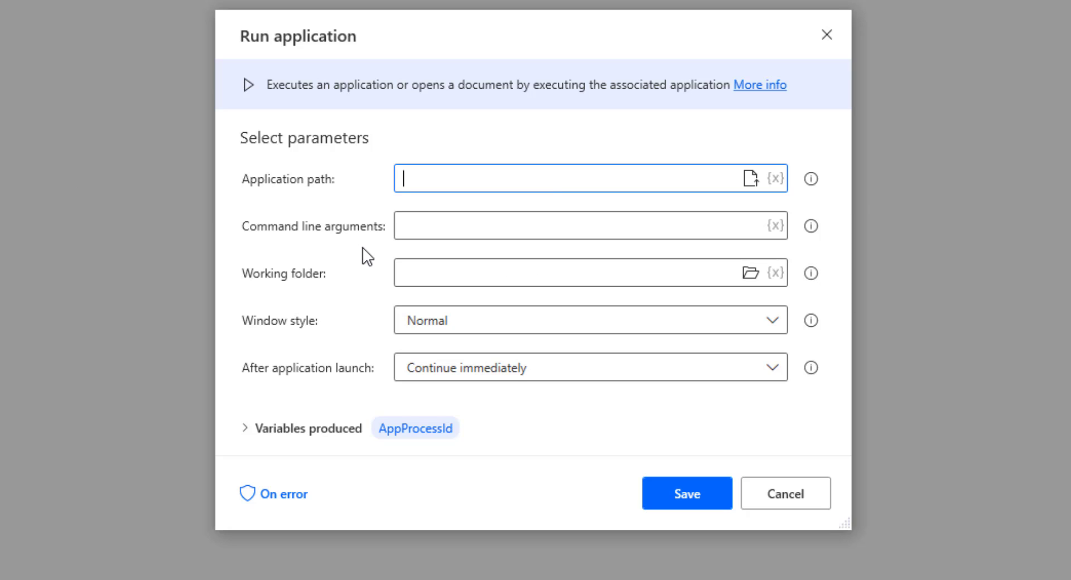
mouse_move(277, 196)
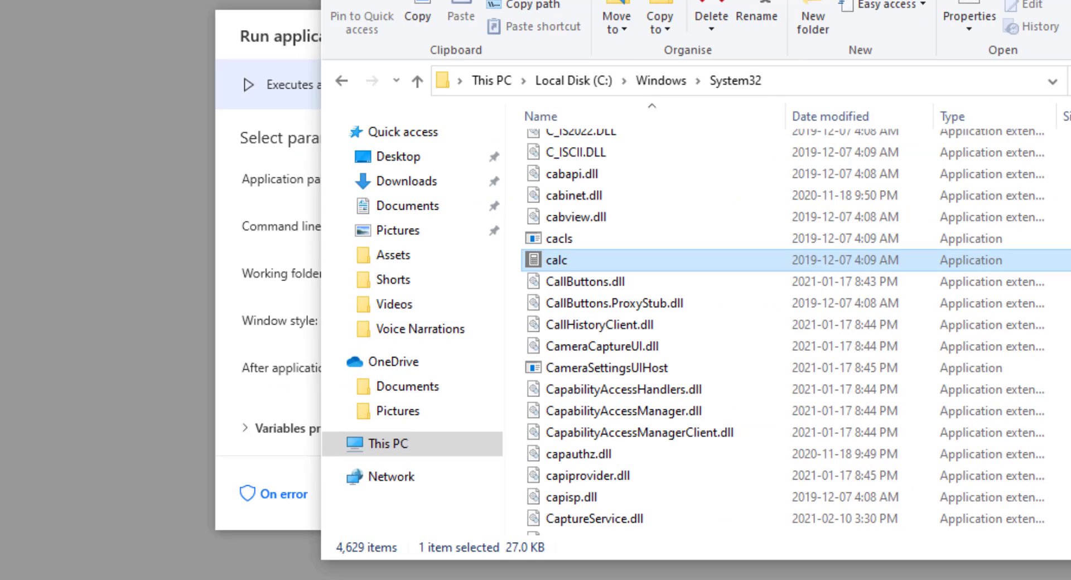
mouse_move(557, 264)
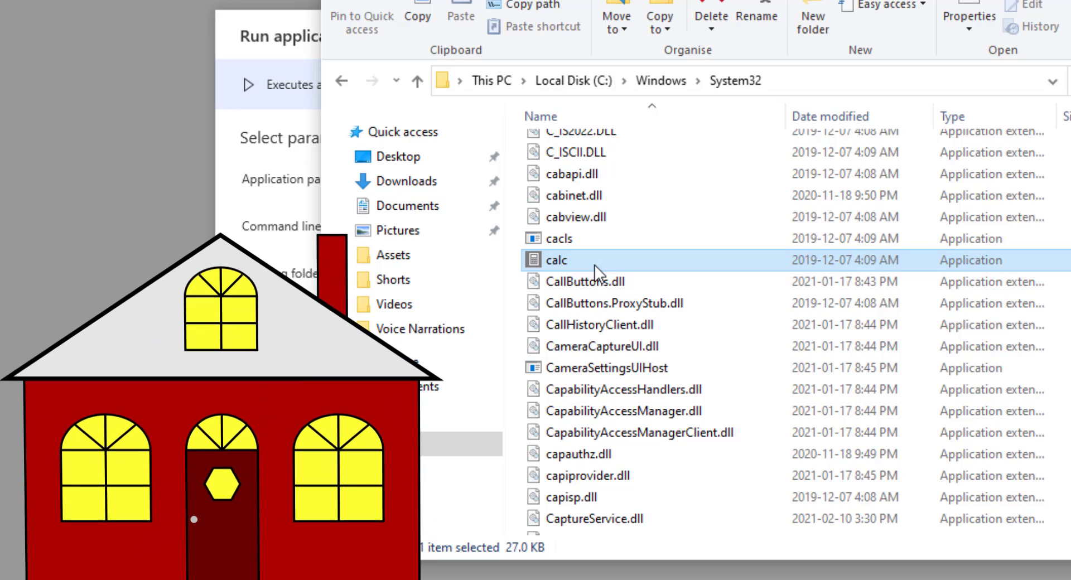
right_click(557, 260)
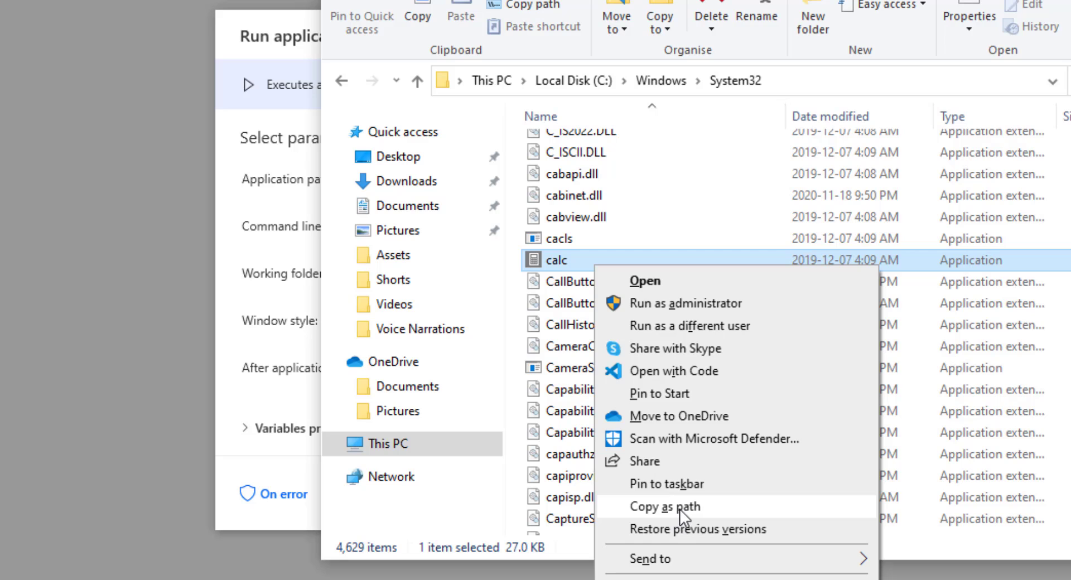
click(664, 507)
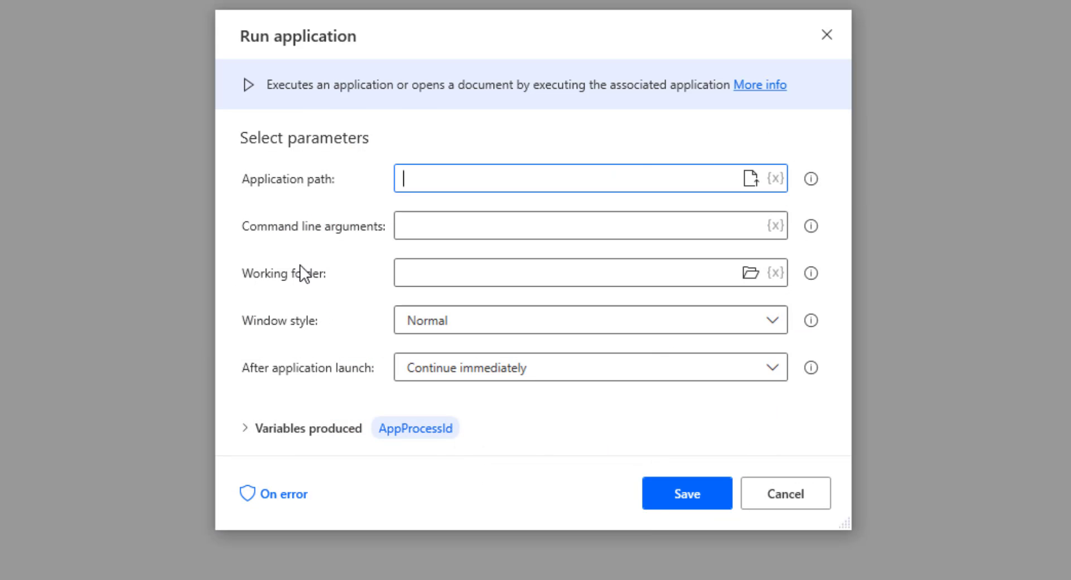
- Set the application path to C:\Windows\System32\calc.exe and keep window style Normal
text("C:\Windows\System32\calc.exe")
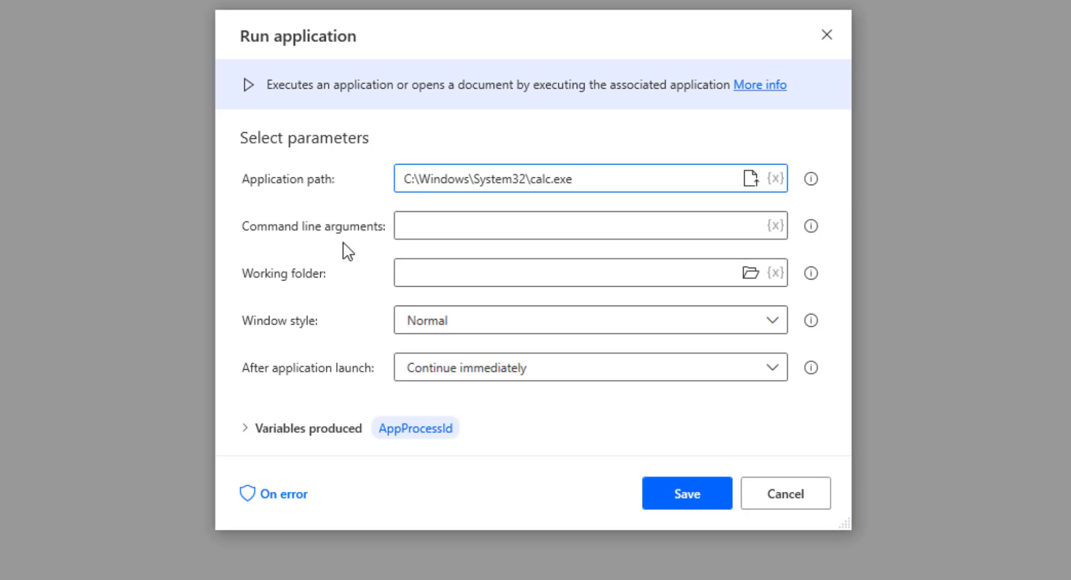
click(591, 226)
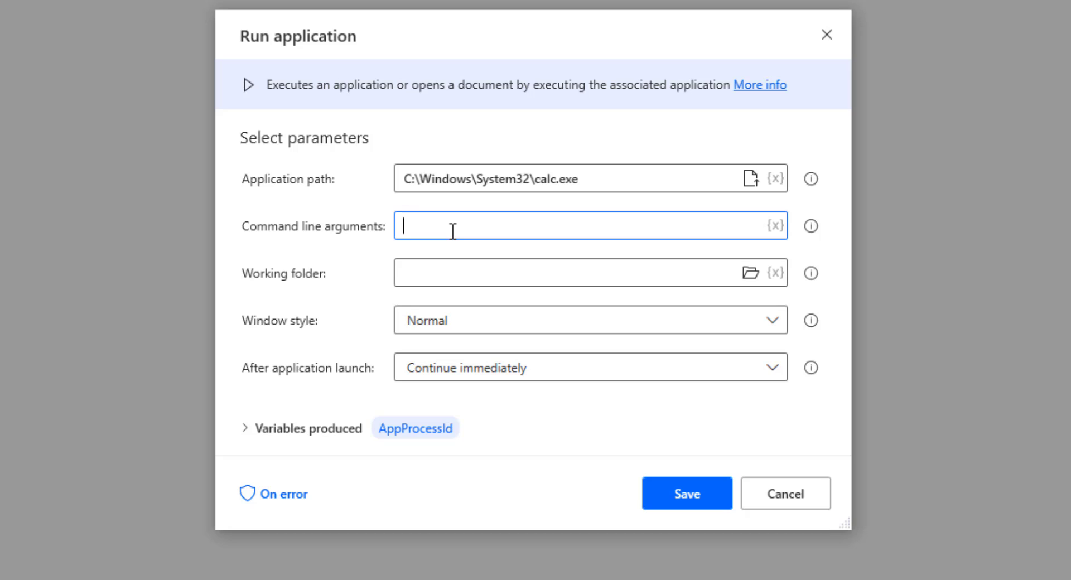
mouse_move(672, 228)
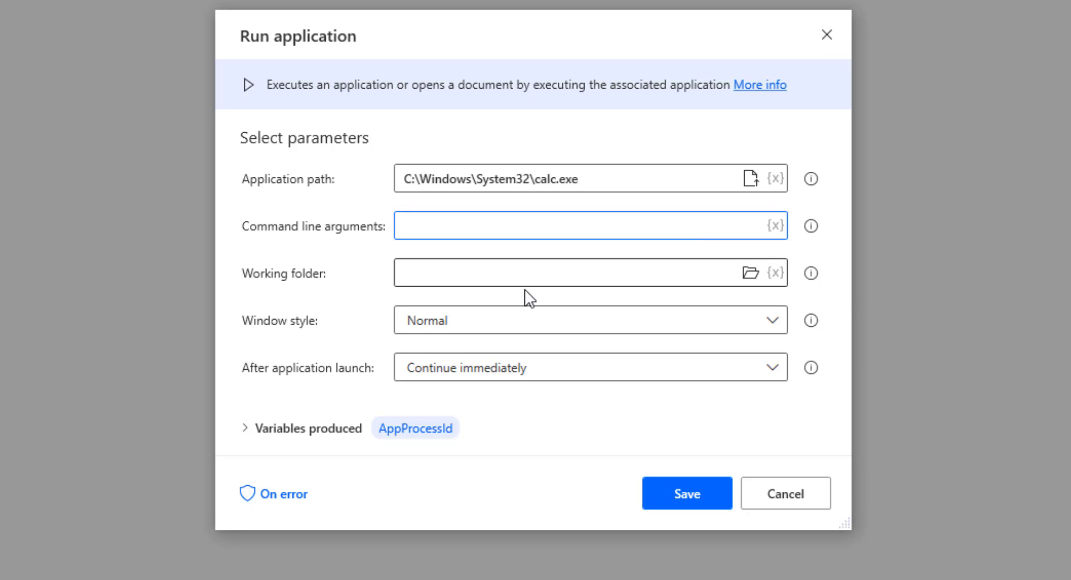
mouse_move(582, 318)
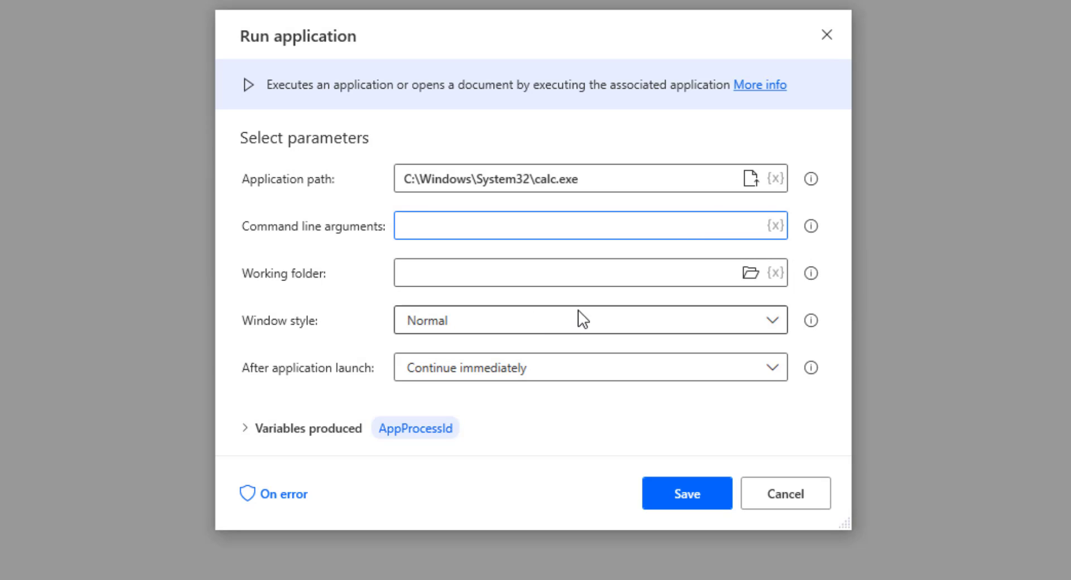
click(590, 320)
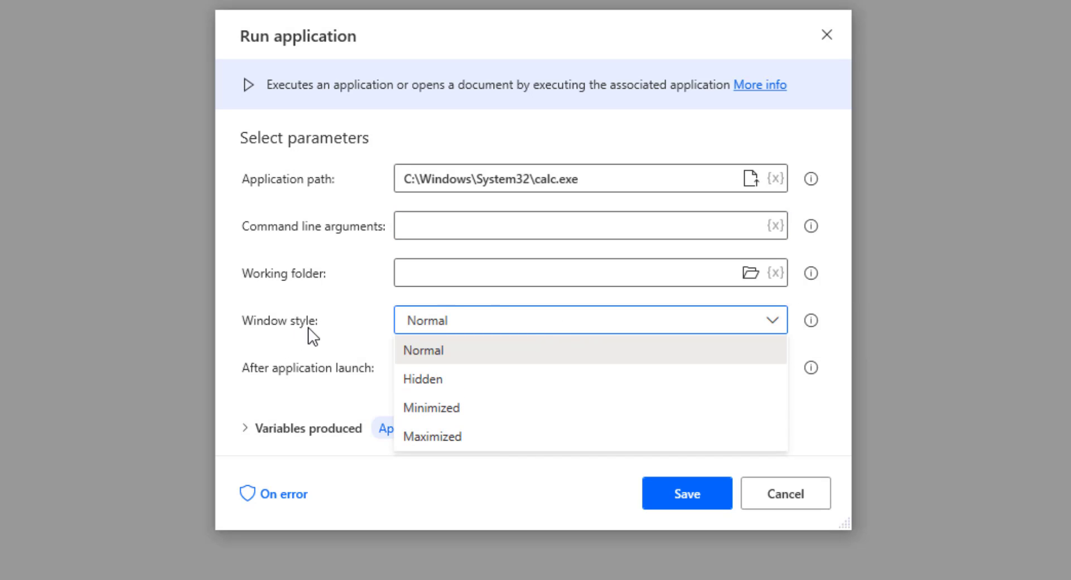
mouse_move(482, 380)
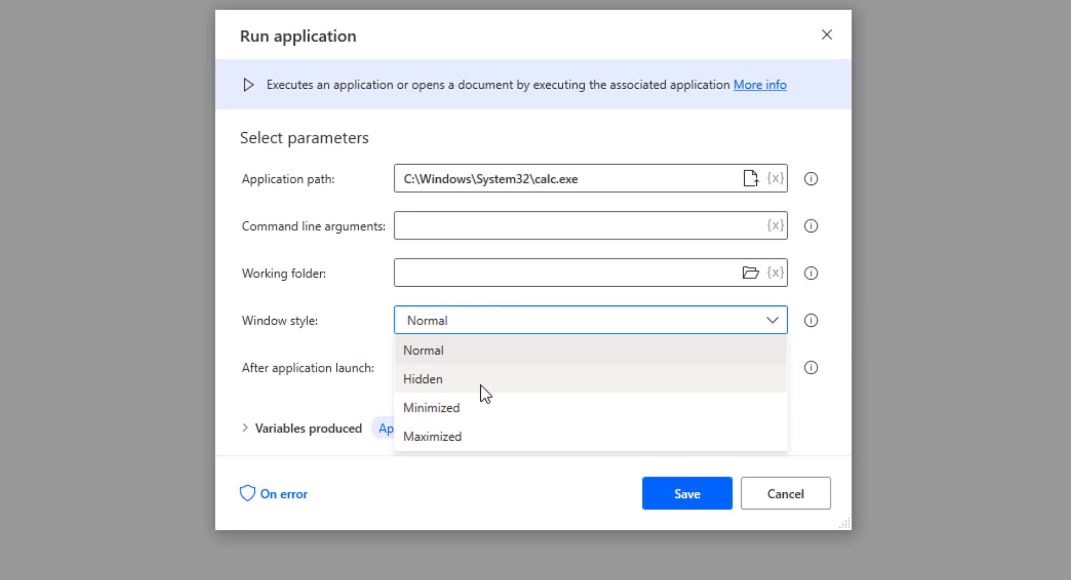
mouse_move(493, 395)
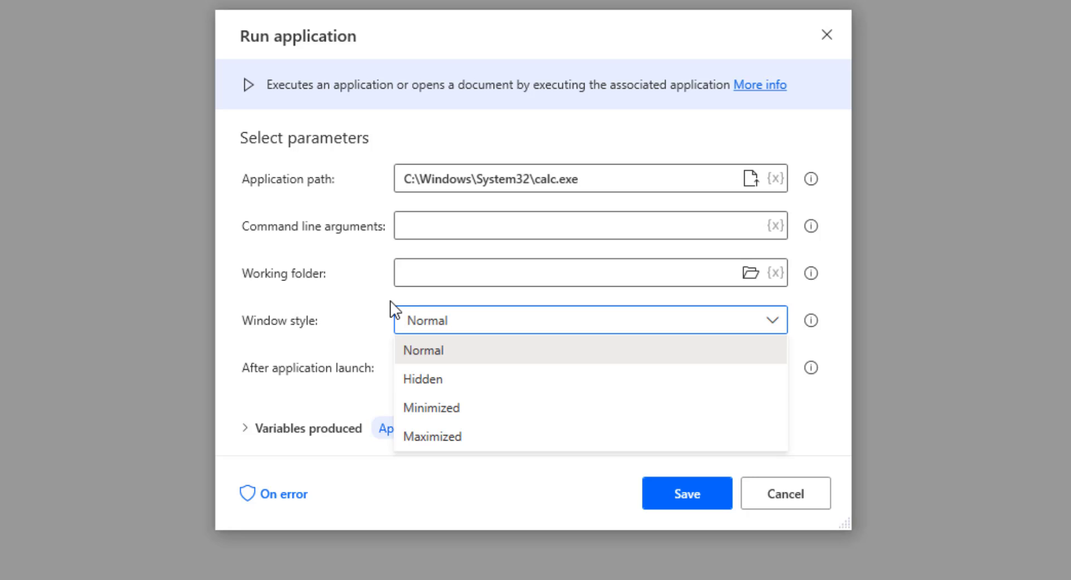
click(423, 350)
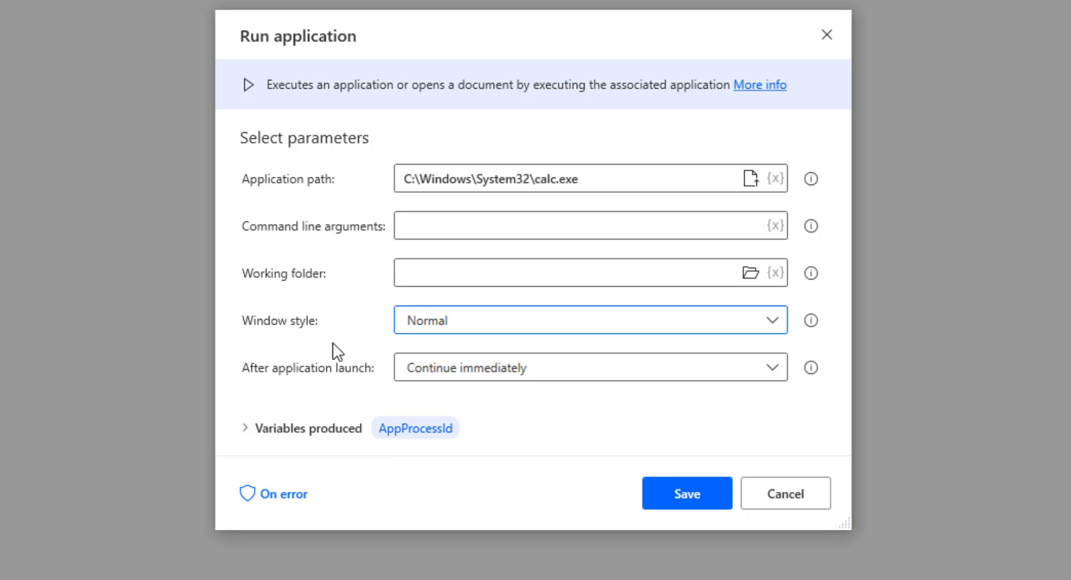
mouse_move(330, 457)
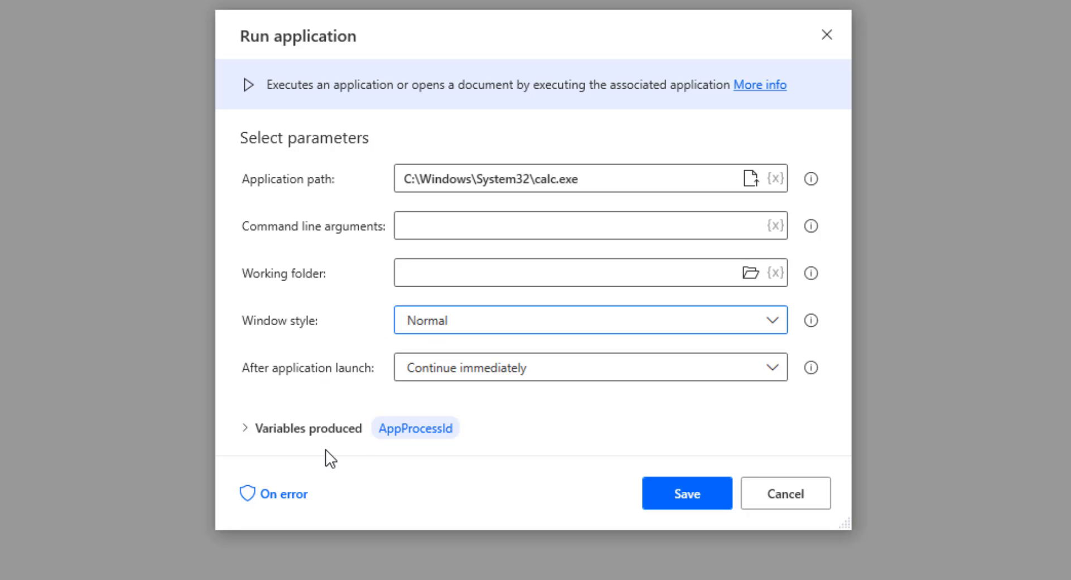
mouse_move(393, 409)
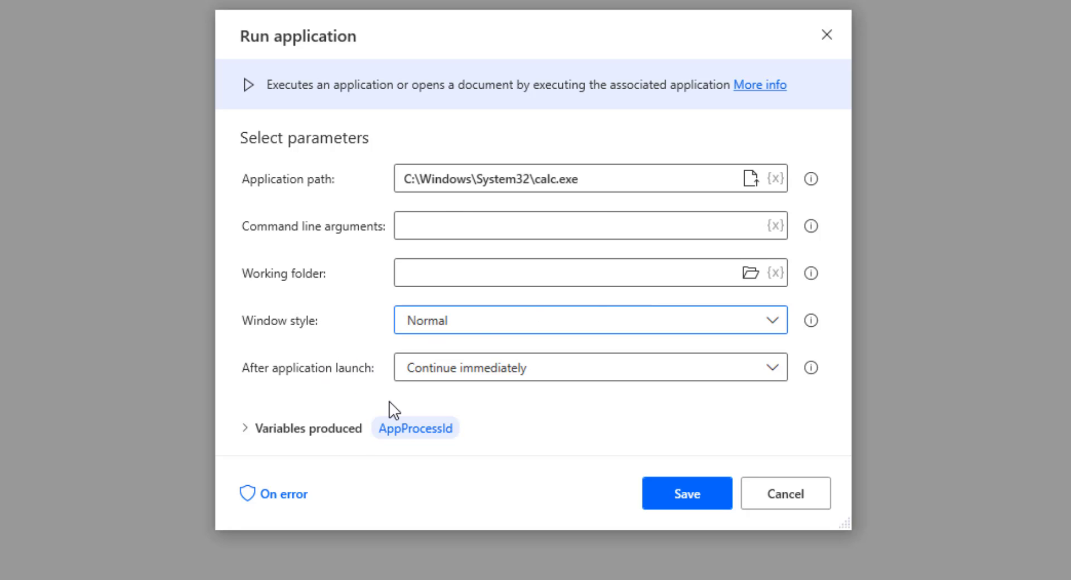
mouse_move(448, 433)
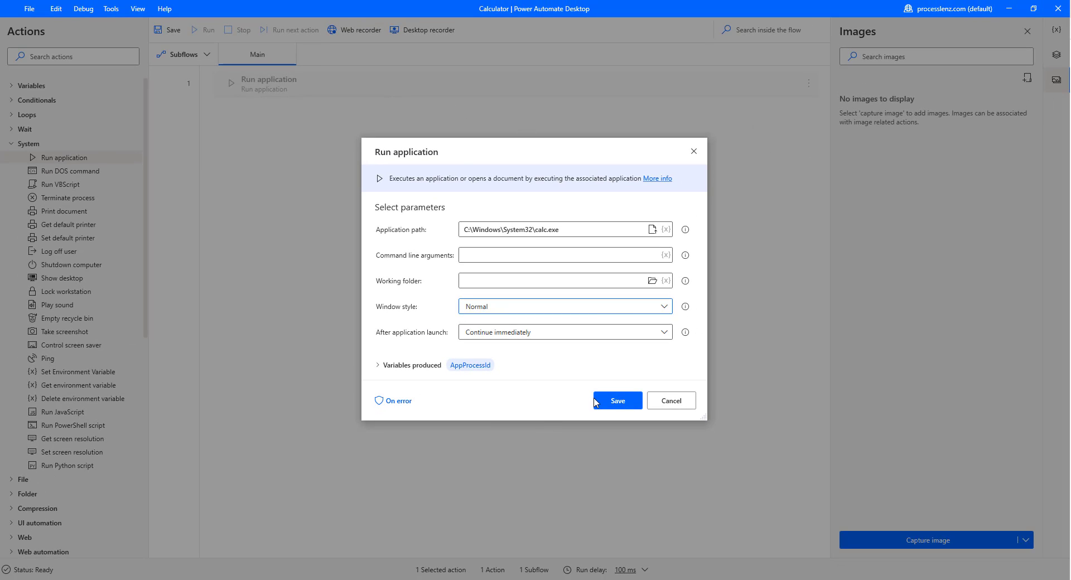
click(616, 400)
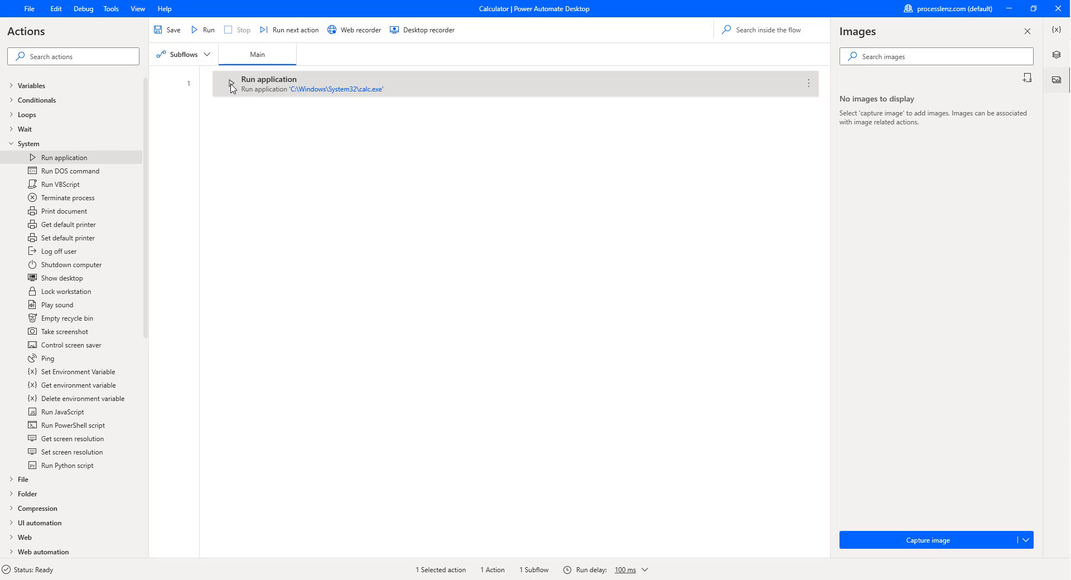
mouse_move(284, 102)
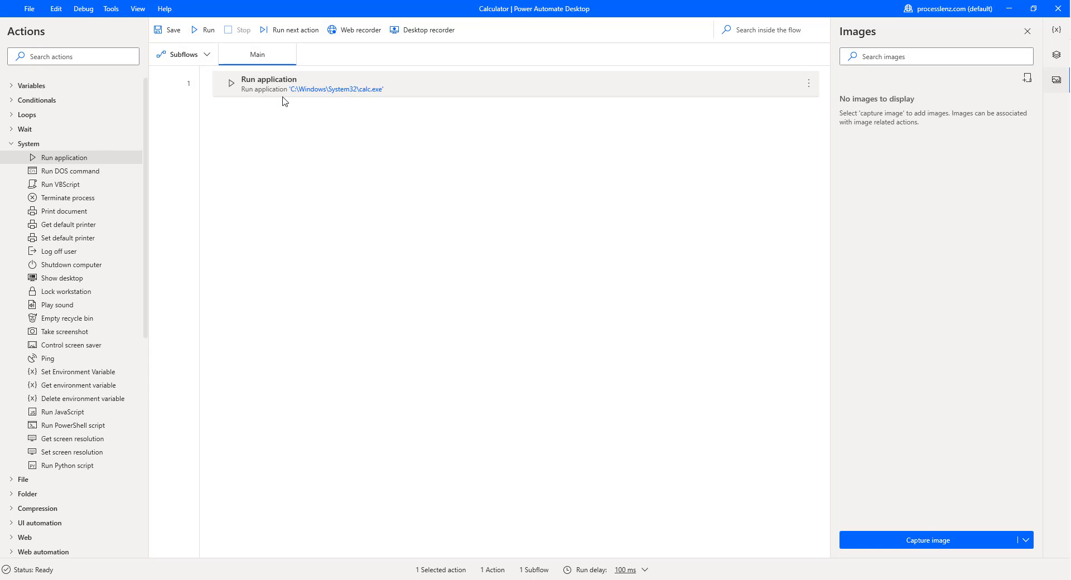
mouse_move(265, 71)
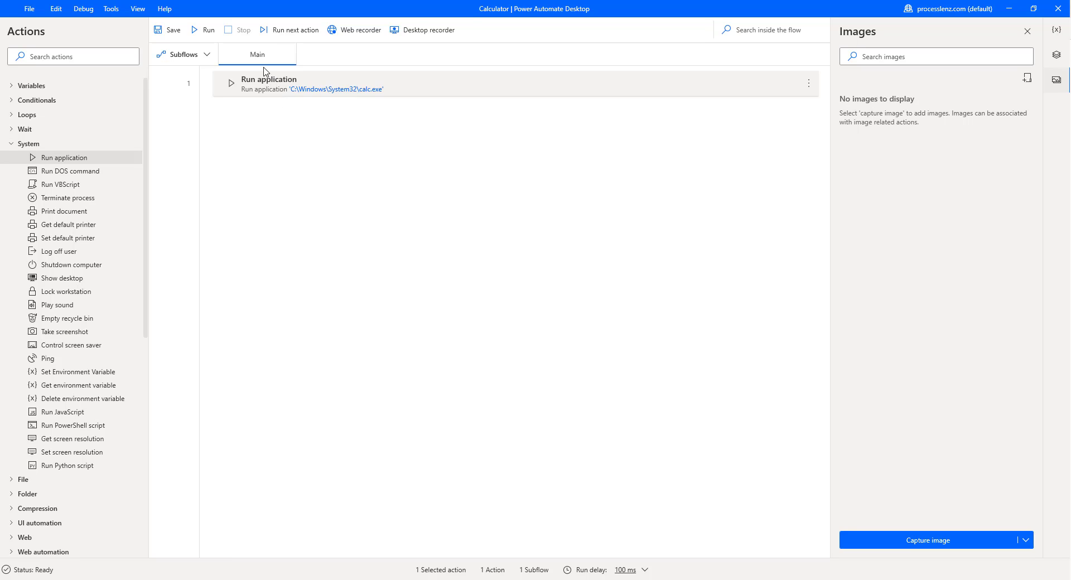
mouse_move(210, 29)
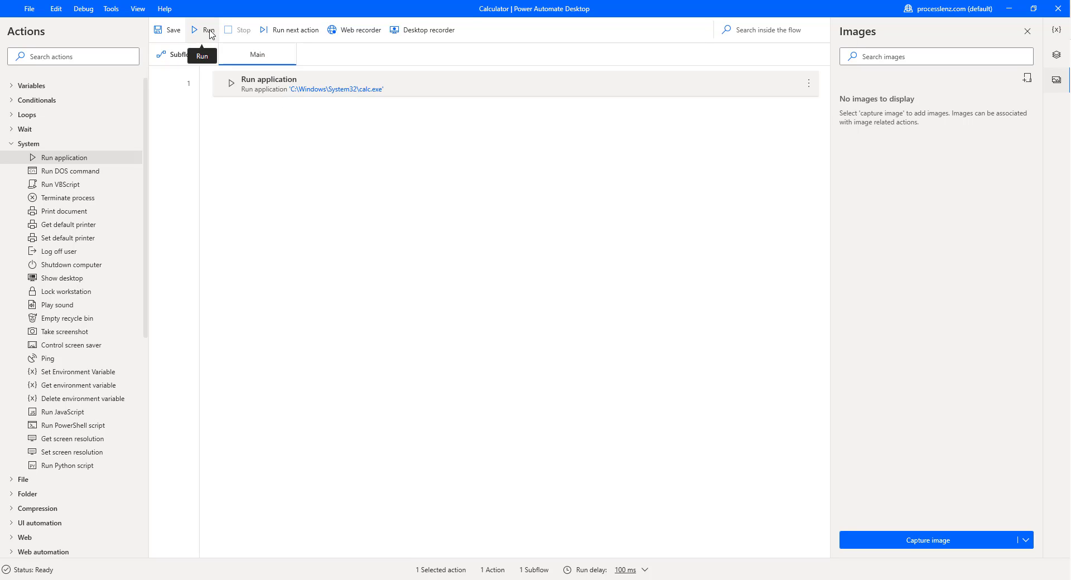
- Run the flow so Calculator launches and AppProcessId receives a value
click(203, 29)
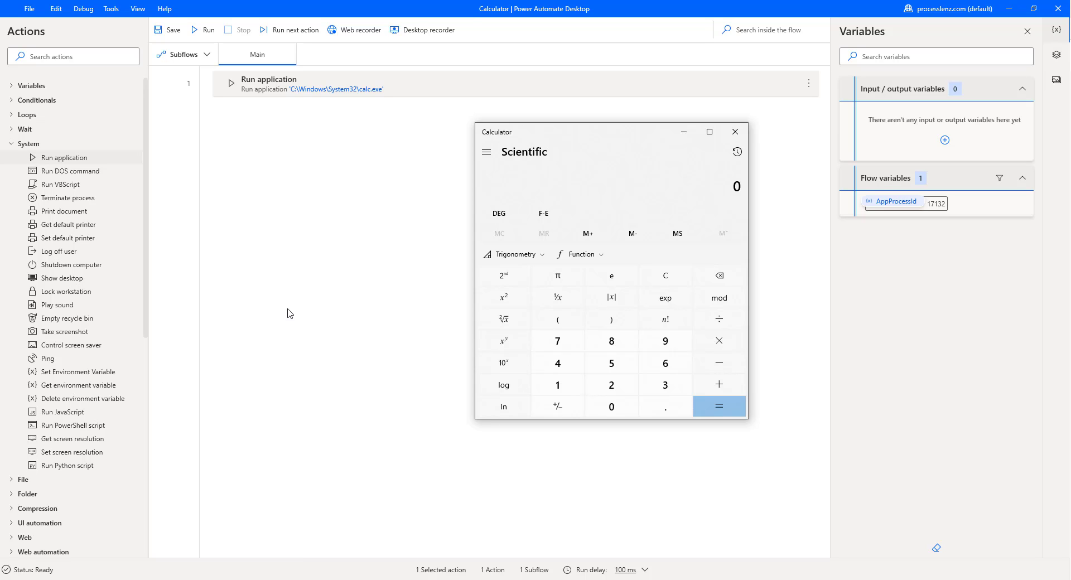
mouse_move(383, 217)
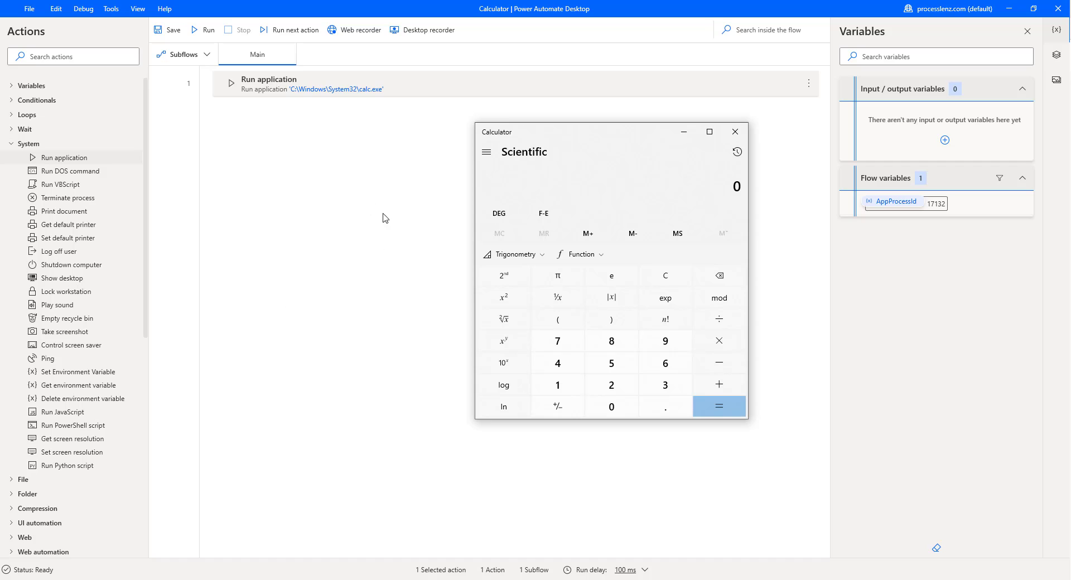
mouse_move(653, 198)
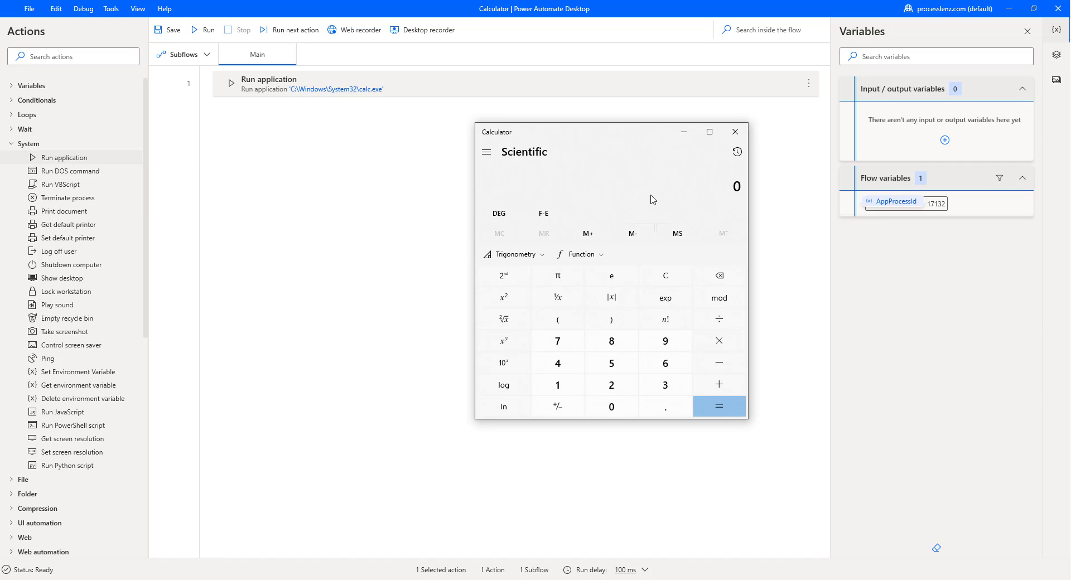
mouse_move(311, 198)
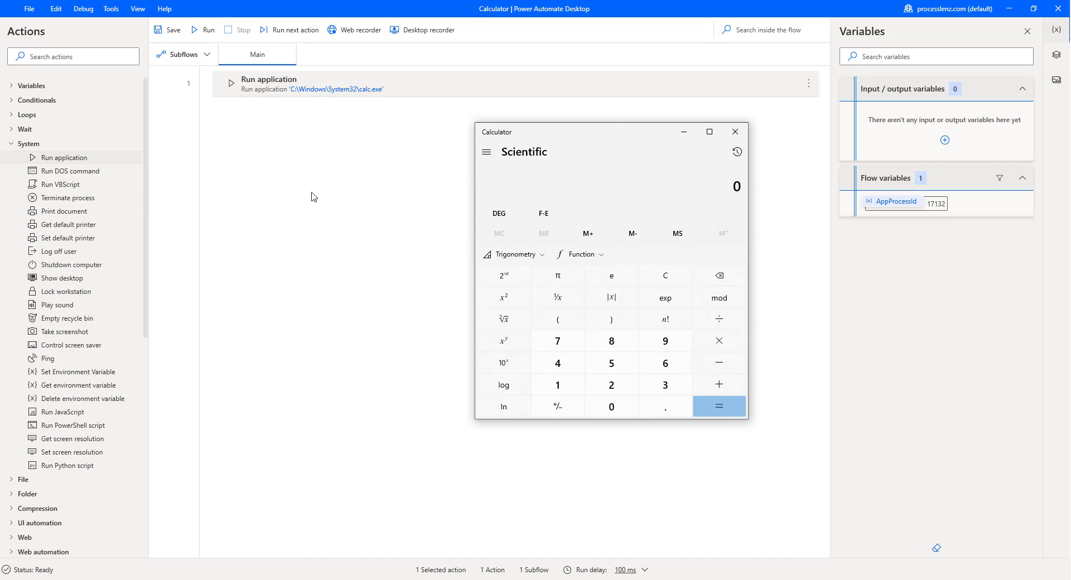
mouse_move(664, 275)
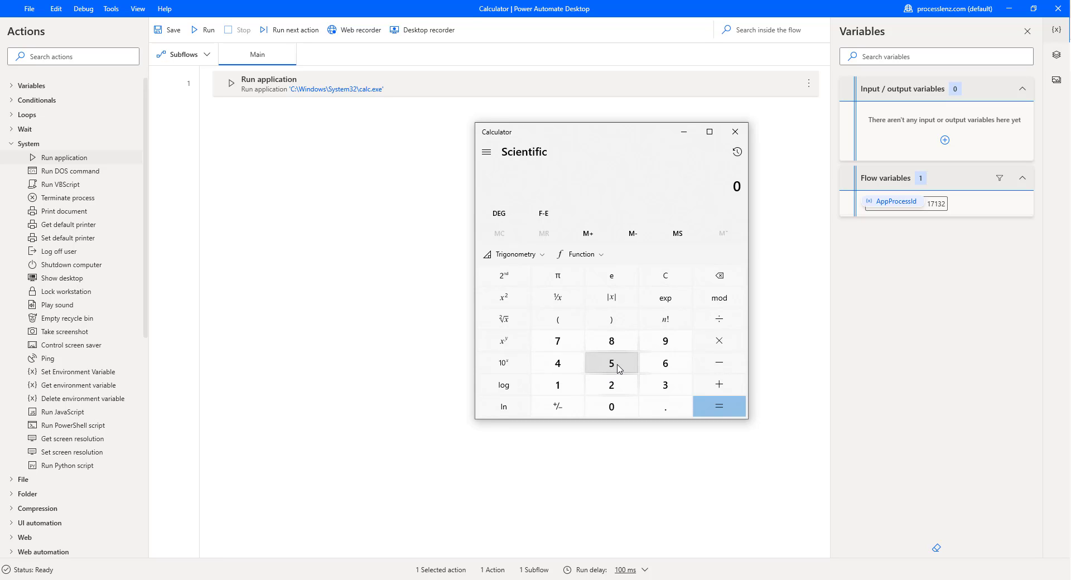
- Search the actions for 'ui' to reveal Click UI element in window
click(611, 363)
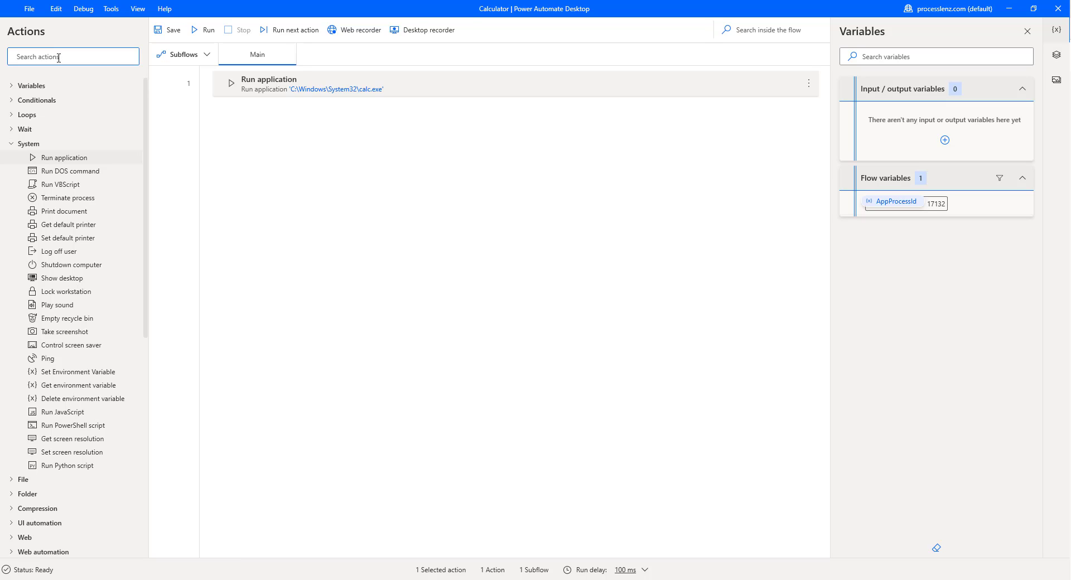
text(u)
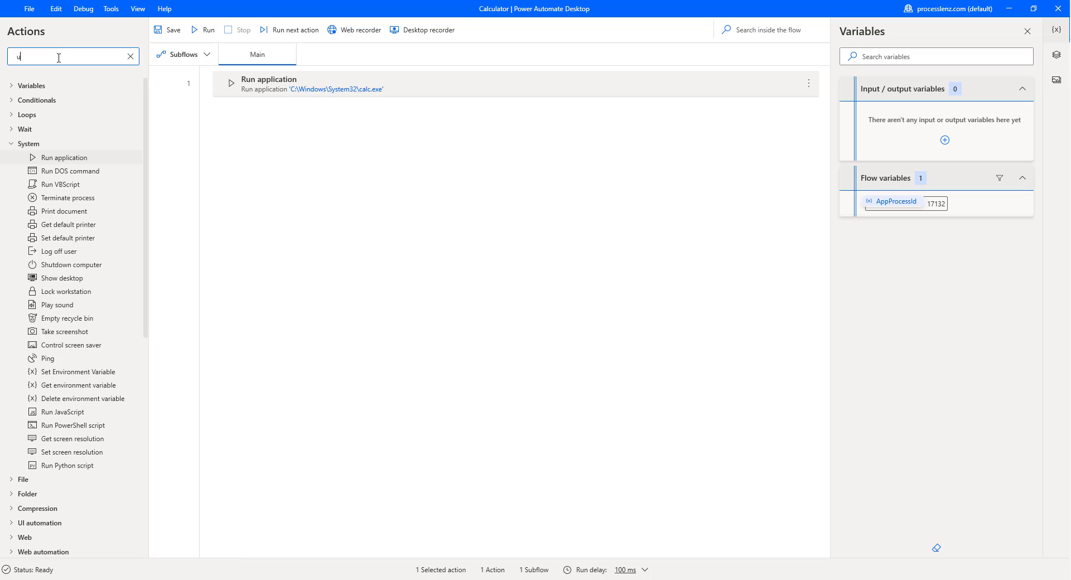
text(i)
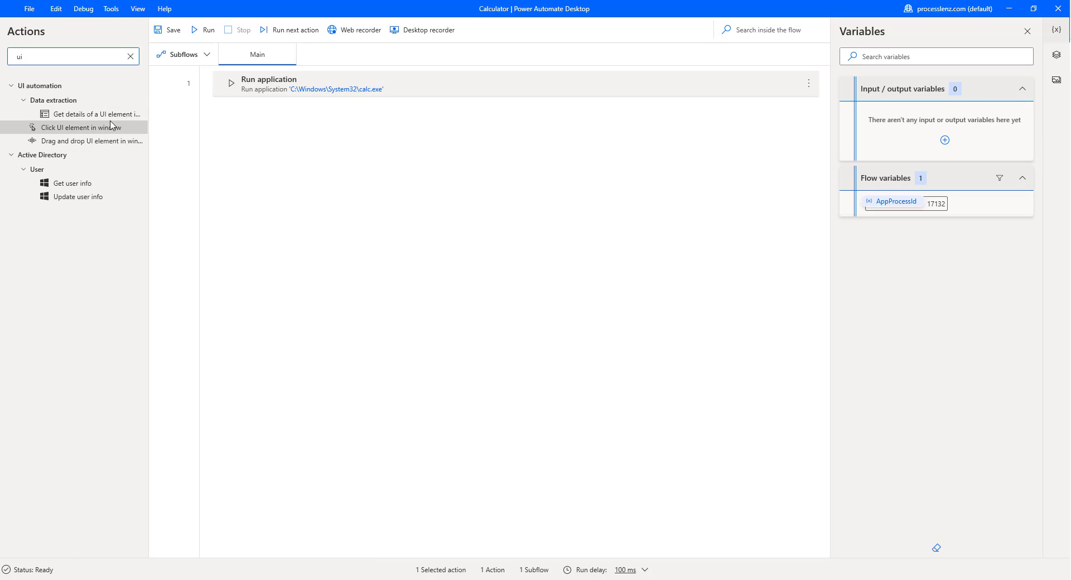
mouse_move(56, 132)
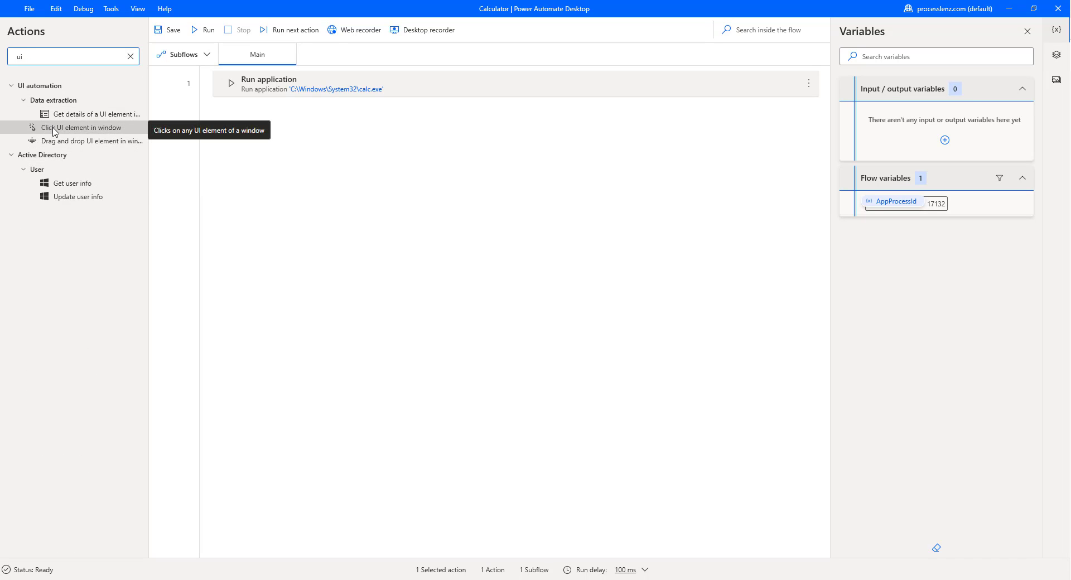
mouse_move(86, 129)
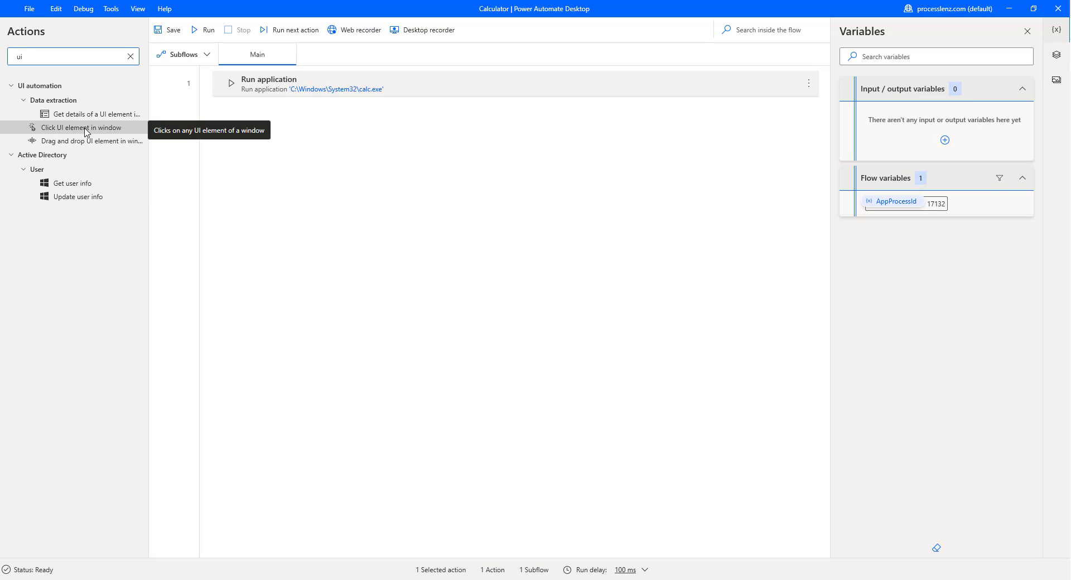
- Add Click UI element in window as step 2 and check its empty UI element list
drag(81, 129, 287, 106)
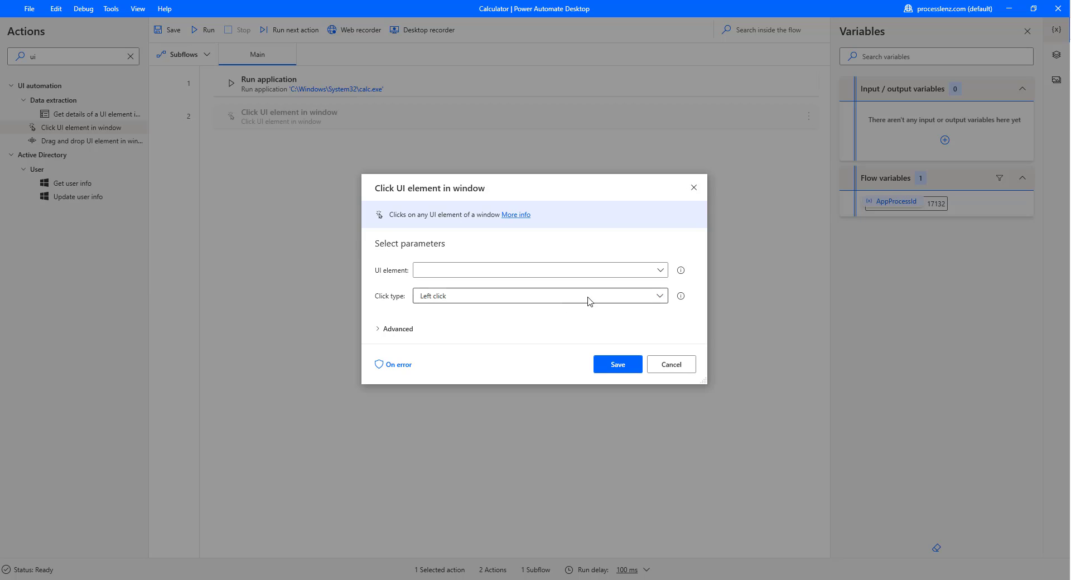
mouse_move(637, 317)
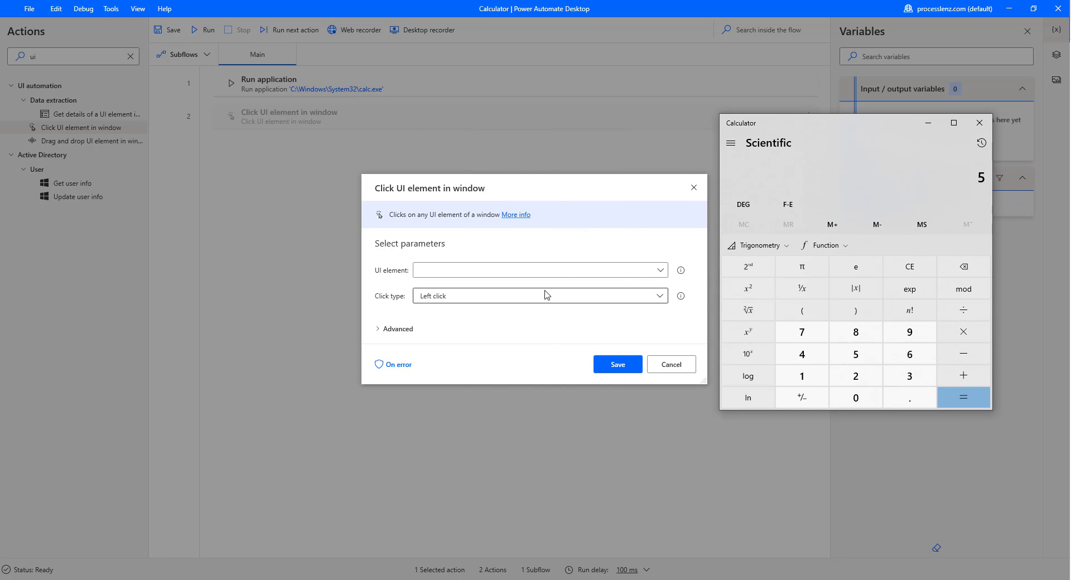
click(539, 269)
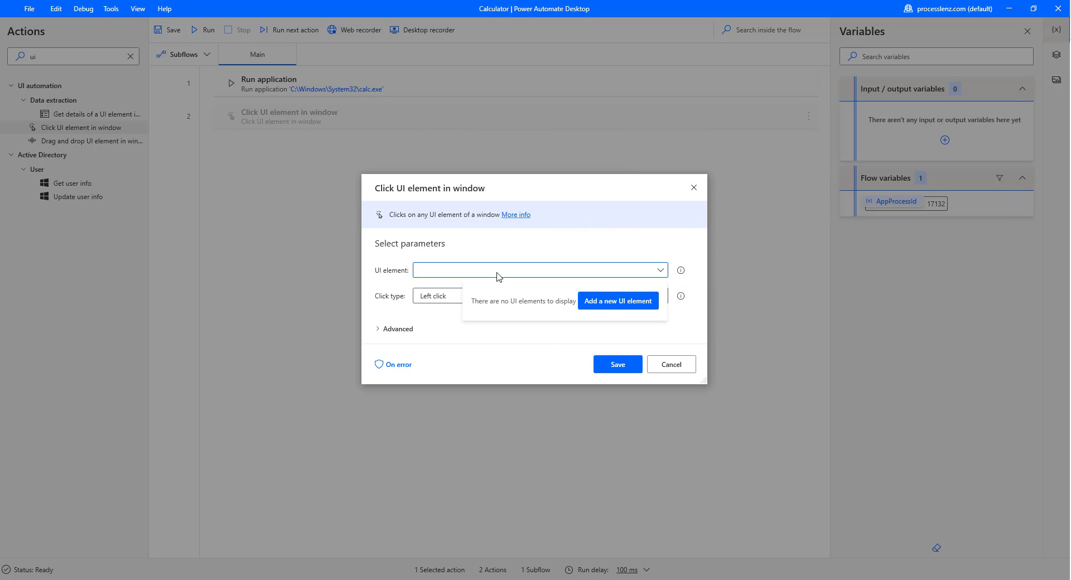
- Capture Calculator's 4, 8 and = buttons as UI elements, leaving Equals as the target
click(617, 302)
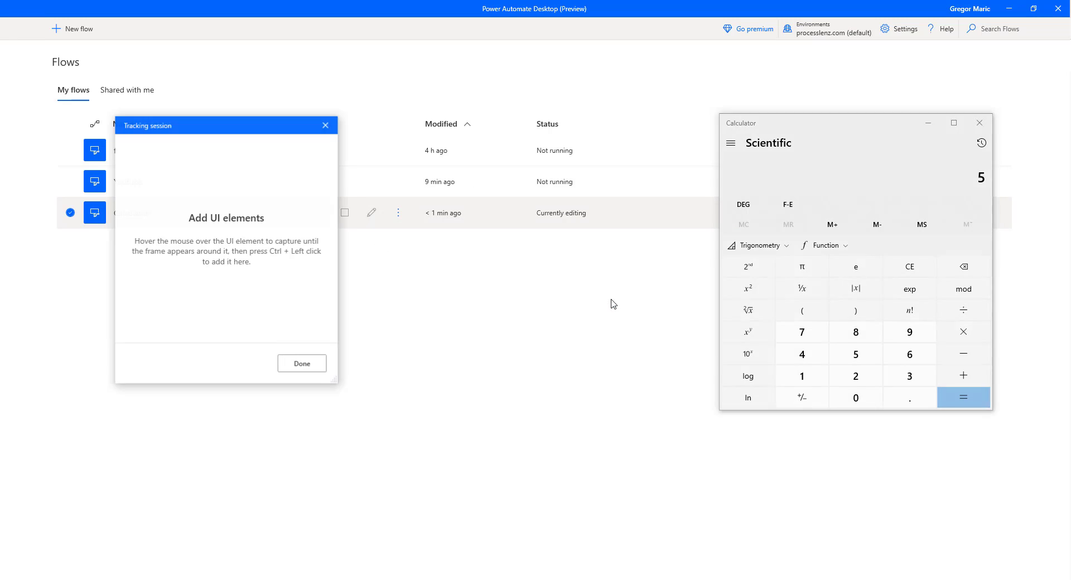
mouse_move(833, 326)
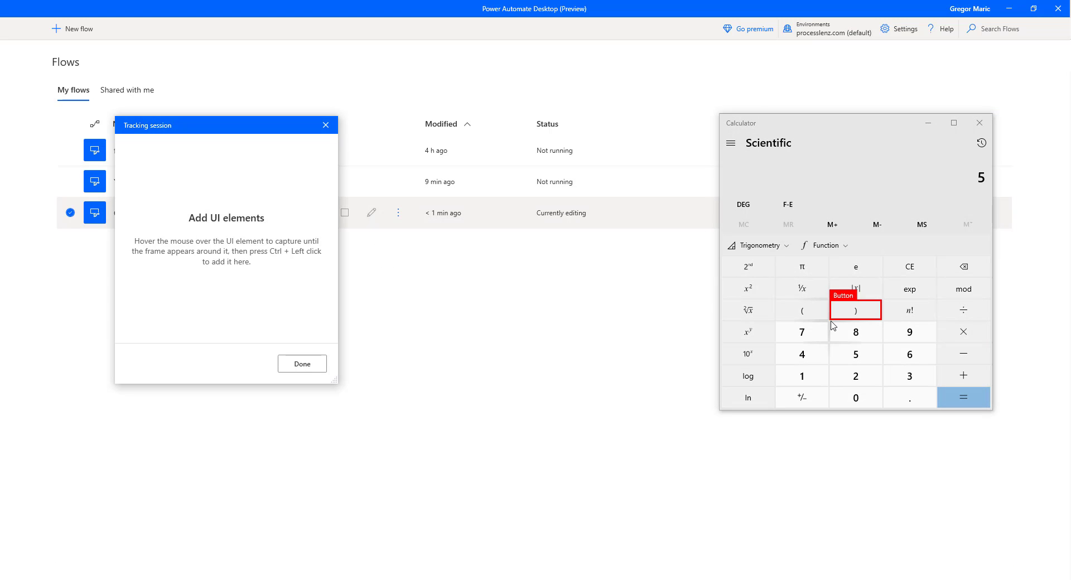
mouse_move(801, 353)
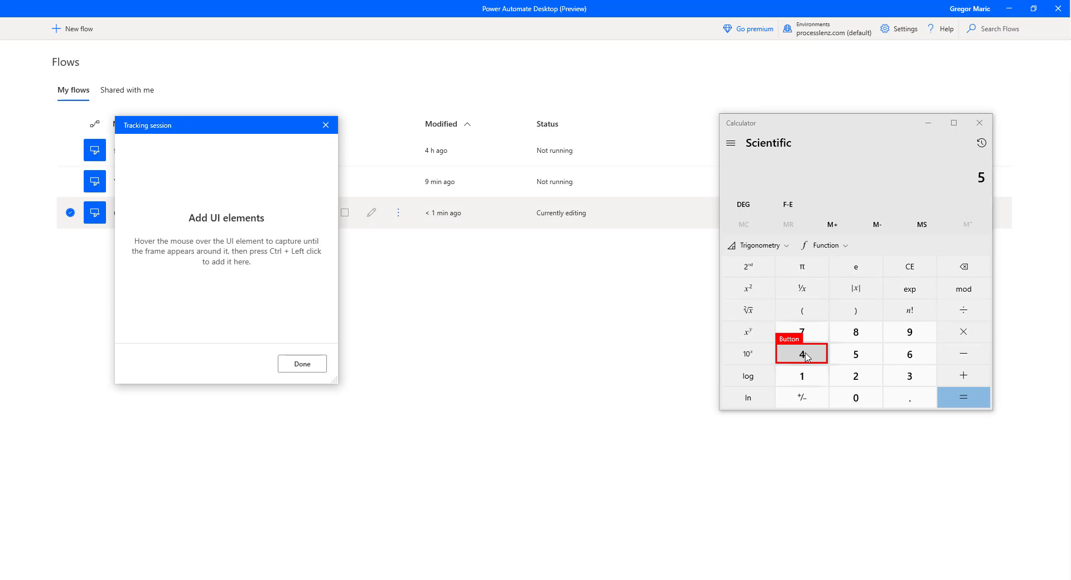
click(801, 354)
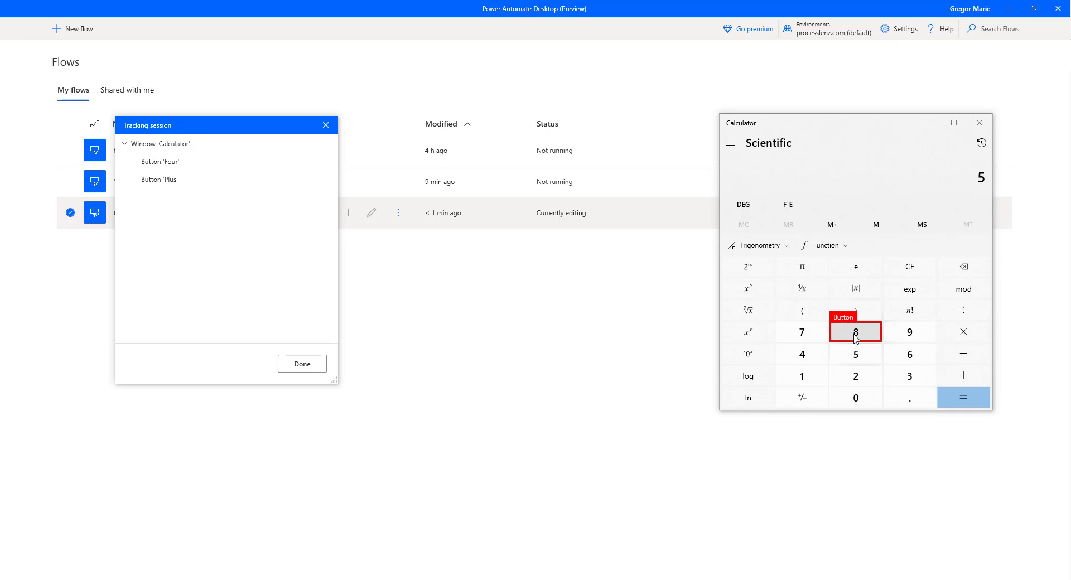
click(855, 332)
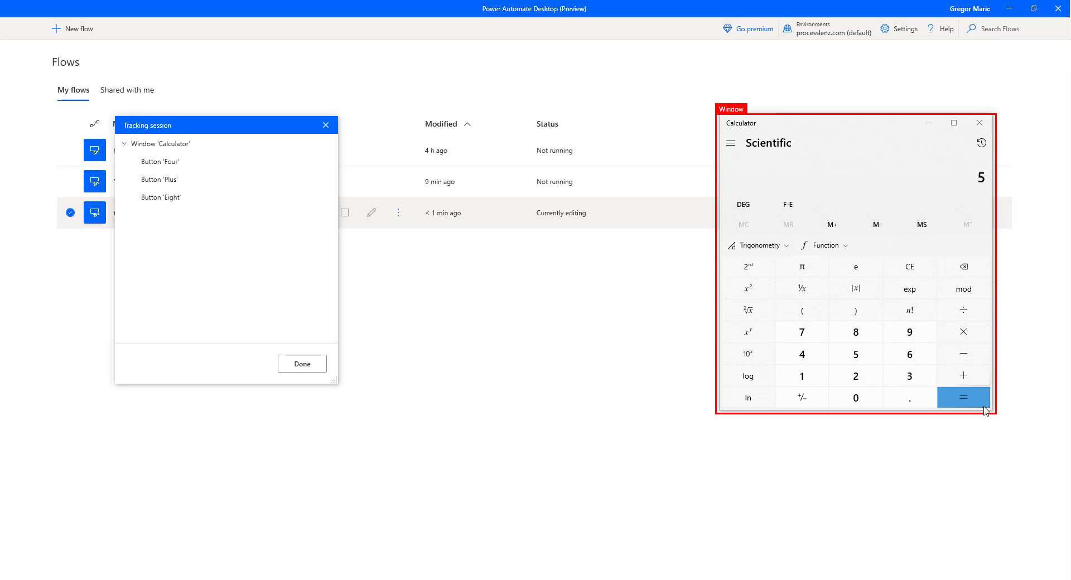
click(963, 397)
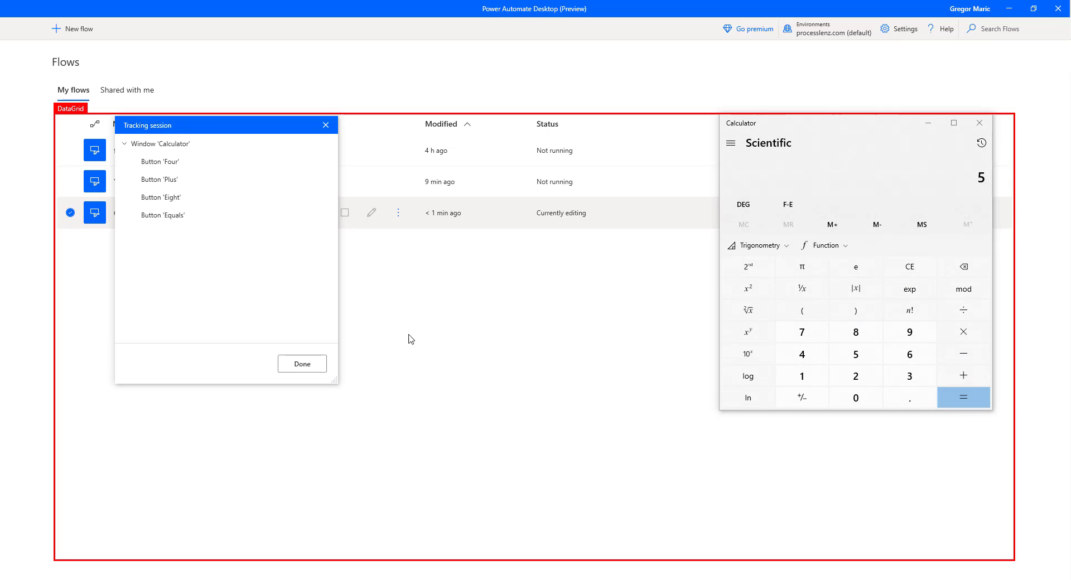
click(302, 362)
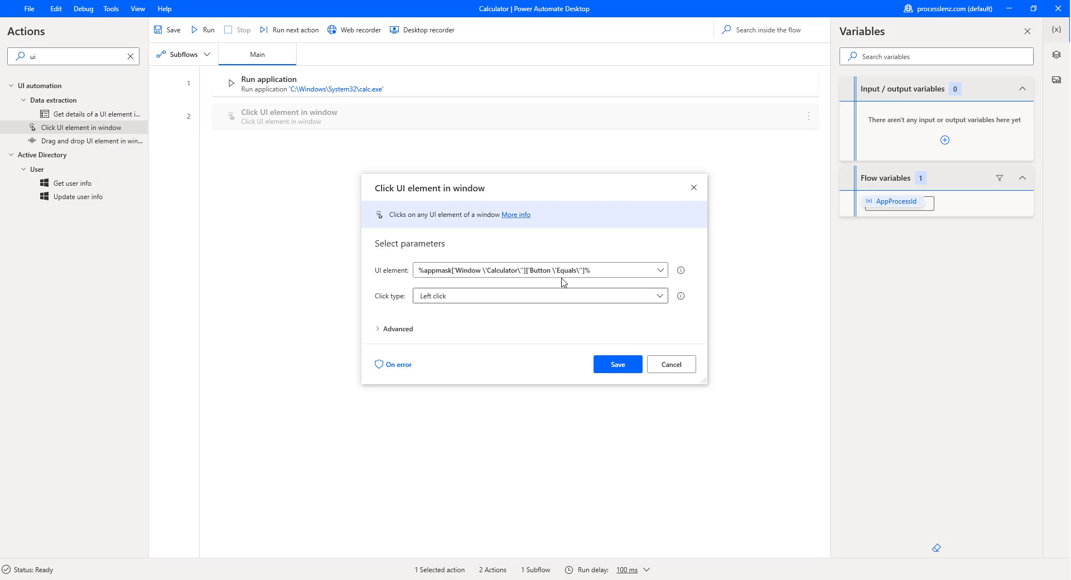
click(659, 270)
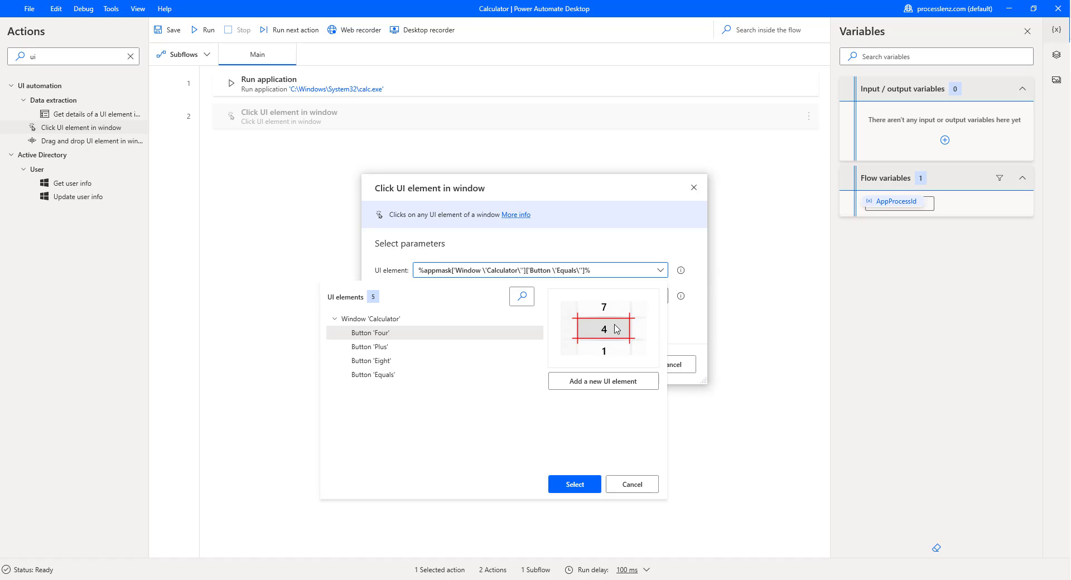
mouse_move(647, 374)
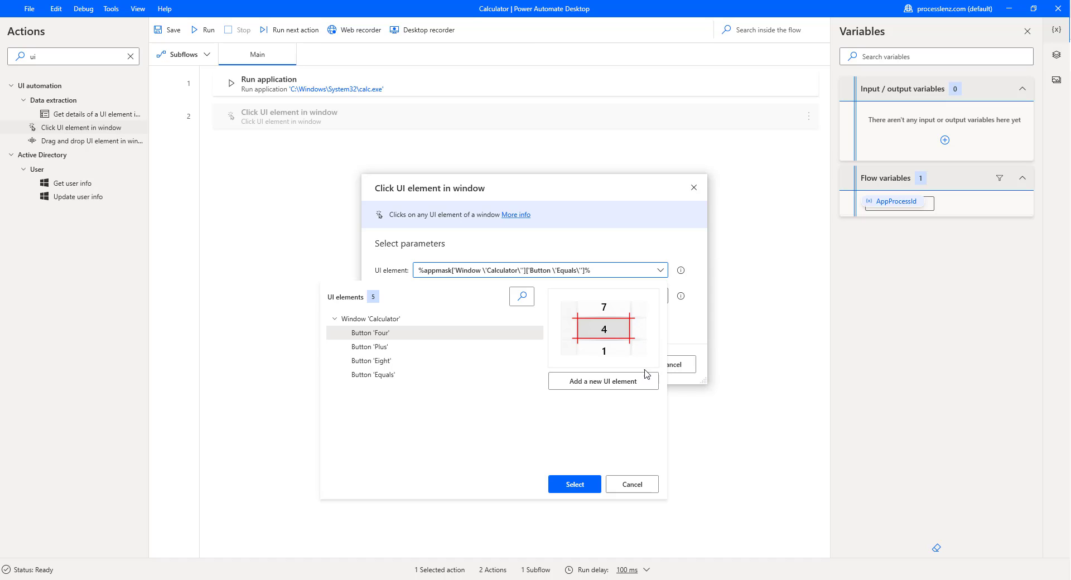
click(574, 485)
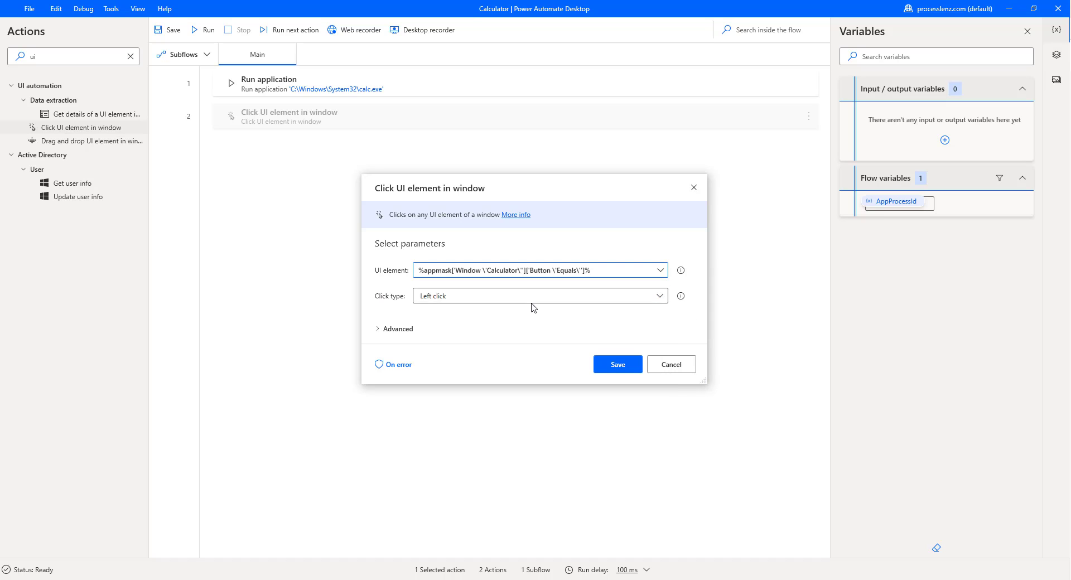
- Review the click types and keep Left click on the Equals button
click(539, 295)
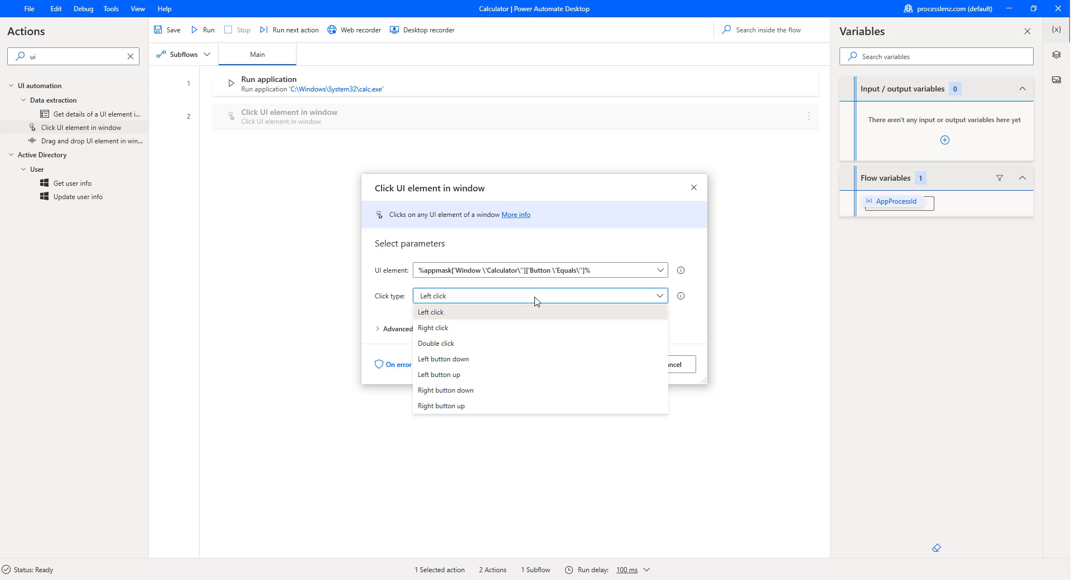
mouse_move(698, 306)
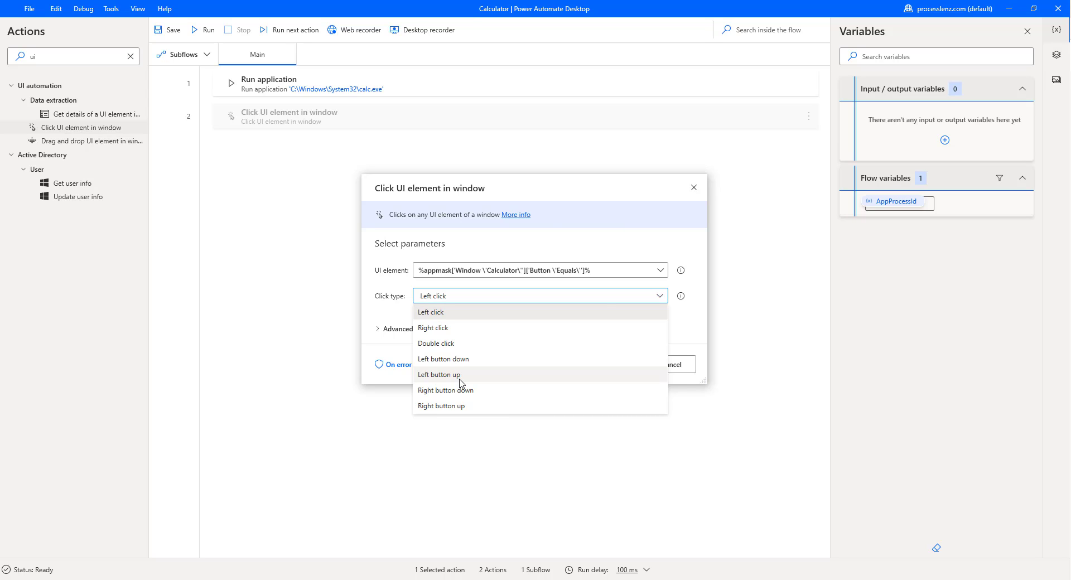
mouse_move(704, 324)
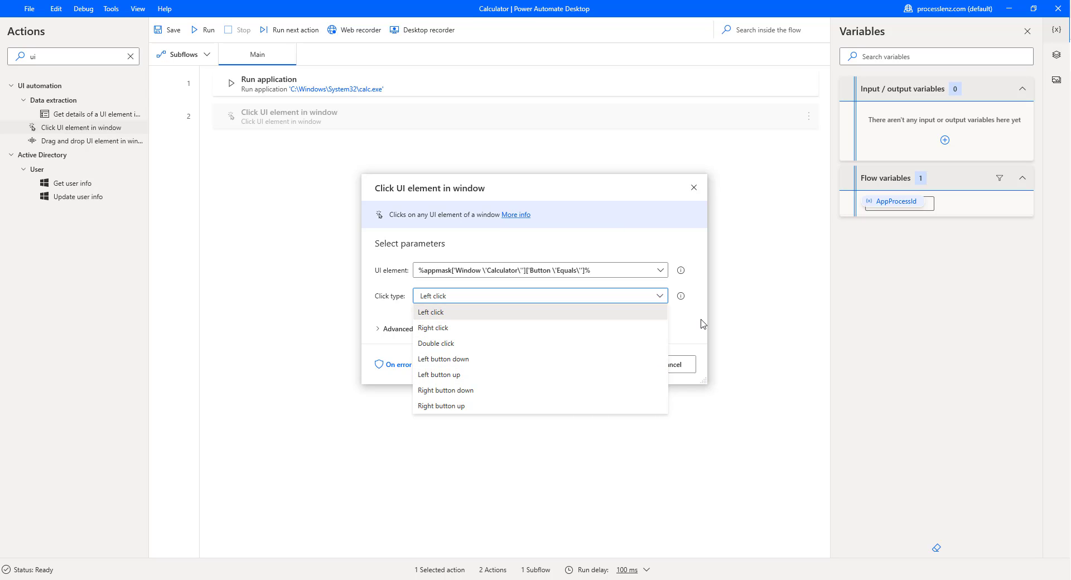
click(431, 312)
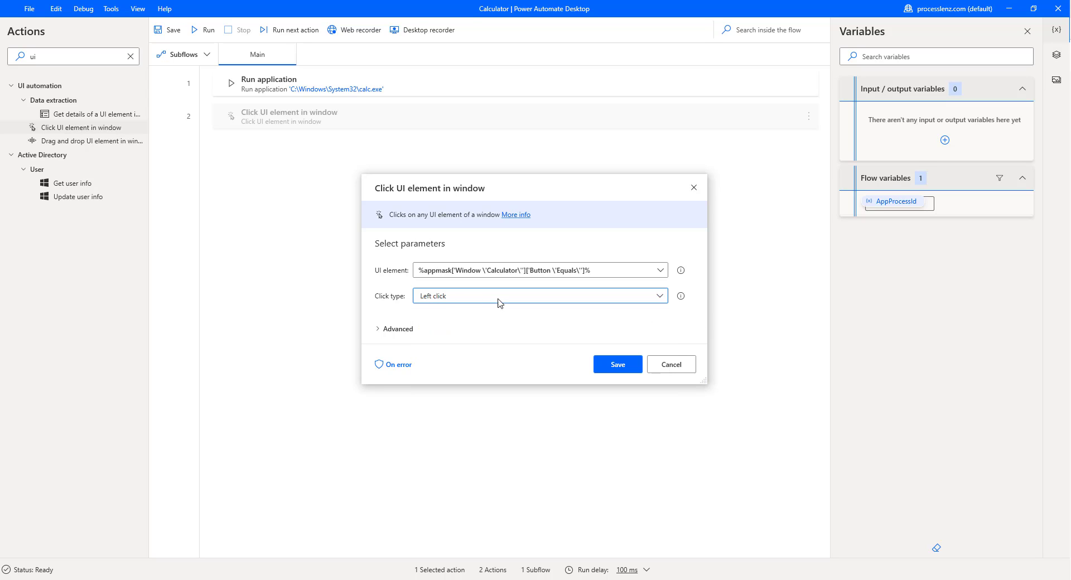
mouse_move(403, 336)
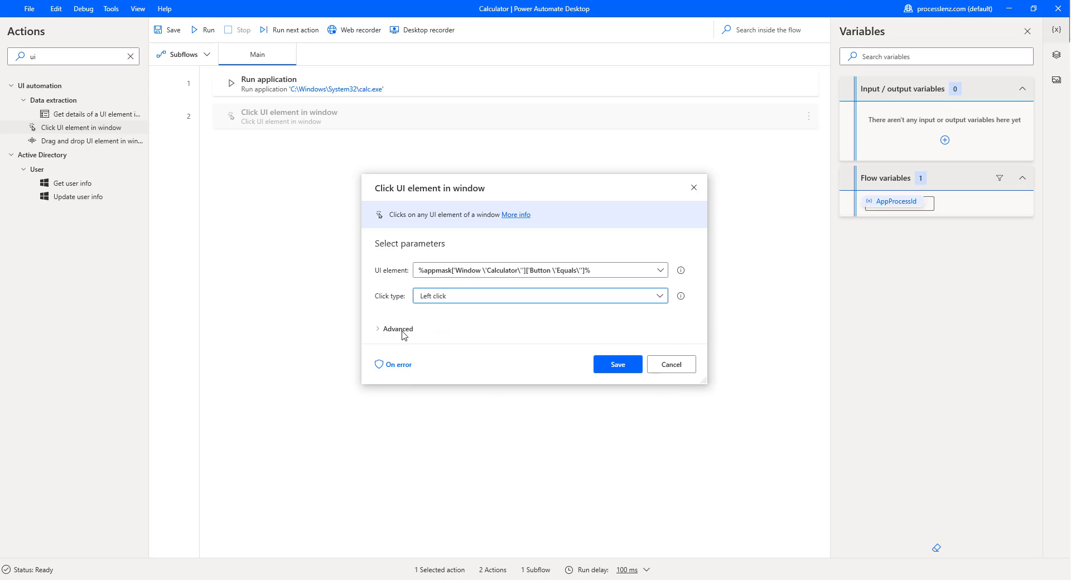
- Review the advanced mouse-position options, save step 2 clicking Button 'Equals', and run
click(396, 330)
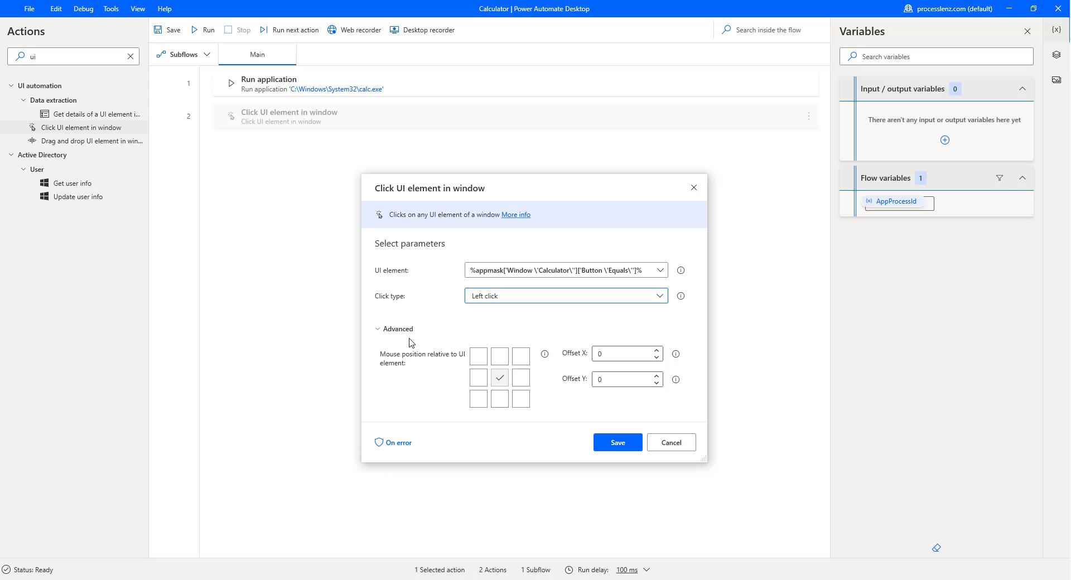
mouse_move(688, 232)
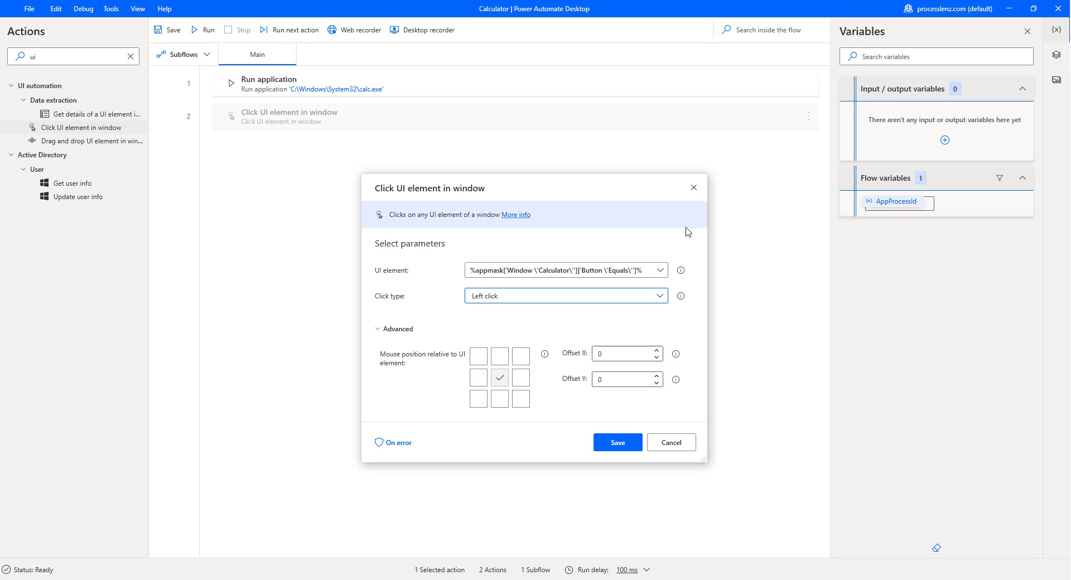
mouse_move(565, 445)
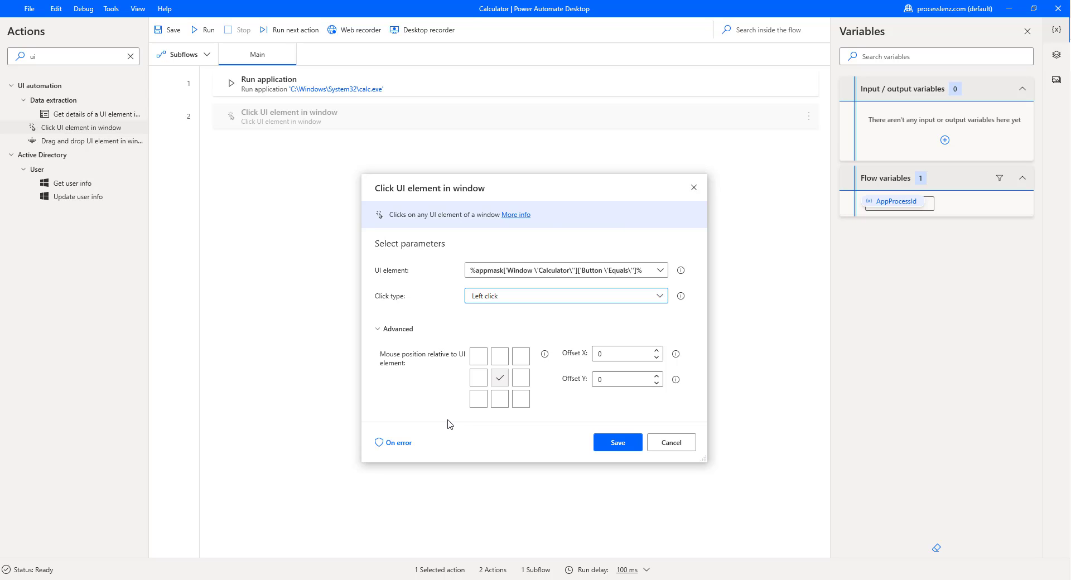
mouse_move(308, 326)
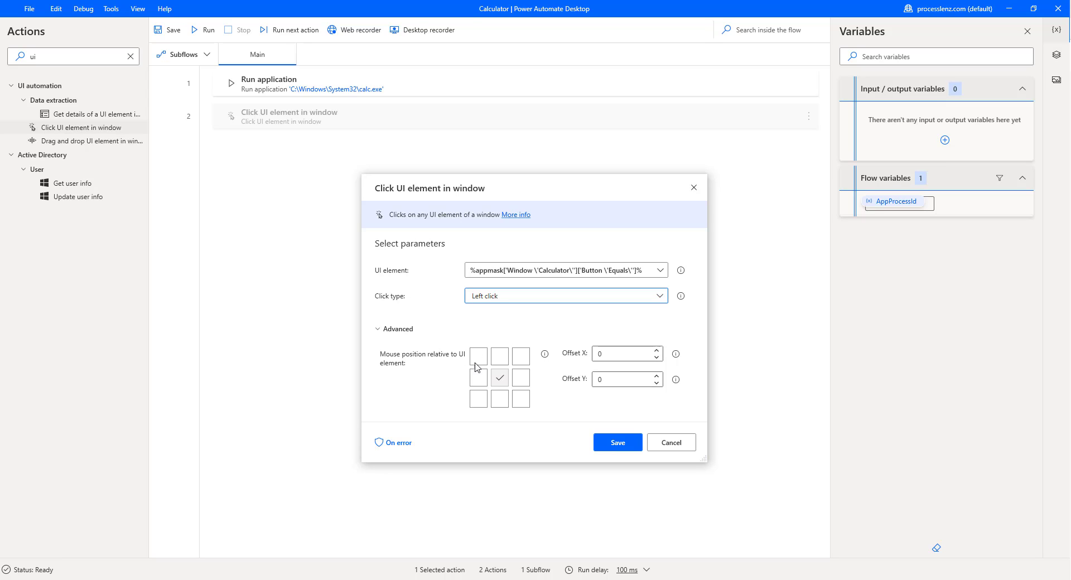
click(616, 442)
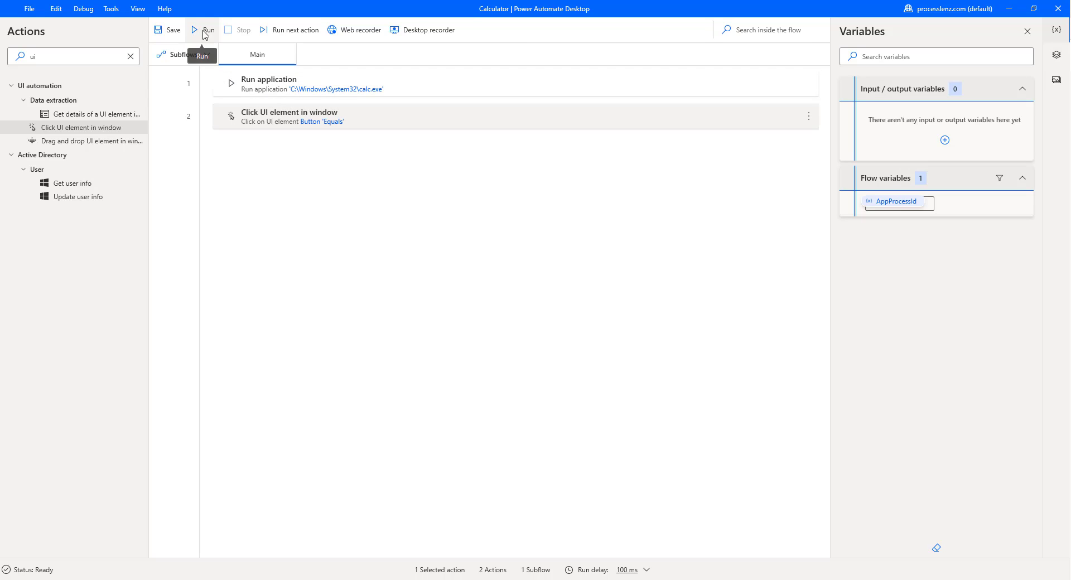
click(208, 29)
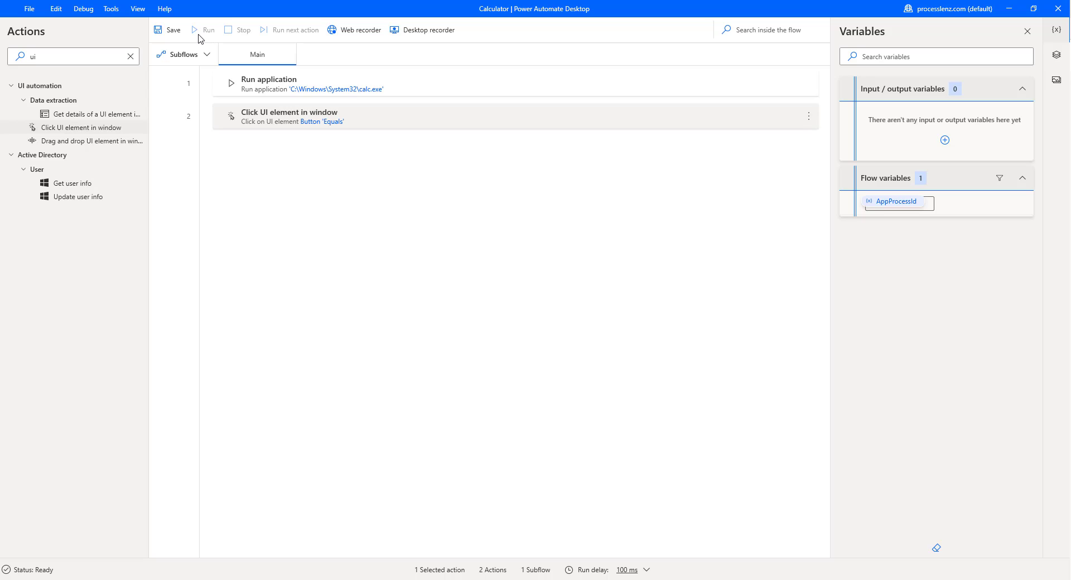
- Let the two-step flow run until AppProcessId shows 3044
click(205, 29)
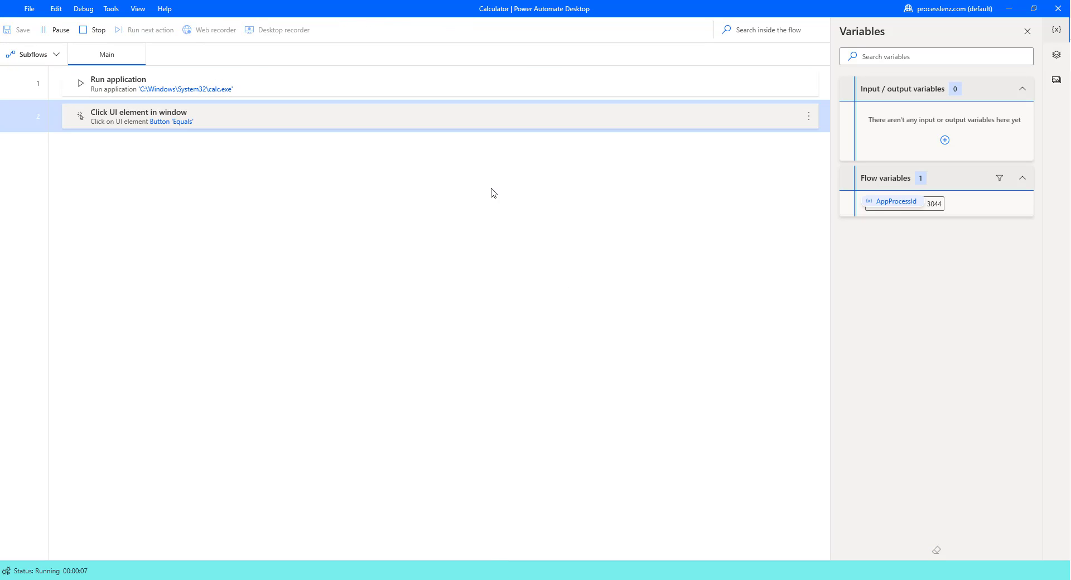
click(719, 406)
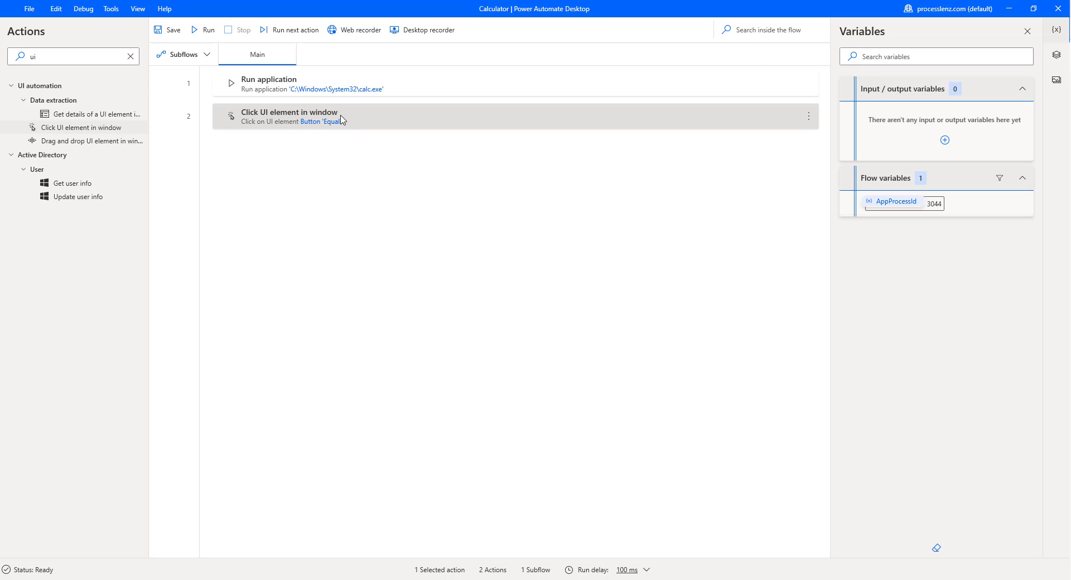
- Retarget step 2 to Button 'Four' from the captured elements and save it
double_click(288, 116)
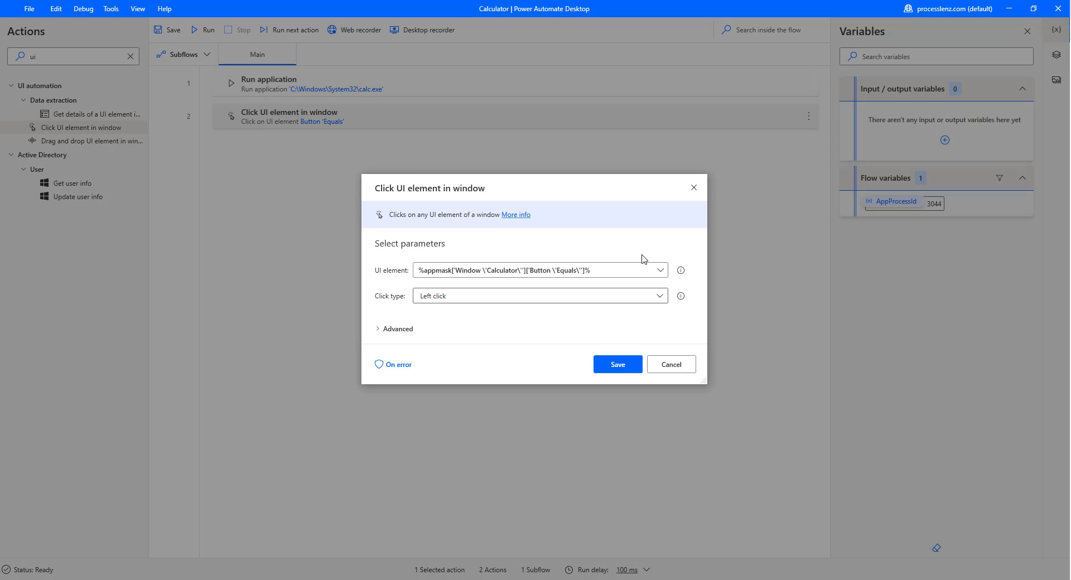
click(658, 269)
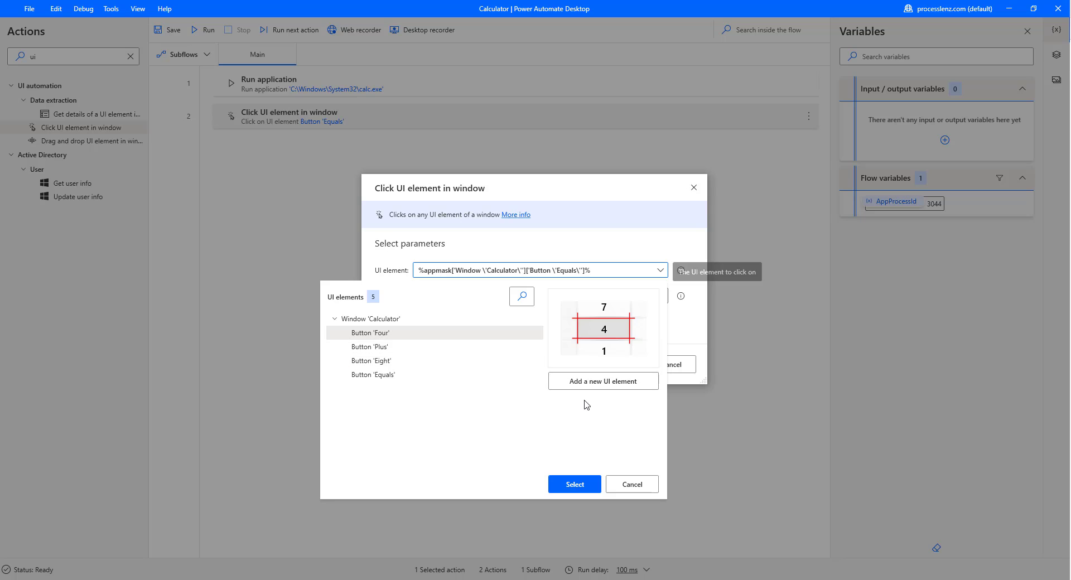
click(574, 484)
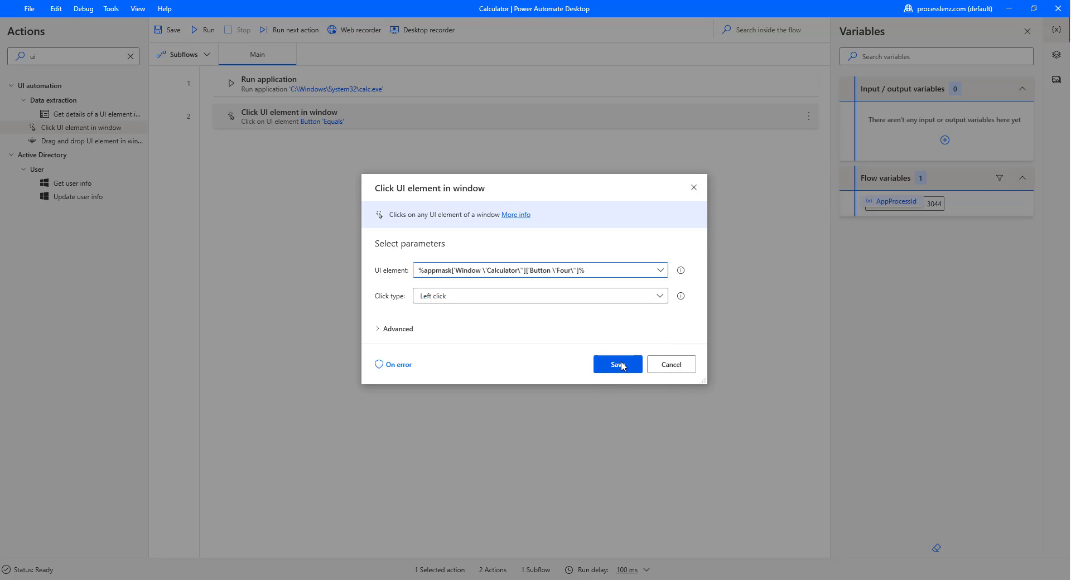
click(616, 364)
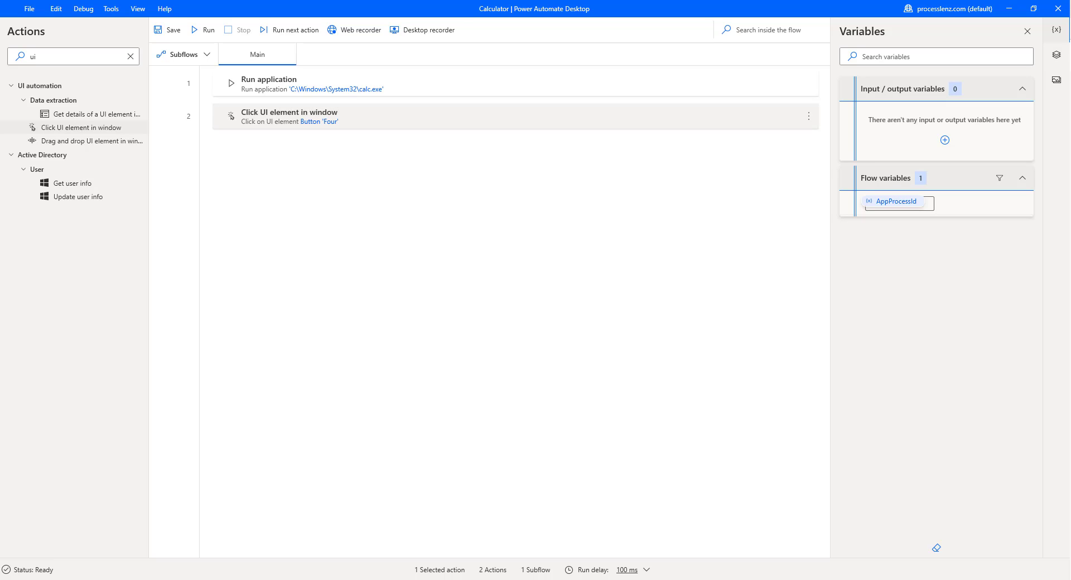
mouse_move(512, 576)
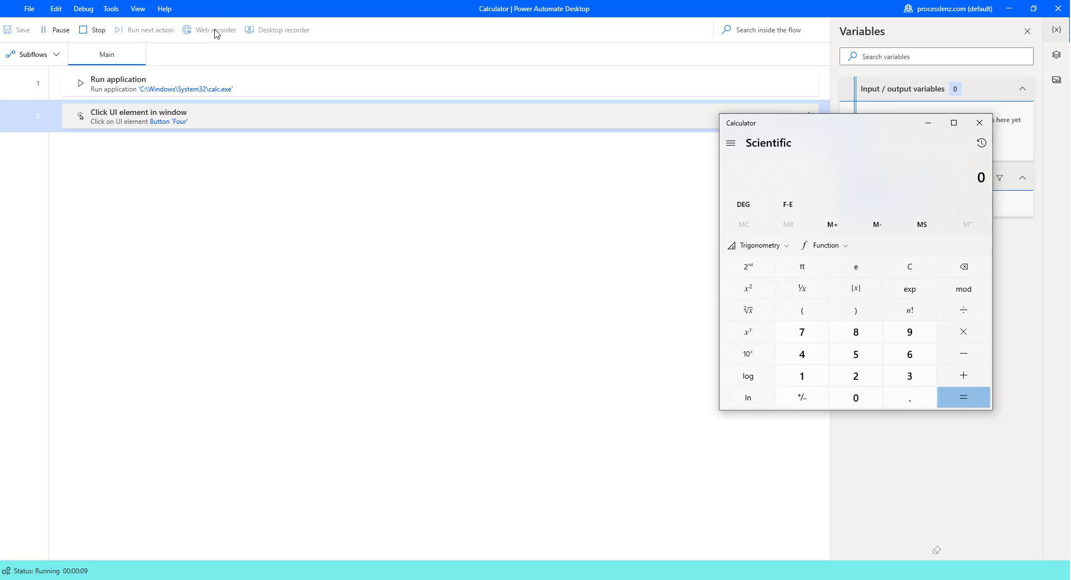
- Run the edited flow, ending with AppProcessId 13112
click(97, 29)
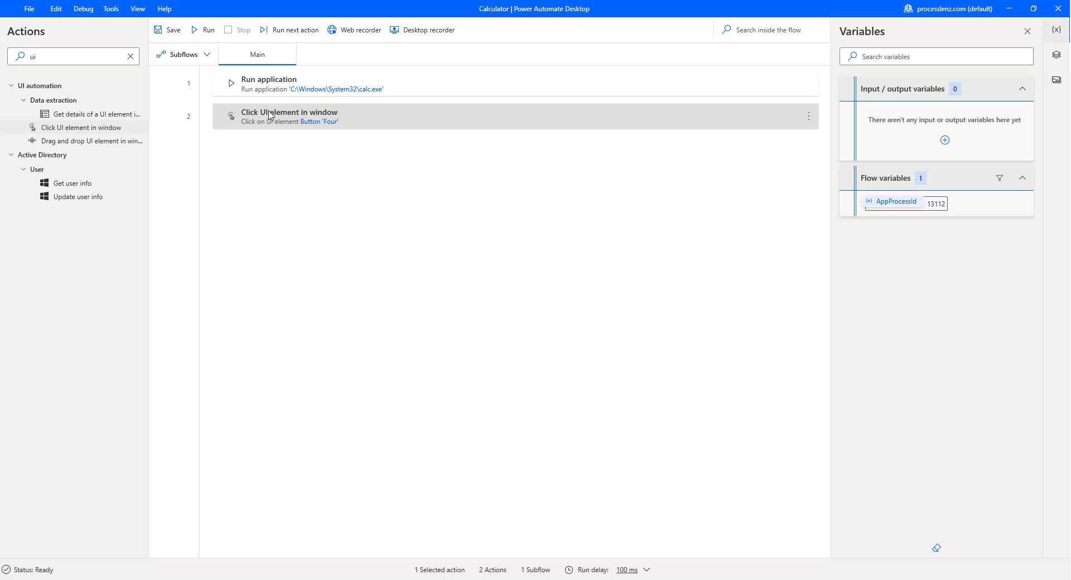
- Save step 2 unchanged, rerun to AppProcessId 15584, and clear the Actions search
double_click(289, 111)
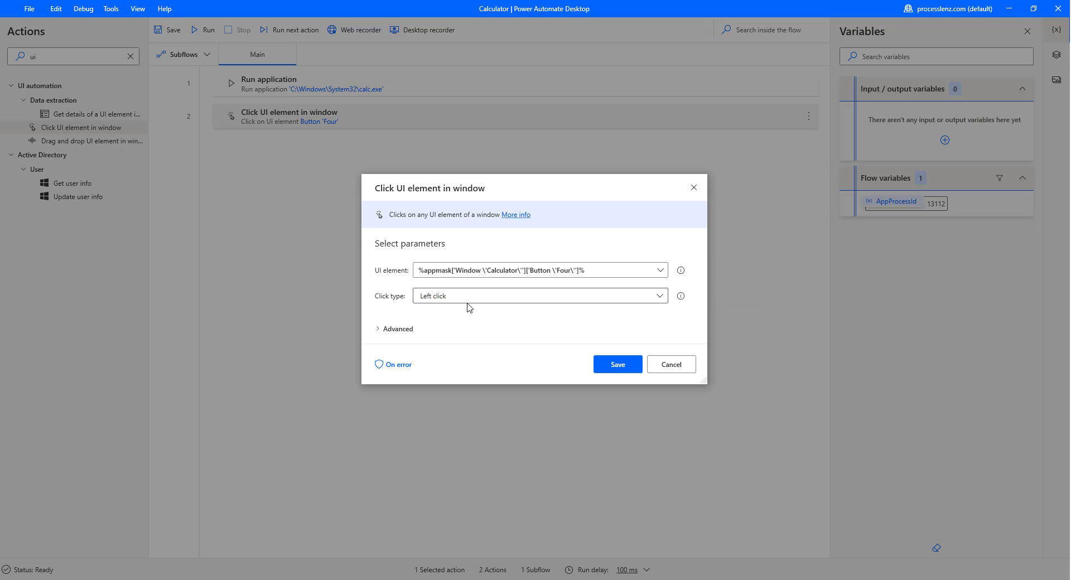
mouse_move(539, 303)
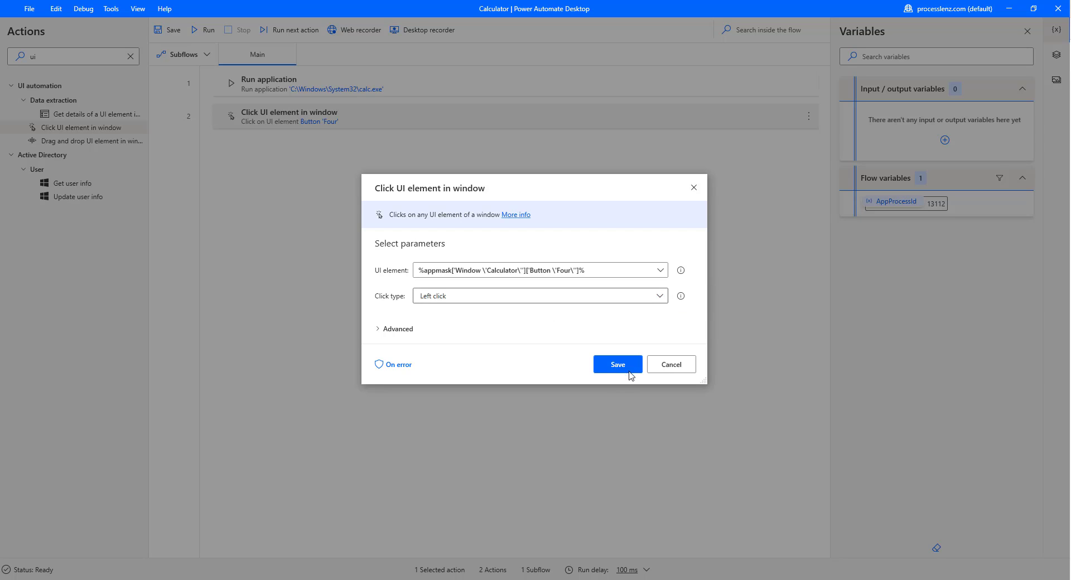
click(616, 364)
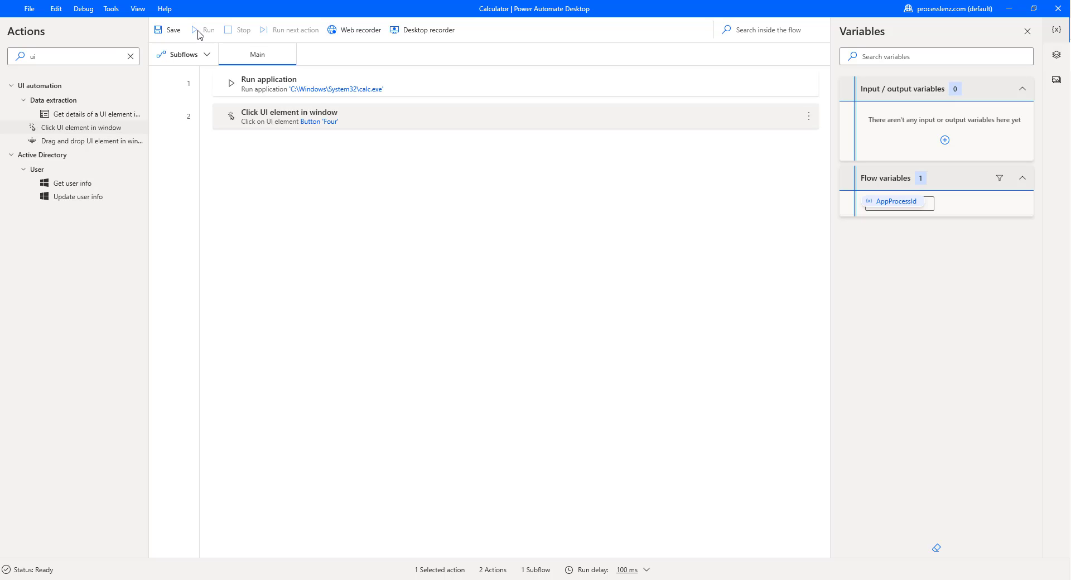
click(205, 29)
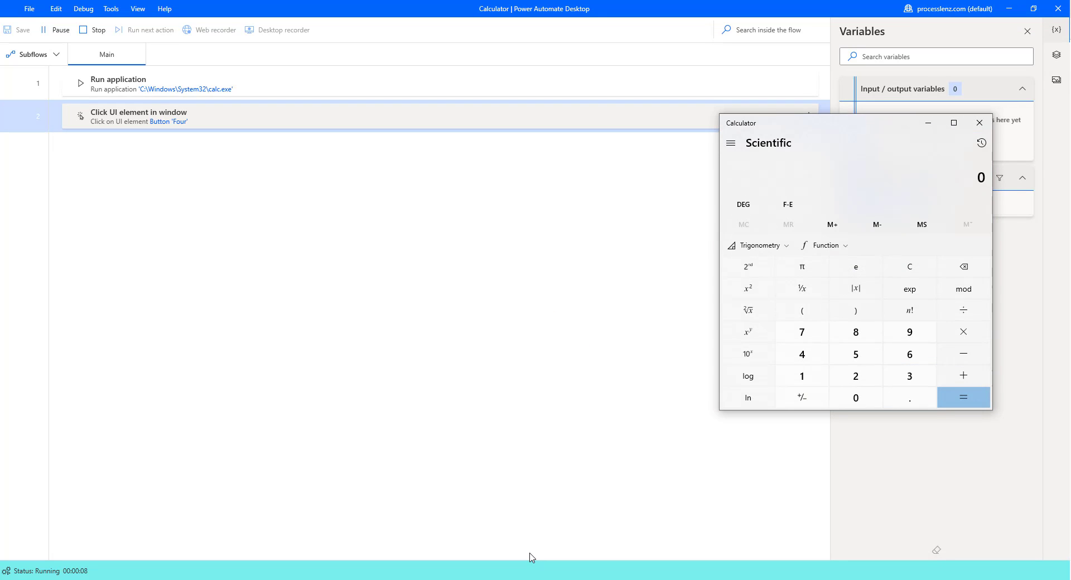
click(801, 354)
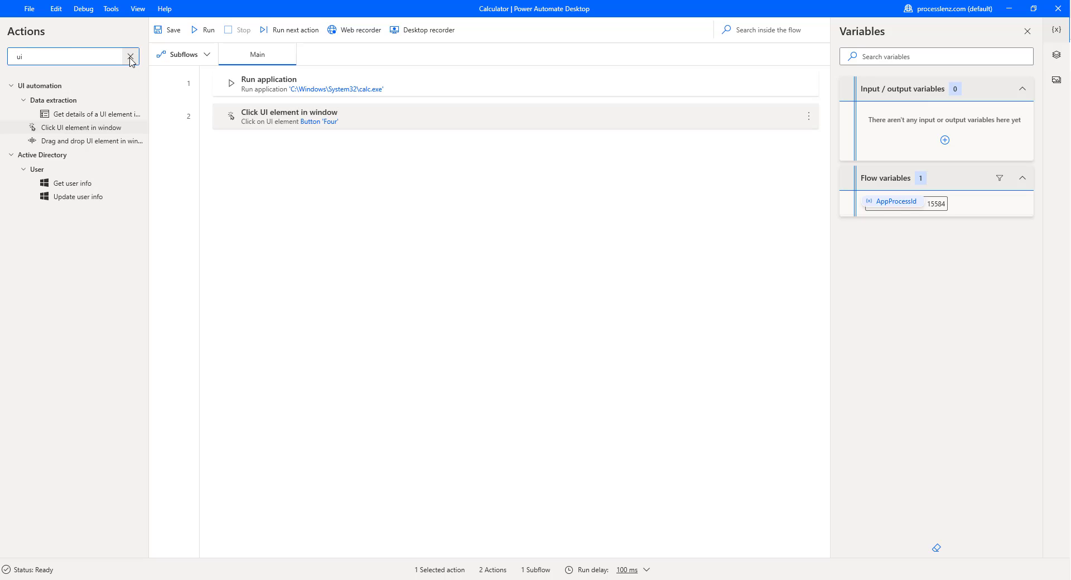
click(130, 57)
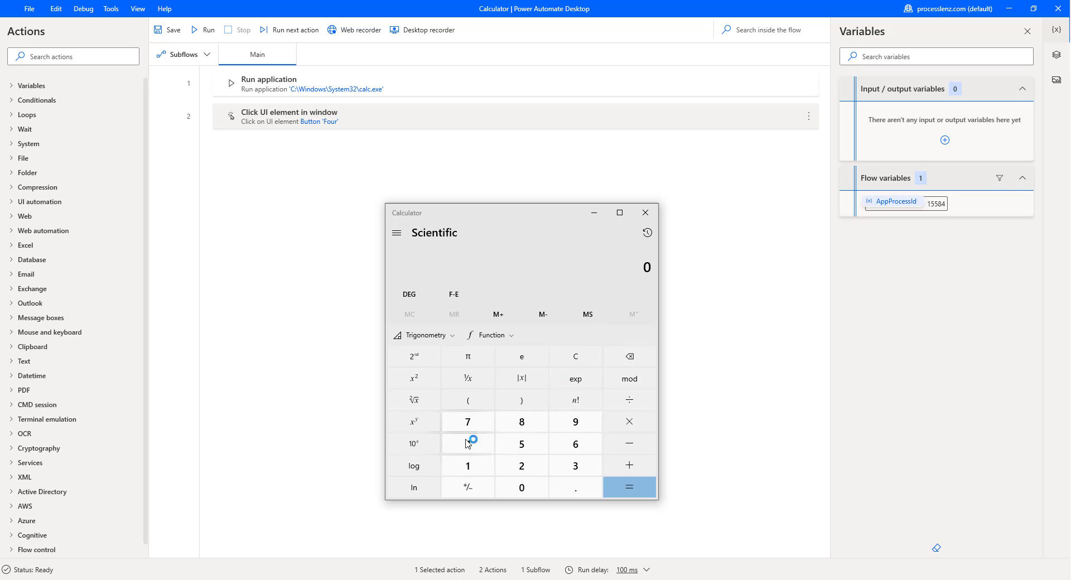
- Filter the Actions pane with 'key' to list Send keys
click(644, 212)
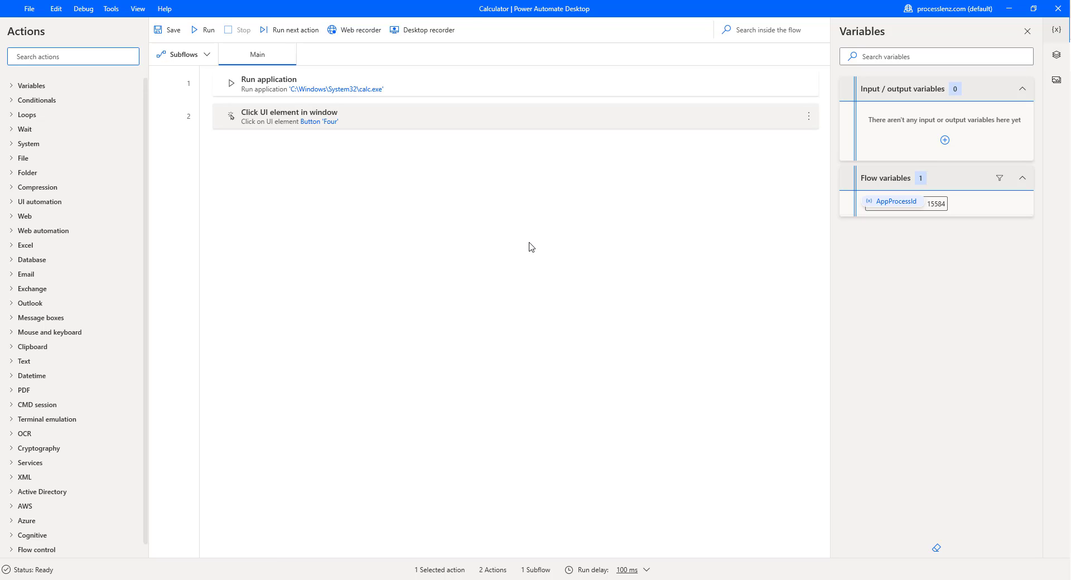
mouse_move(335, 144)
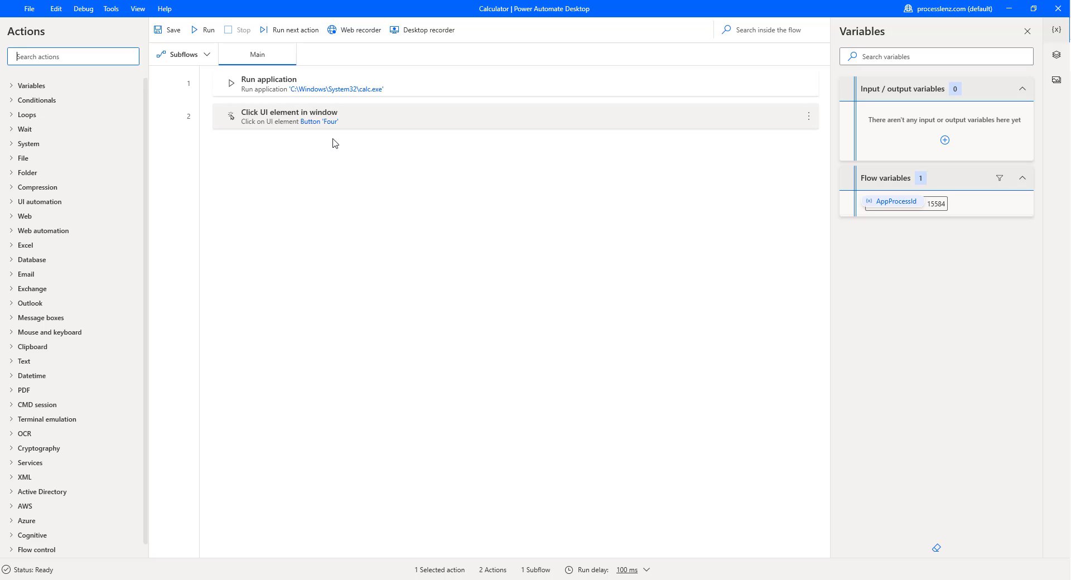
mouse_move(297, 136)
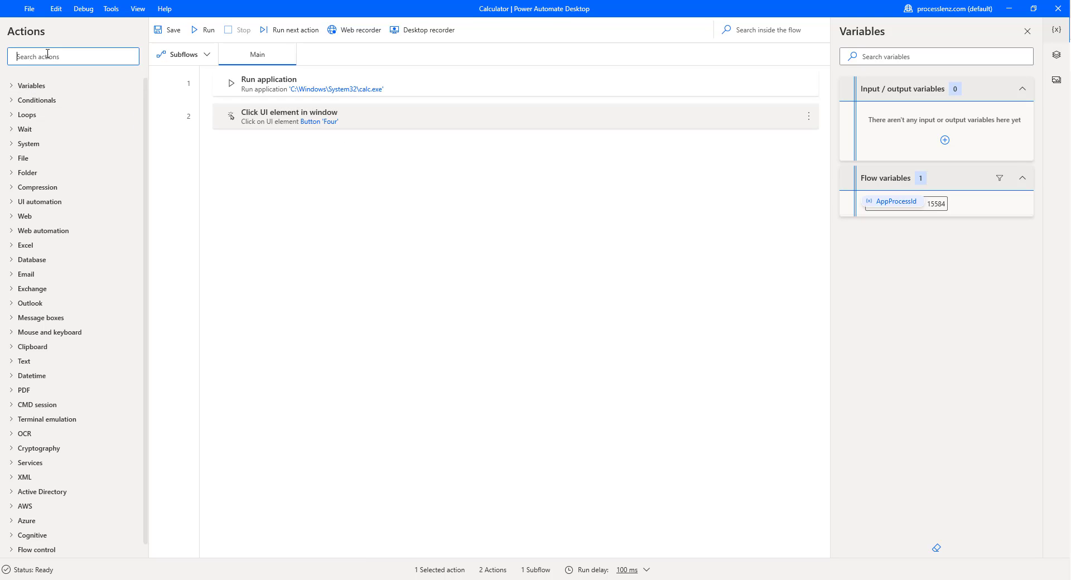
text(l)
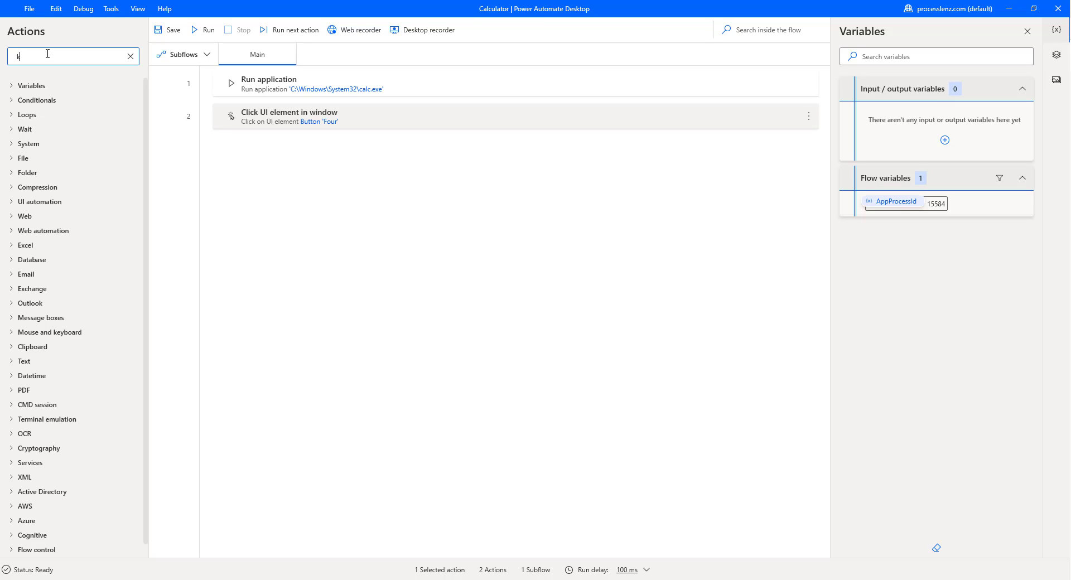
text(ey)
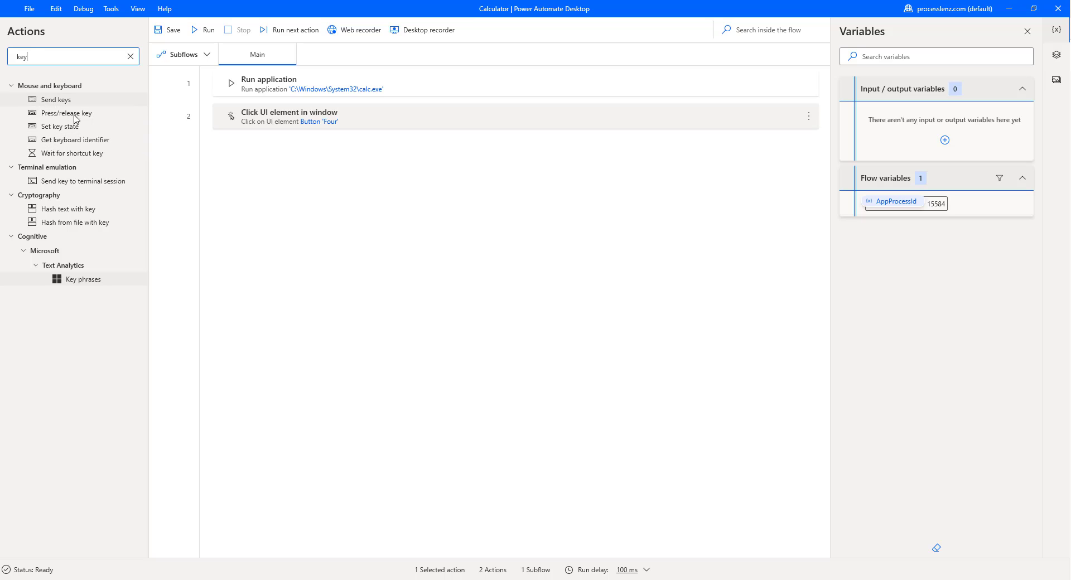
mouse_move(66, 150)
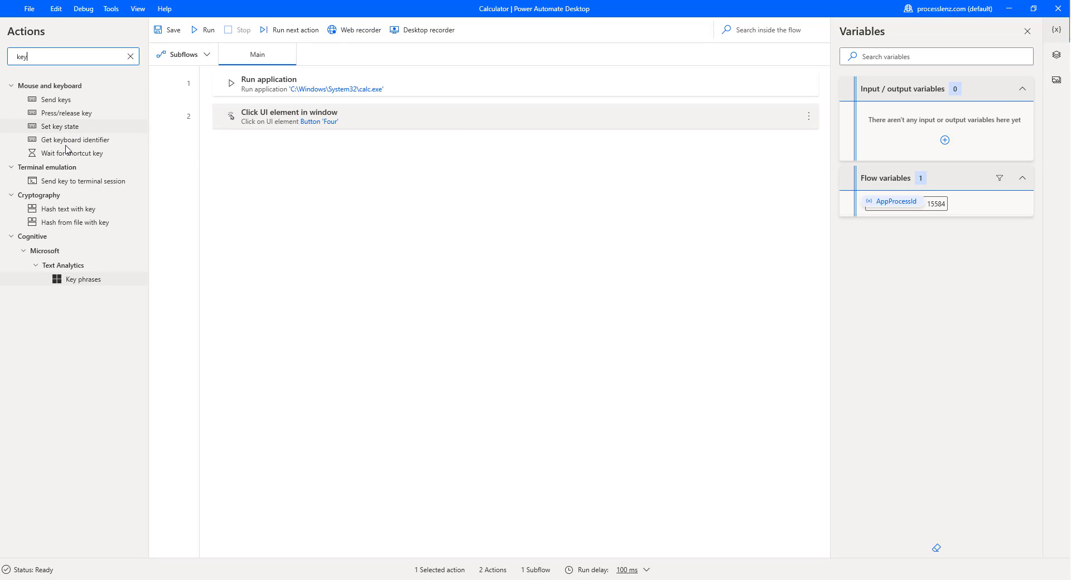
mouse_move(61, 197)
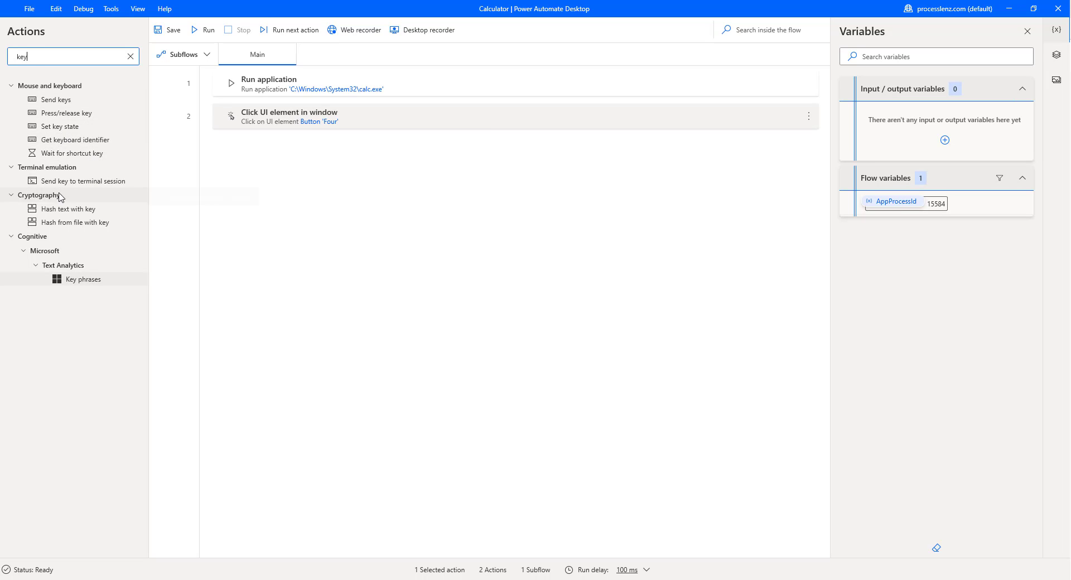
mouse_move(56, 99)
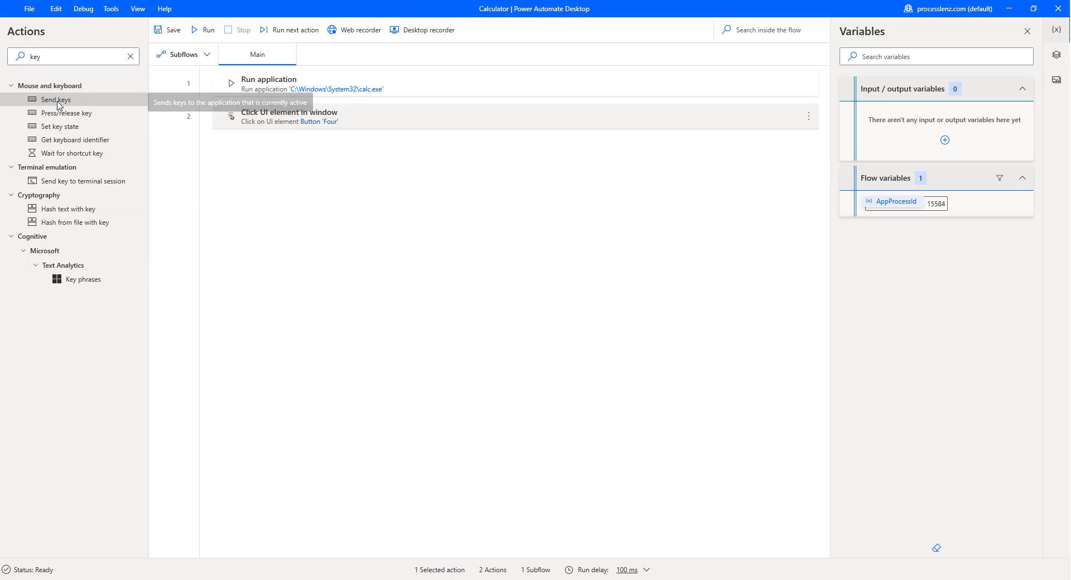
- Add a Send keys step sending '+3+4' to the active window and save it
drag(56, 99, 330, 145)
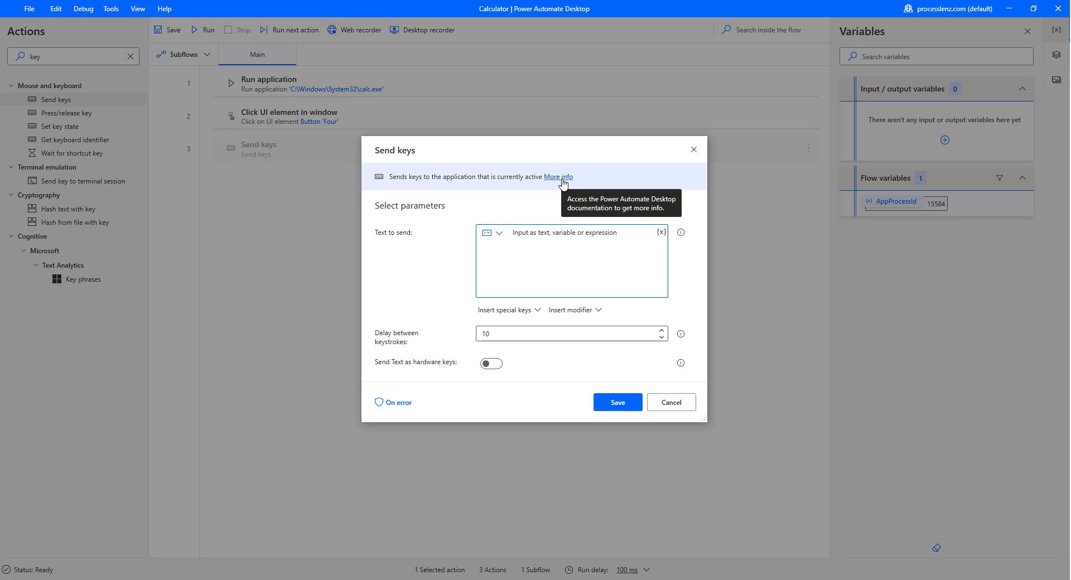
mouse_move(458, 247)
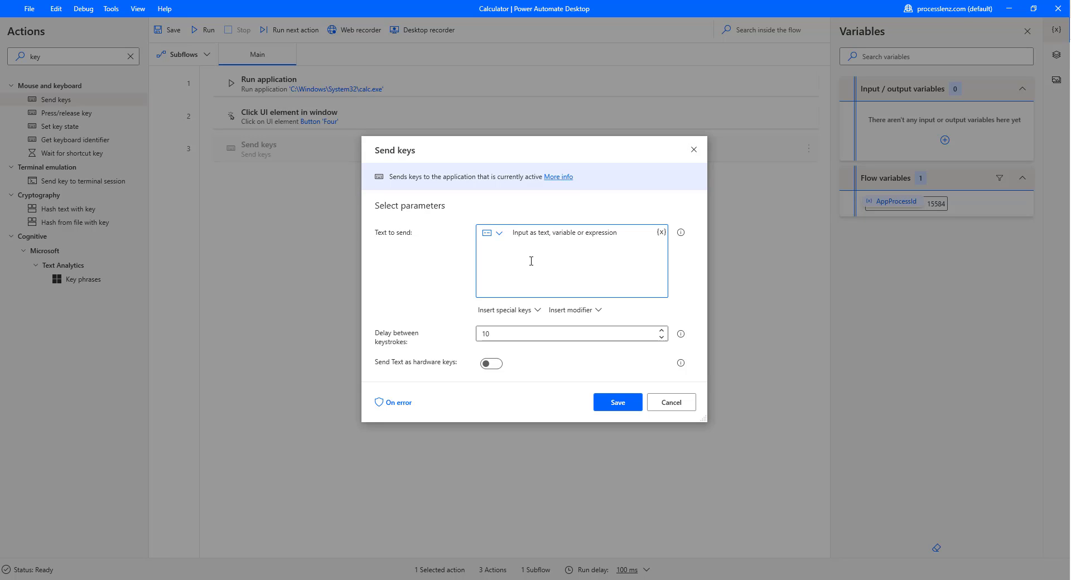
click(531, 261)
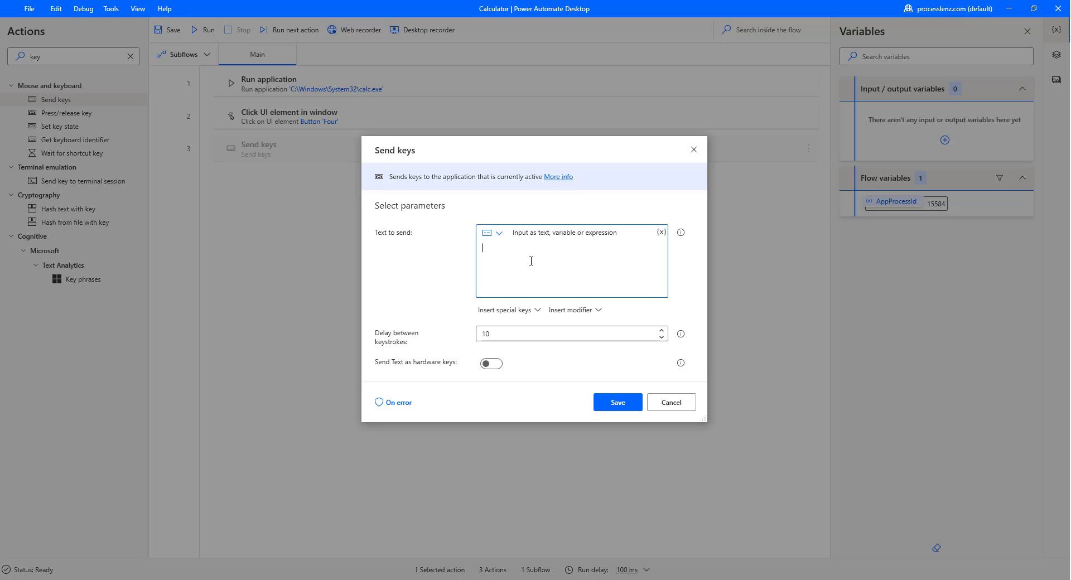
text(3+)
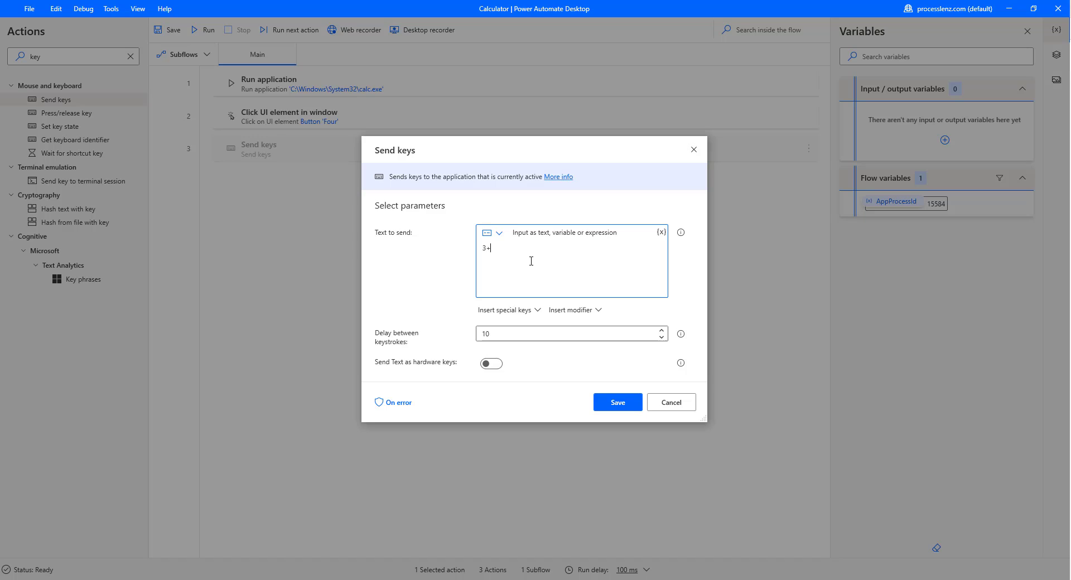
text(4)
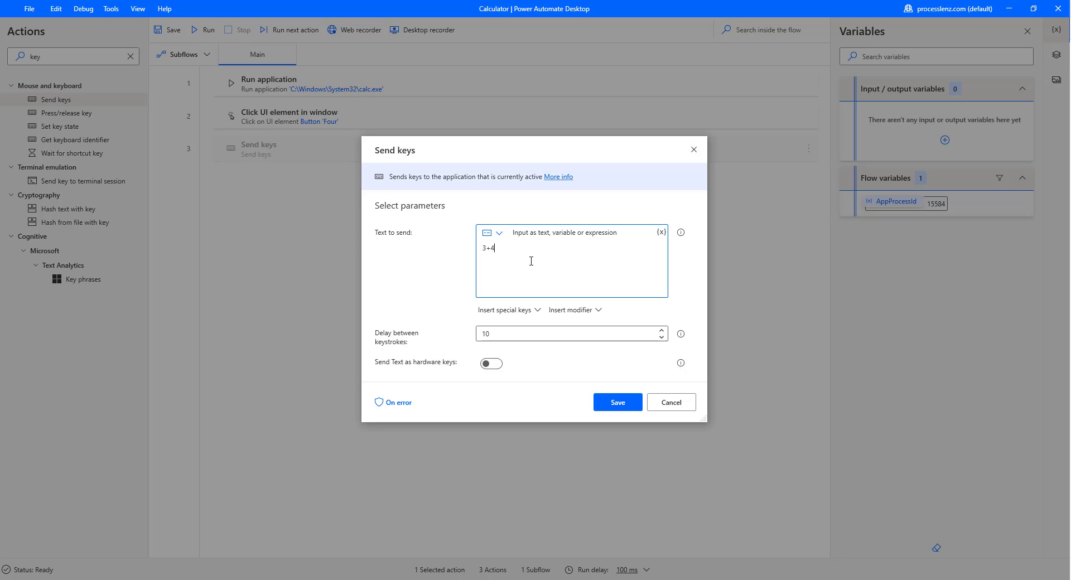
text(+)
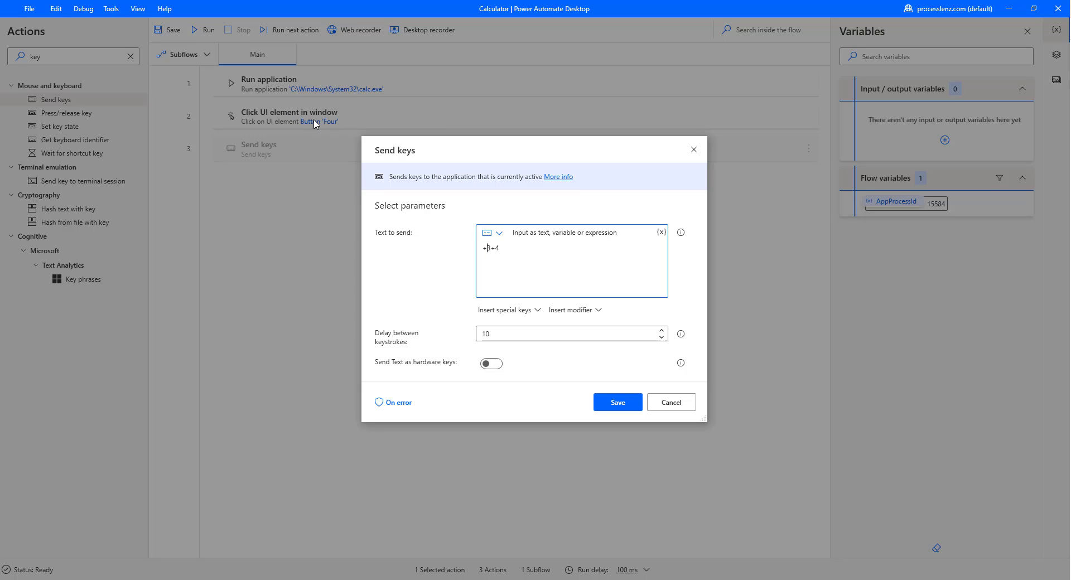
mouse_move(490, 256)
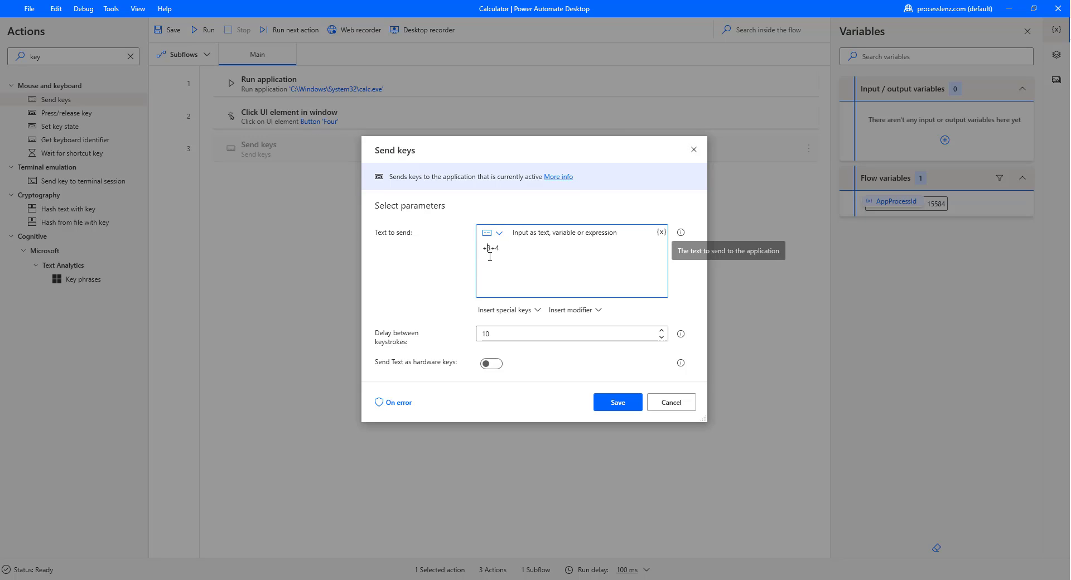
mouse_move(637, 431)
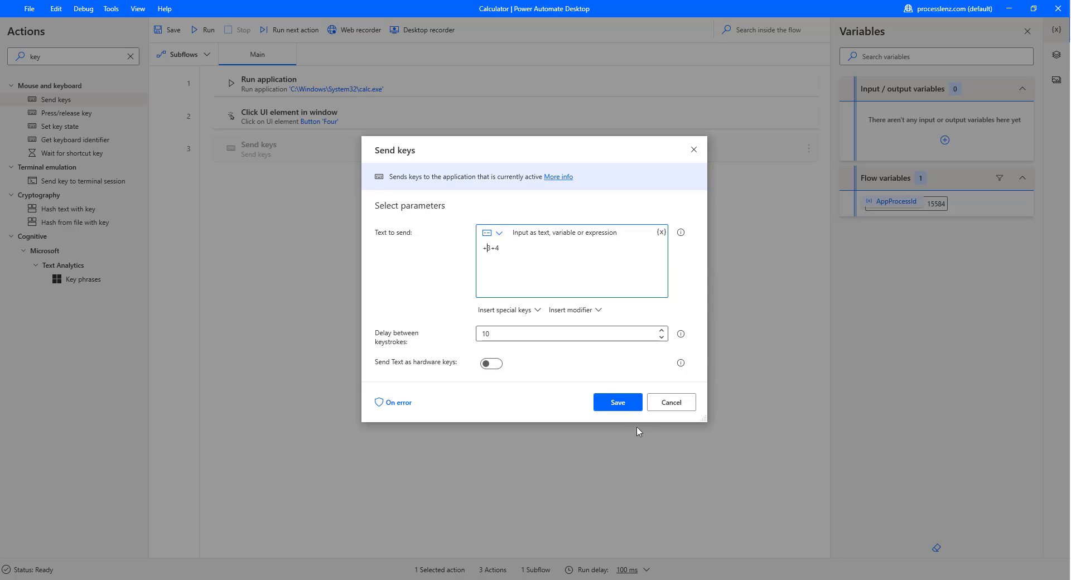
click(616, 402)
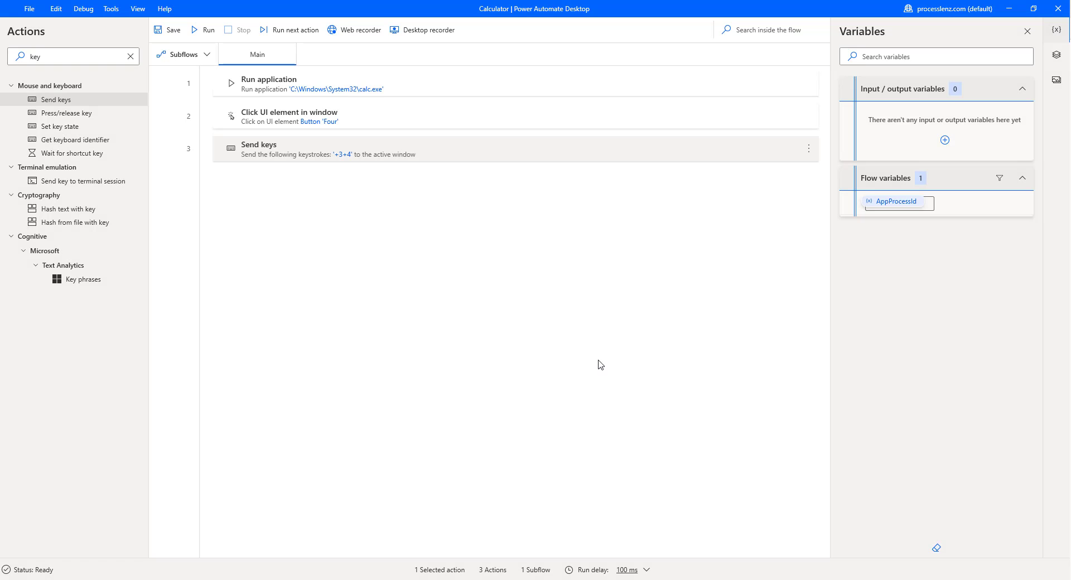
mouse_move(292, 127)
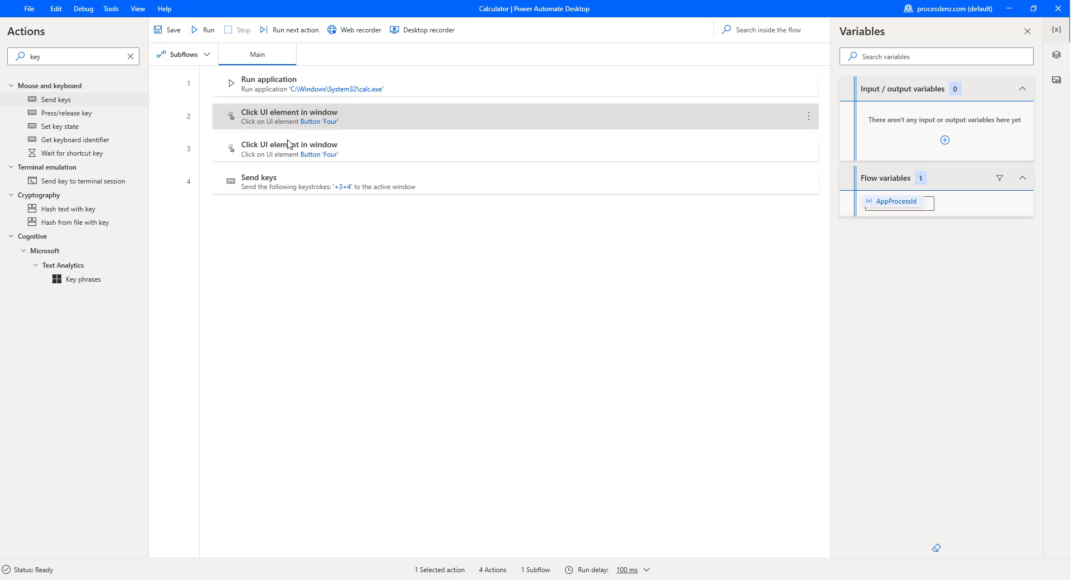
- Paste a copy of the click-Four step below Send keys as step 4
click(289, 150)
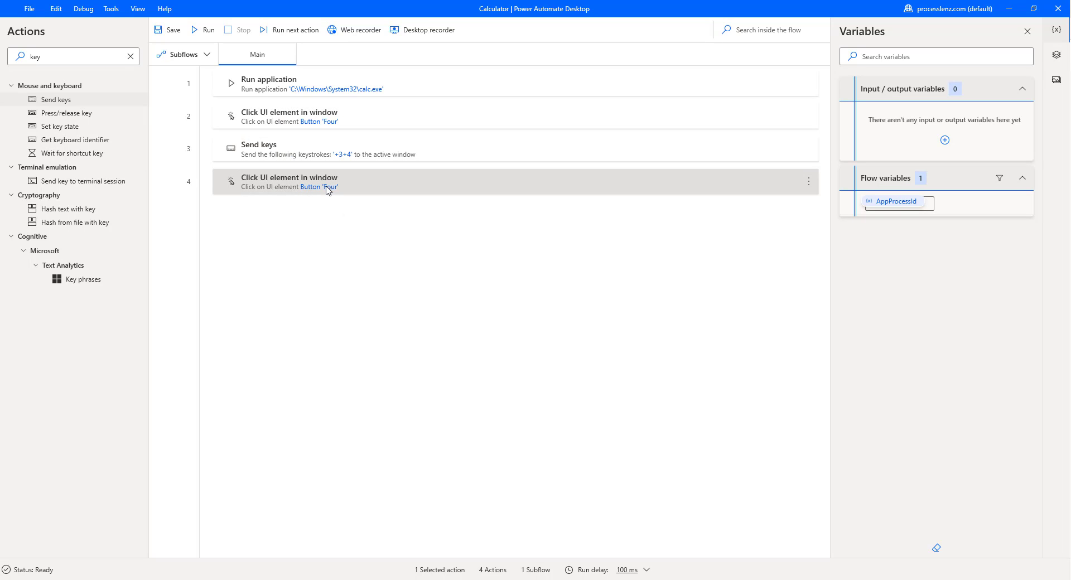
- Retarget step 4's click from Button 'Four' to Button 'Equals' and save the action
double_click(288, 182)
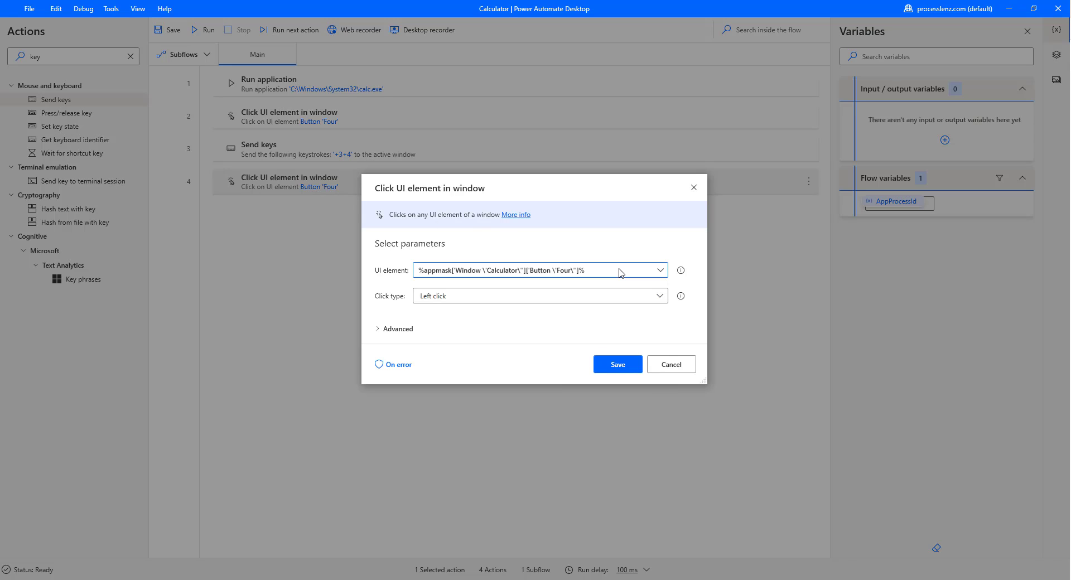
click(659, 270)
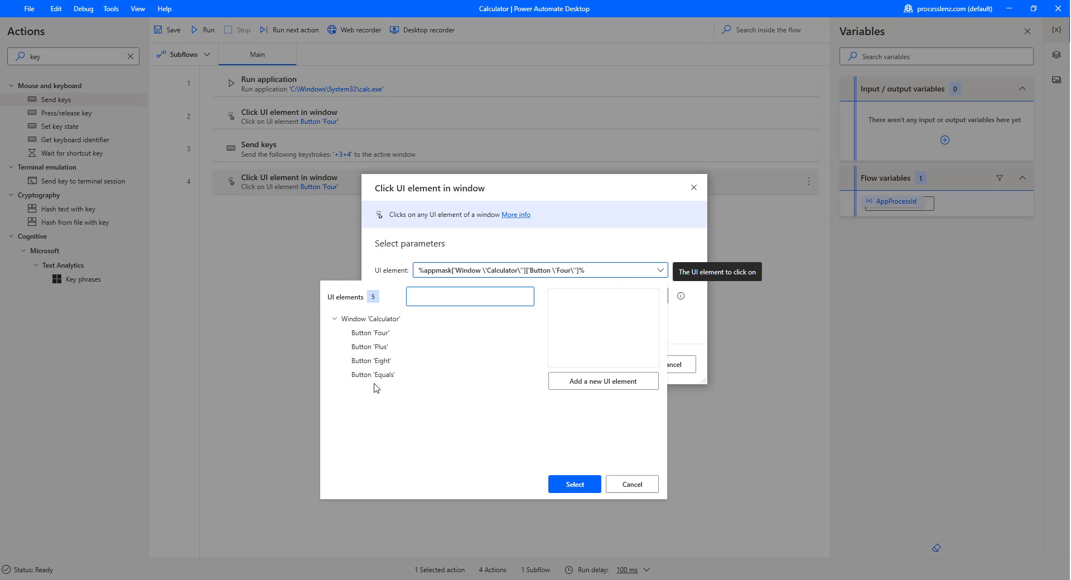
click(374, 375)
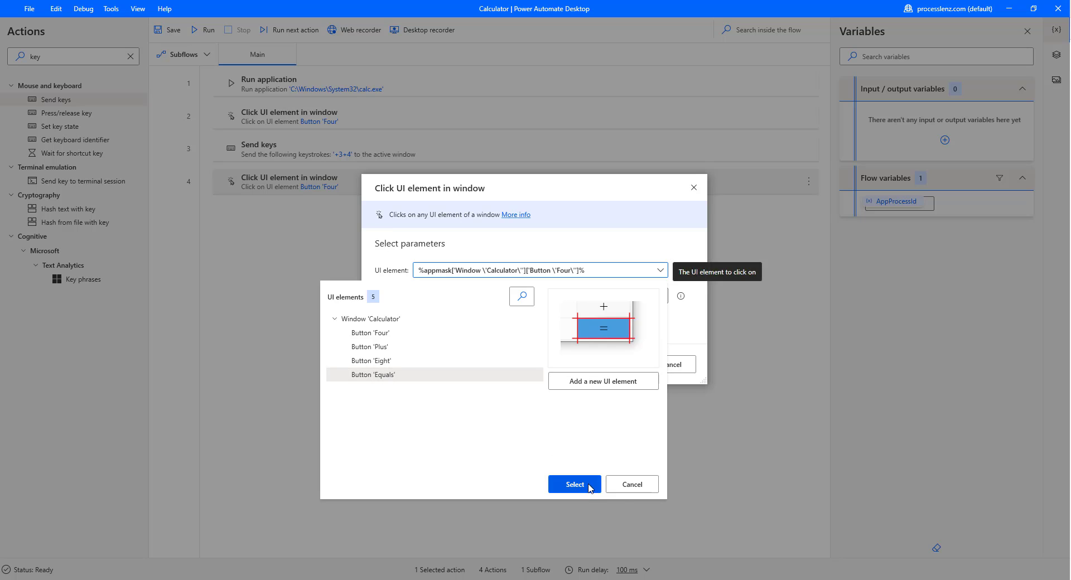
click(573, 484)
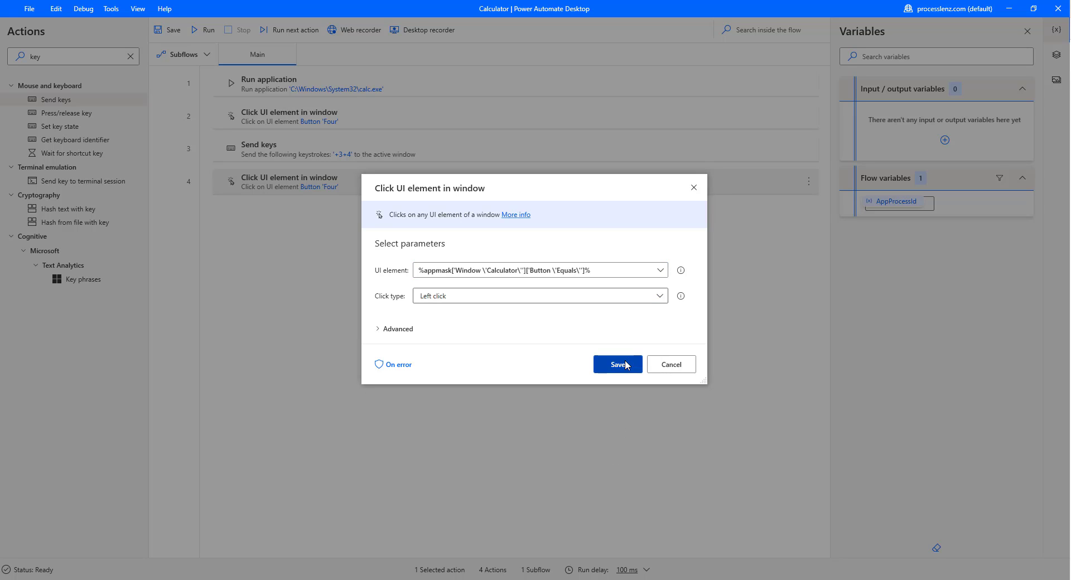
click(616, 364)
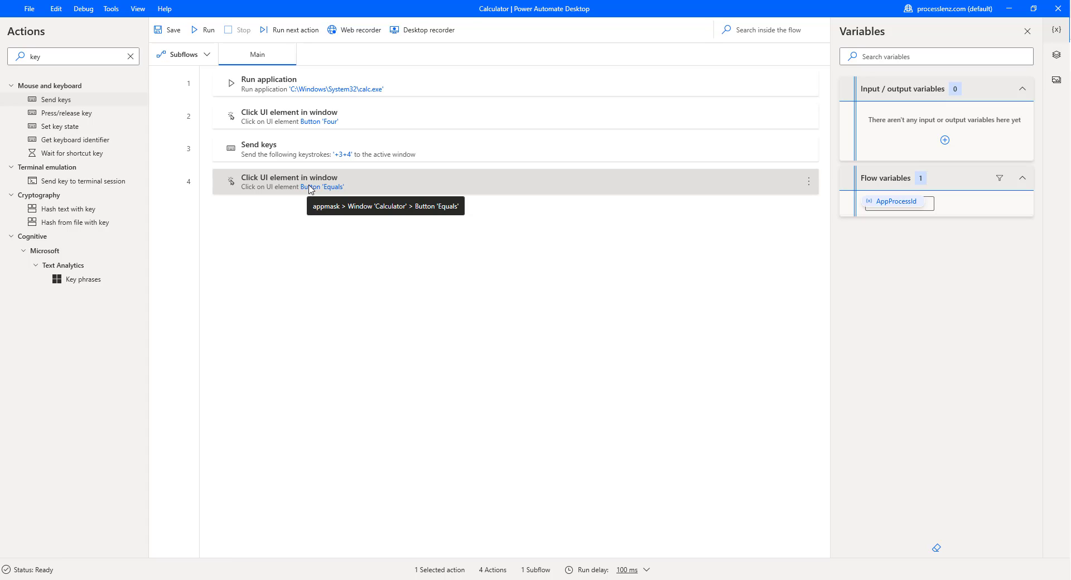
mouse_move(322, 188)
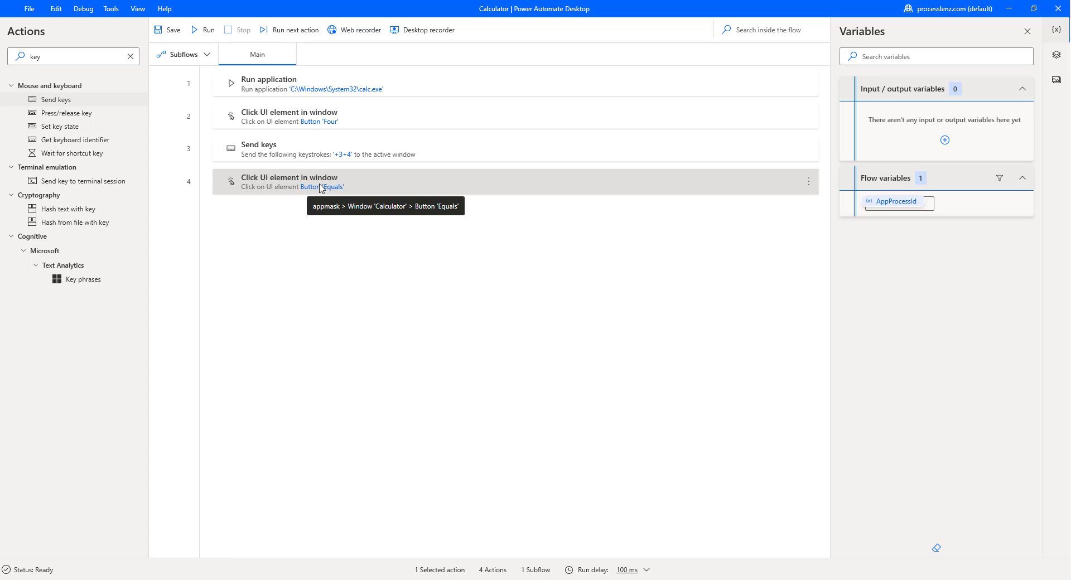
mouse_move(202, 41)
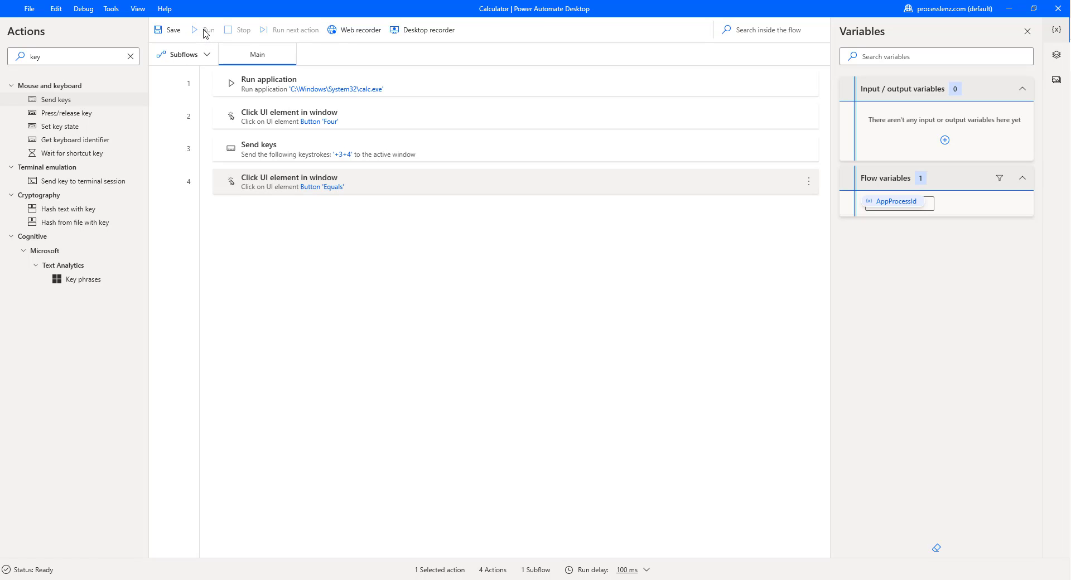
- Run the flow so Calculator computes 4 + 3 + 4 and displays 11
click(209, 29)
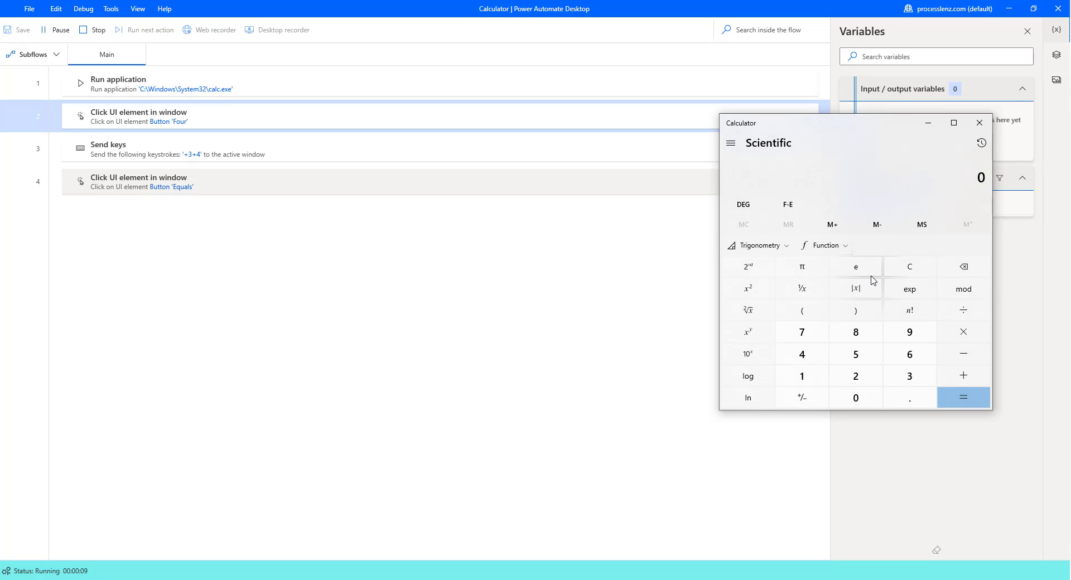
click(963, 397)
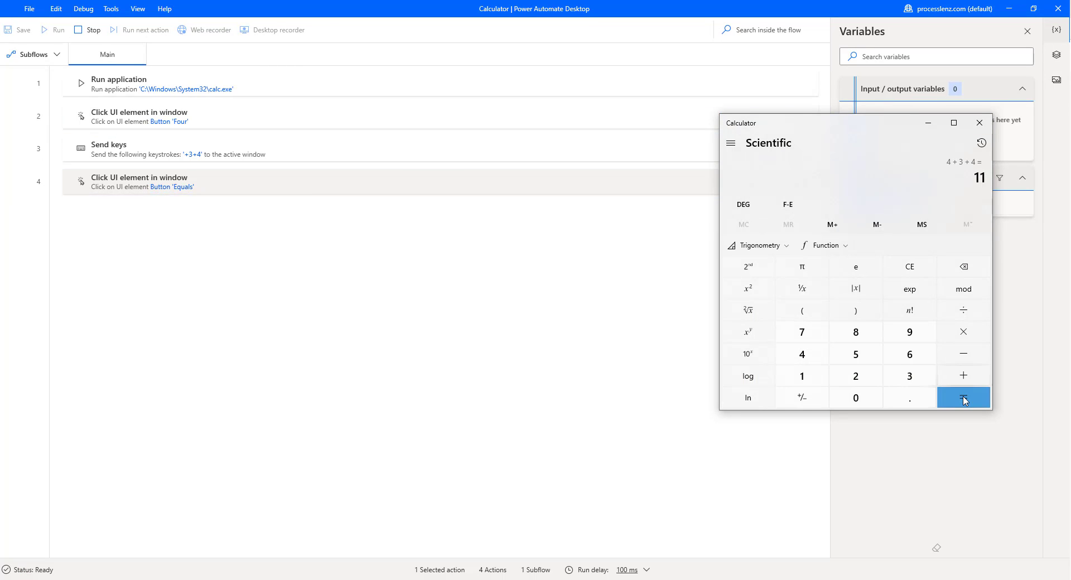